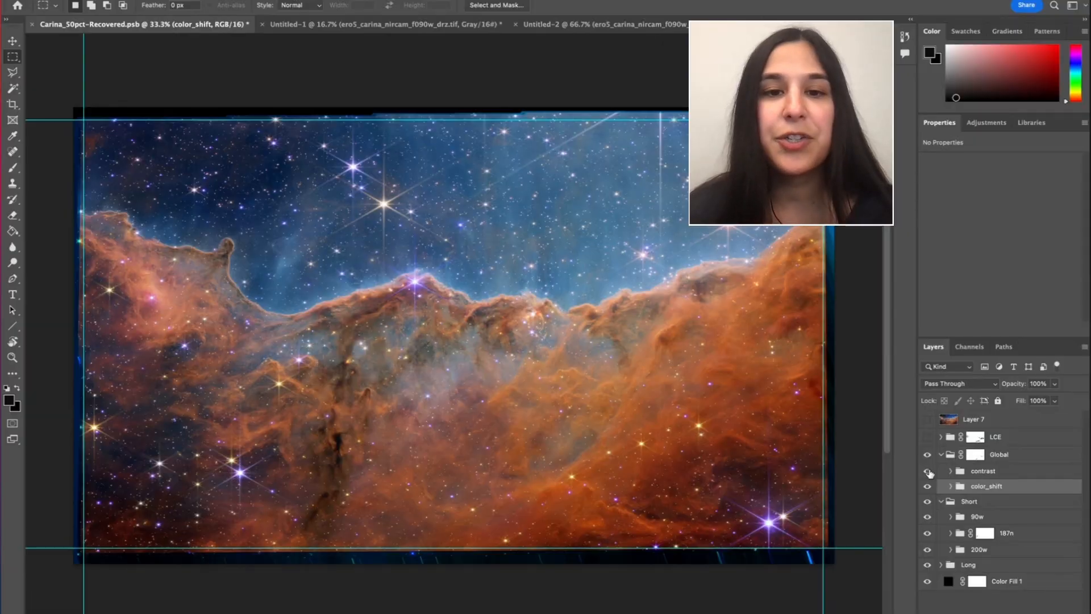
Step: Dismiss the Selective Color settings and review the deep-field composite's layer stack
{"action": "left_click", "coordinate": [927, 471]}
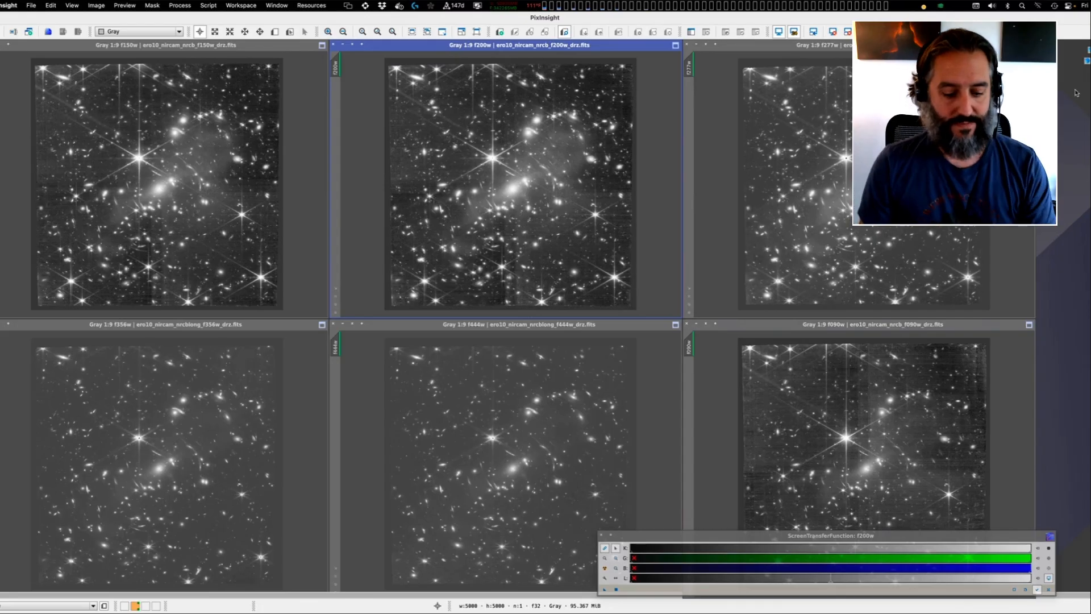
{"action": "mouse_move", "coordinate": [722, 107]}
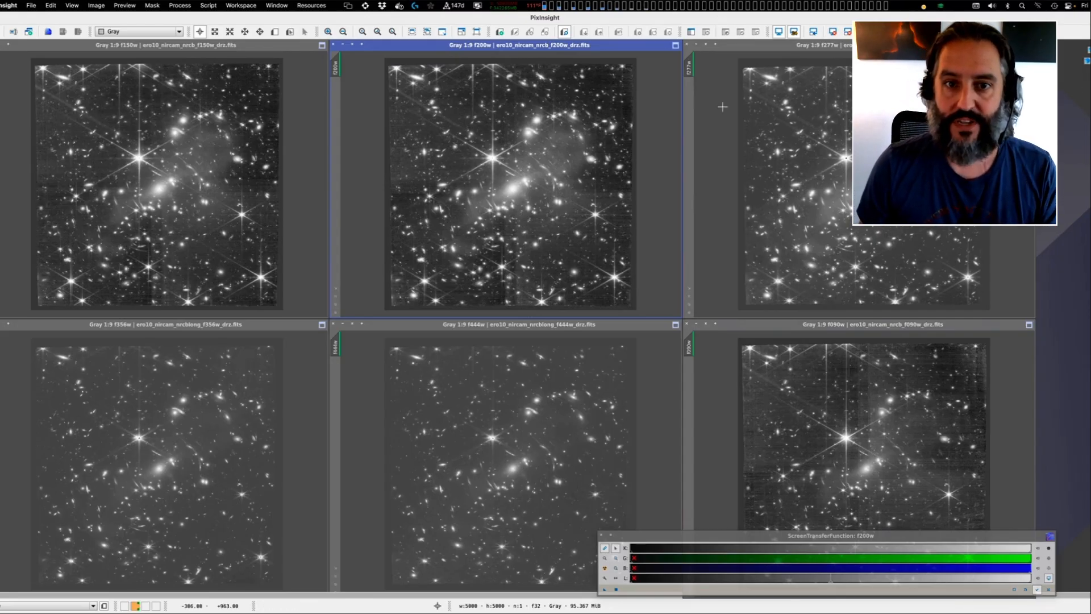
{"action": "mouse_move", "coordinate": [509, 366]}
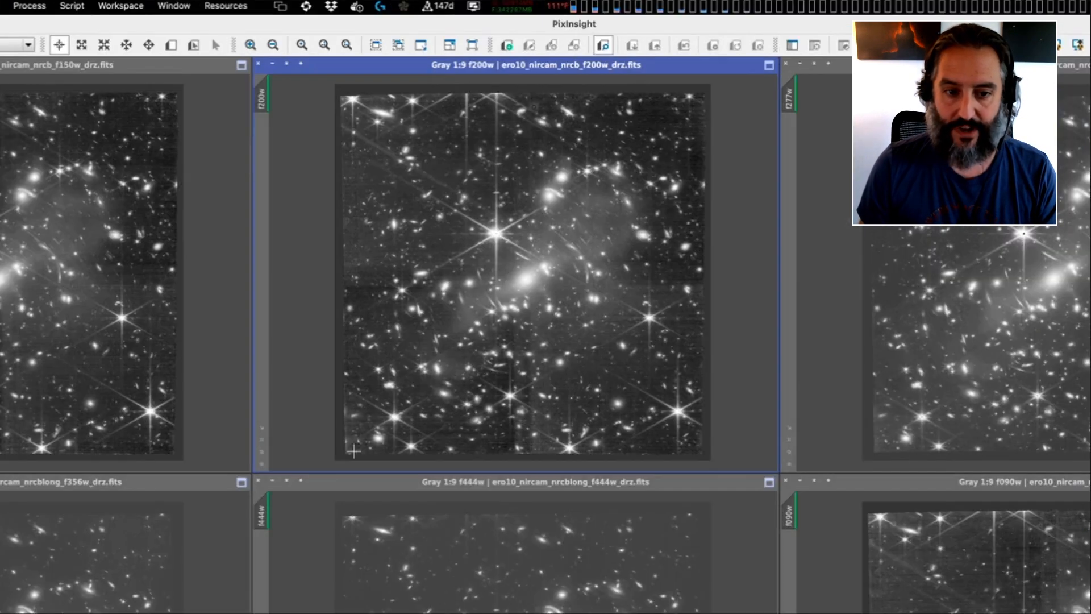
{"action": "mouse_move", "coordinate": [190, 217]}
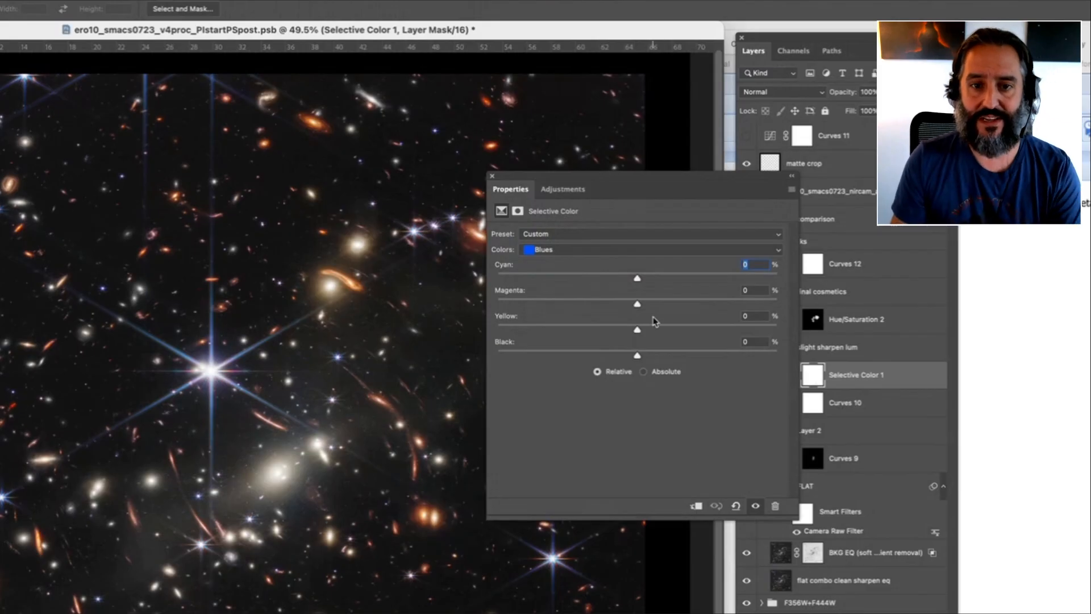
{"action": "mouse_move", "coordinate": [493, 178]}
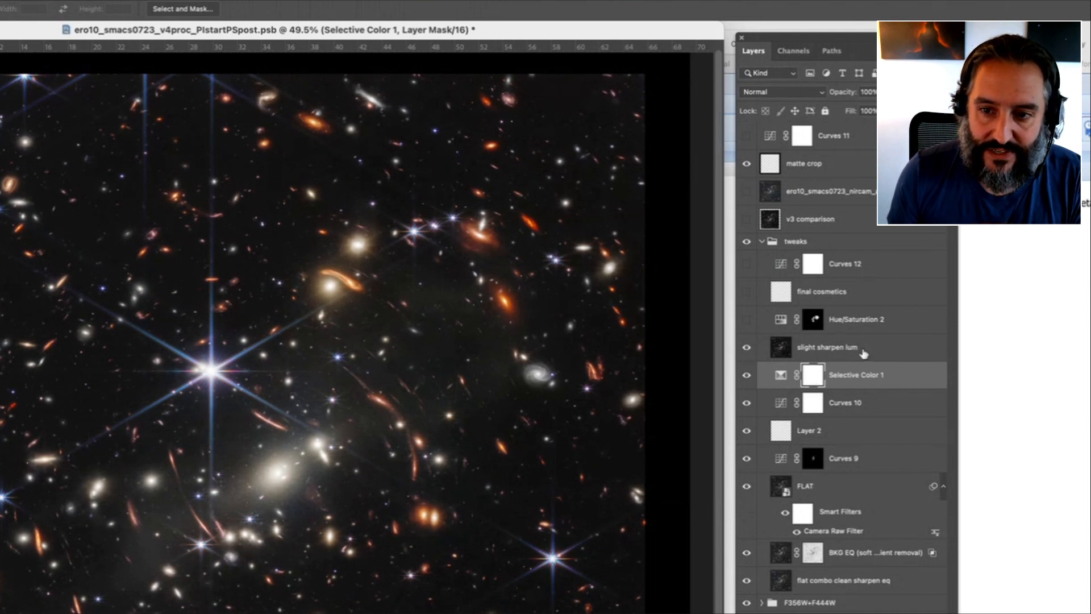
{"action": "left_click", "coordinate": [828, 347]}
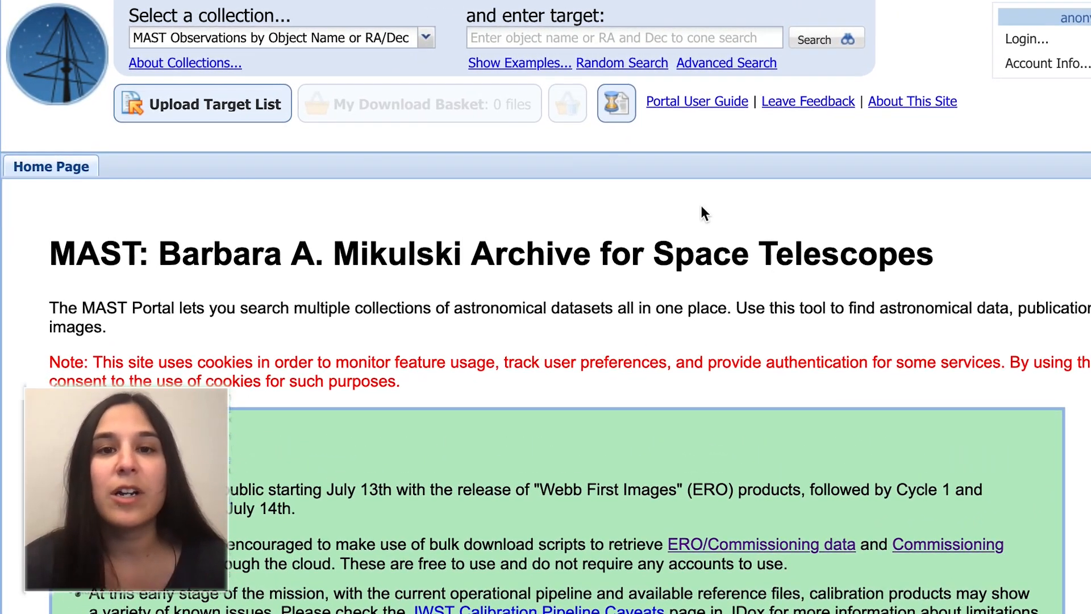
{"action": "mouse_move", "coordinate": [726, 62]}
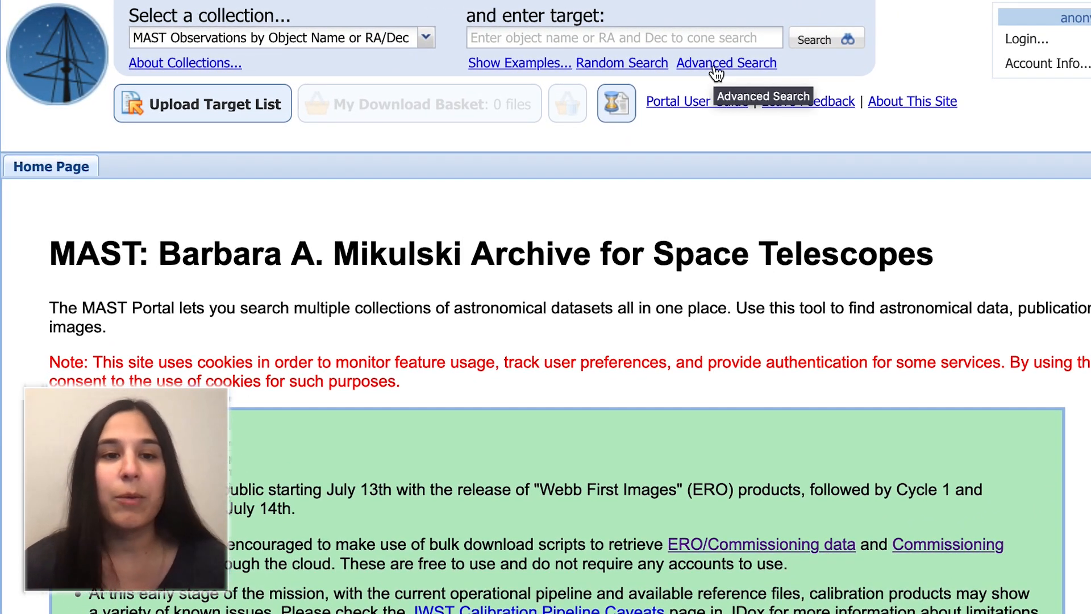
Step: Follow the Advanced Search link on the MAST Portal home page
{"action": "left_click", "coordinate": [726, 63]}
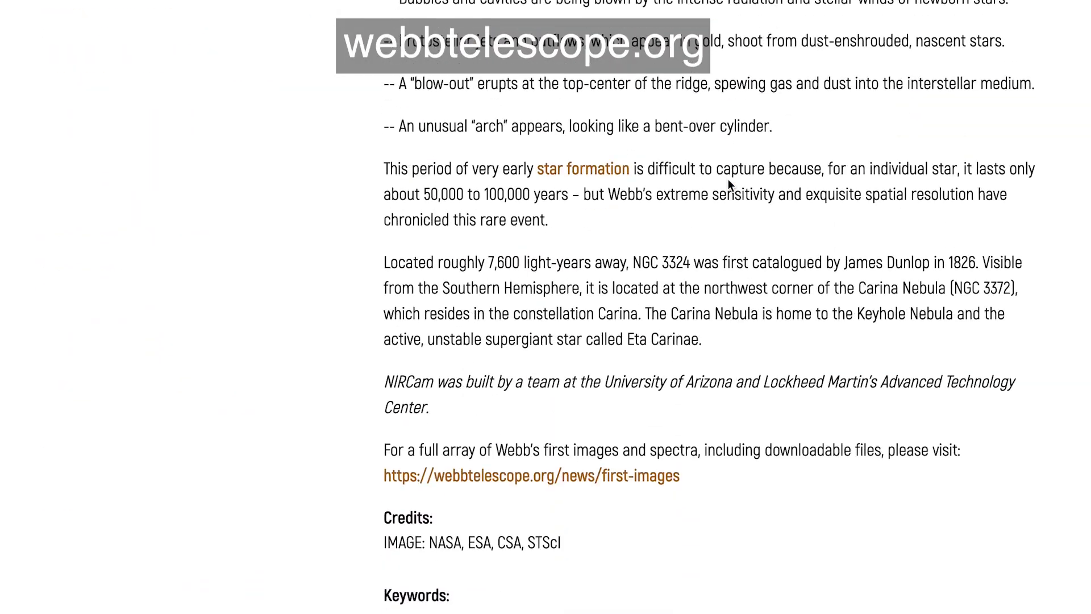
Step: Scroll to About The Data and follow the proposal 2731 link
{"action": "scroll", "scroll_direction": "down", "scroll_amount": 3}
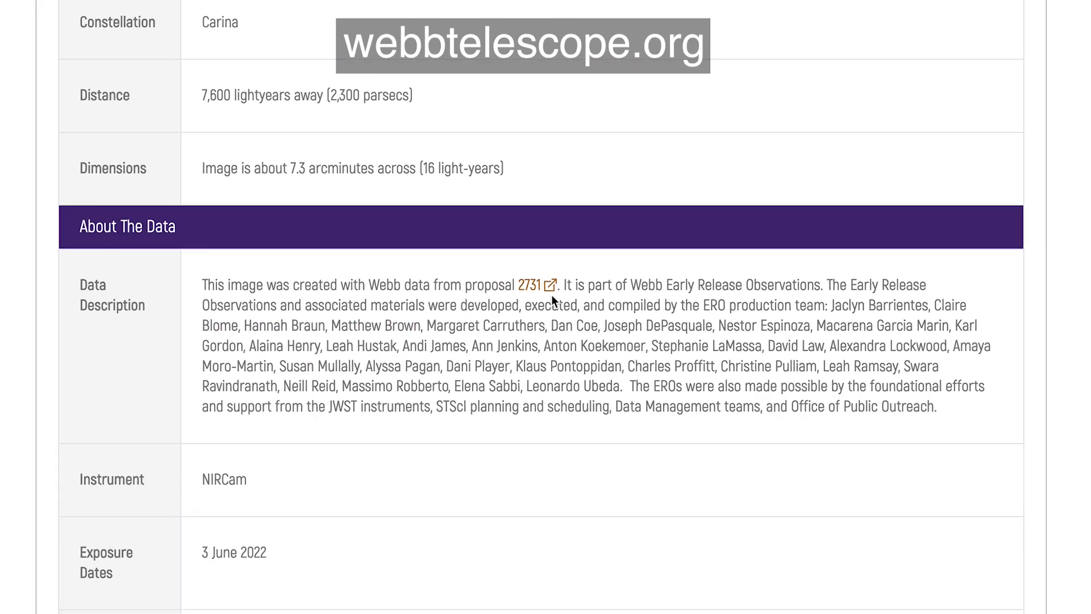
{"action": "scroll", "scroll_direction": "down", "scroll_amount": 3}
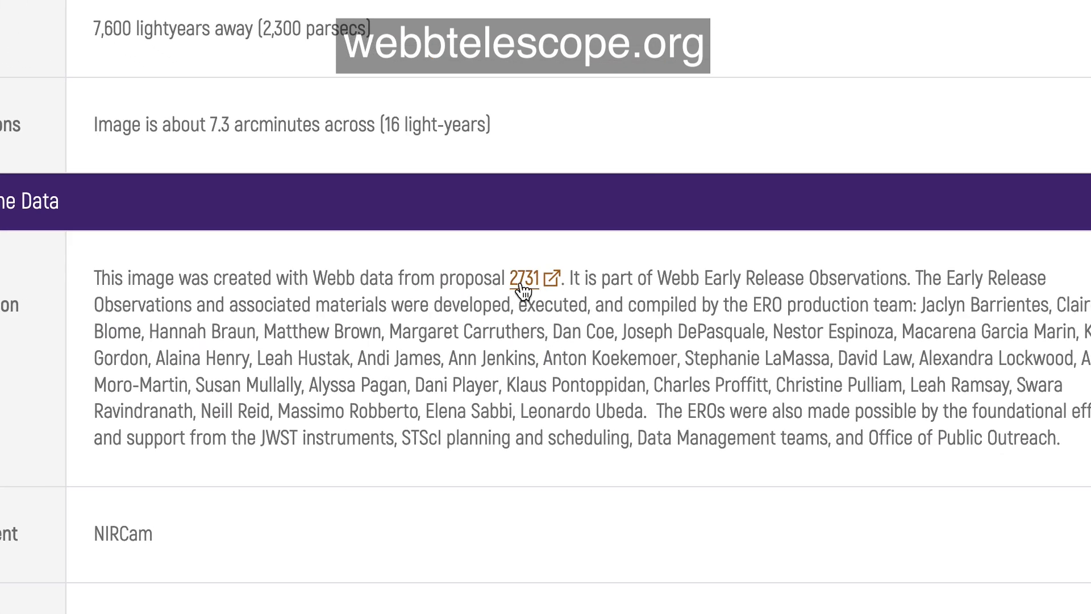
{"action": "left_click", "coordinate": [523, 277]}
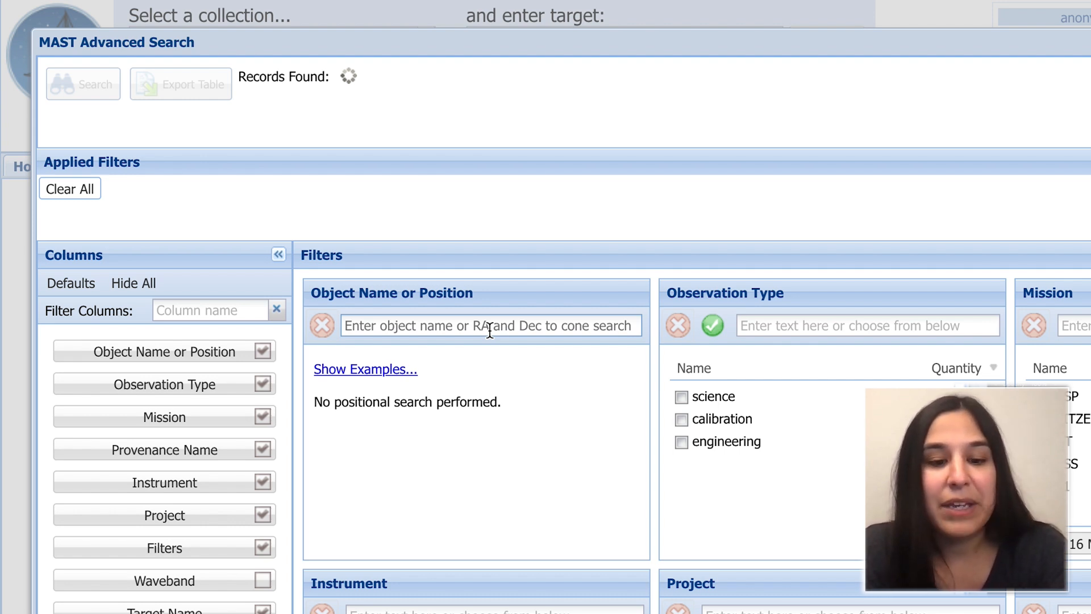
Step: Search MAST for object NGC 3324 with mission JWST
{"action": "type", "text": "N"}
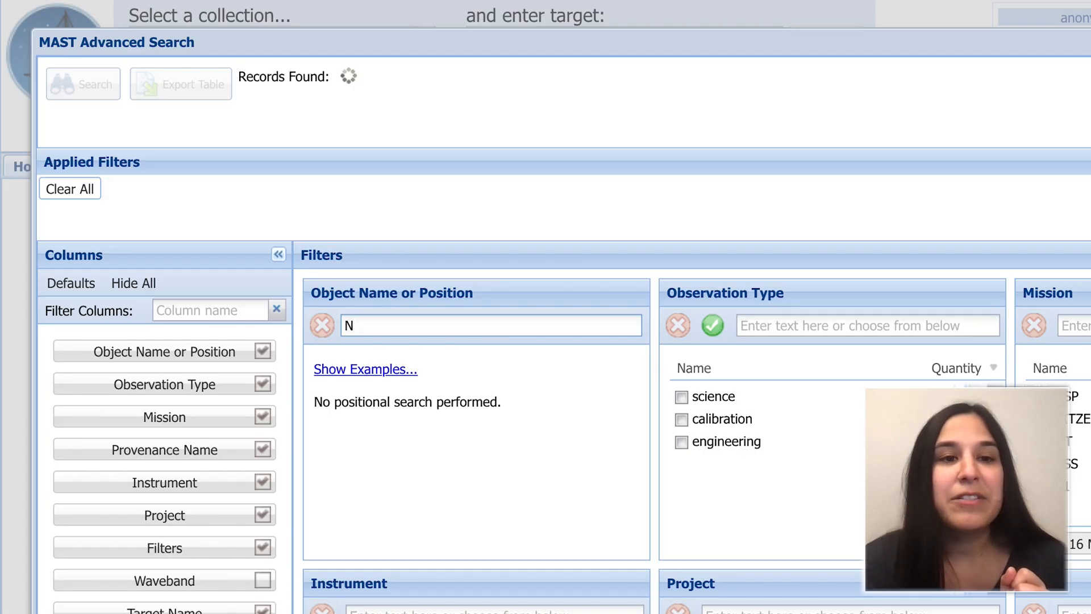
{"action": "type", "text": "GC"}
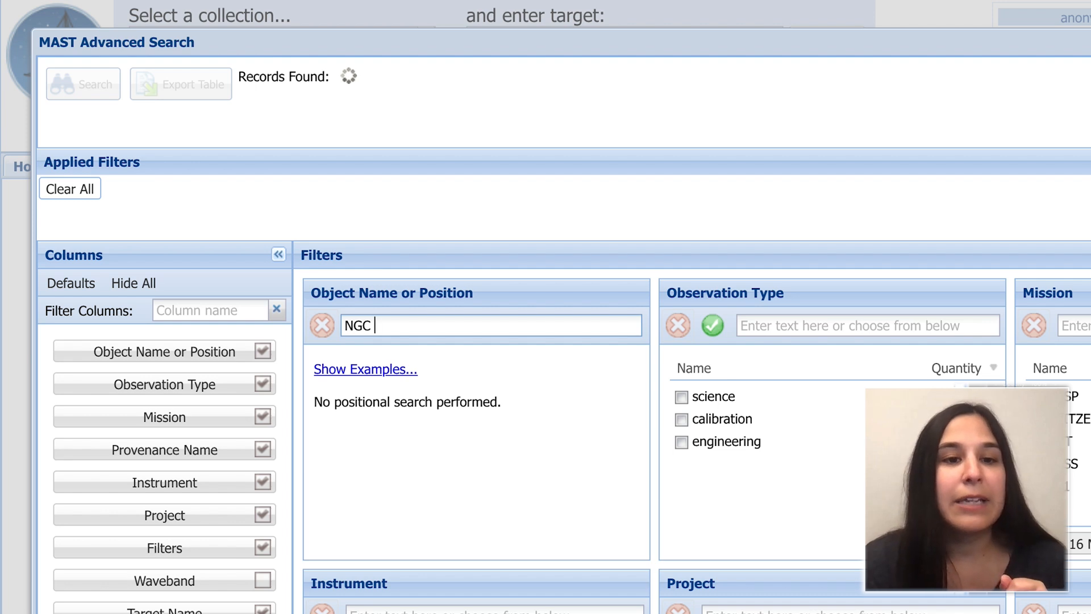
{"action": "type", "text": "3324"}
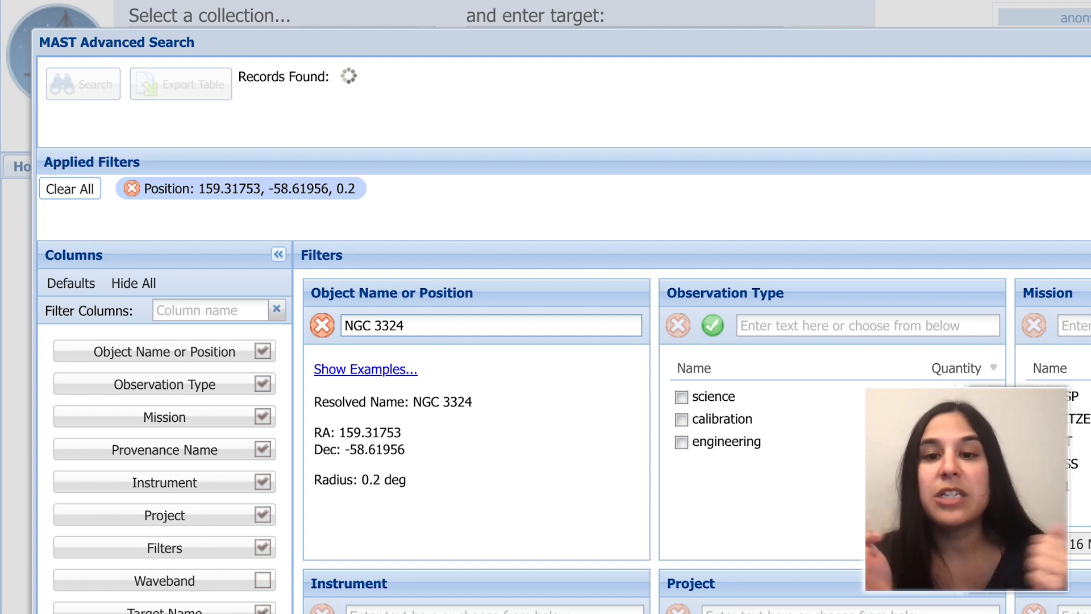
{"action": "type", "text": "JWST"}
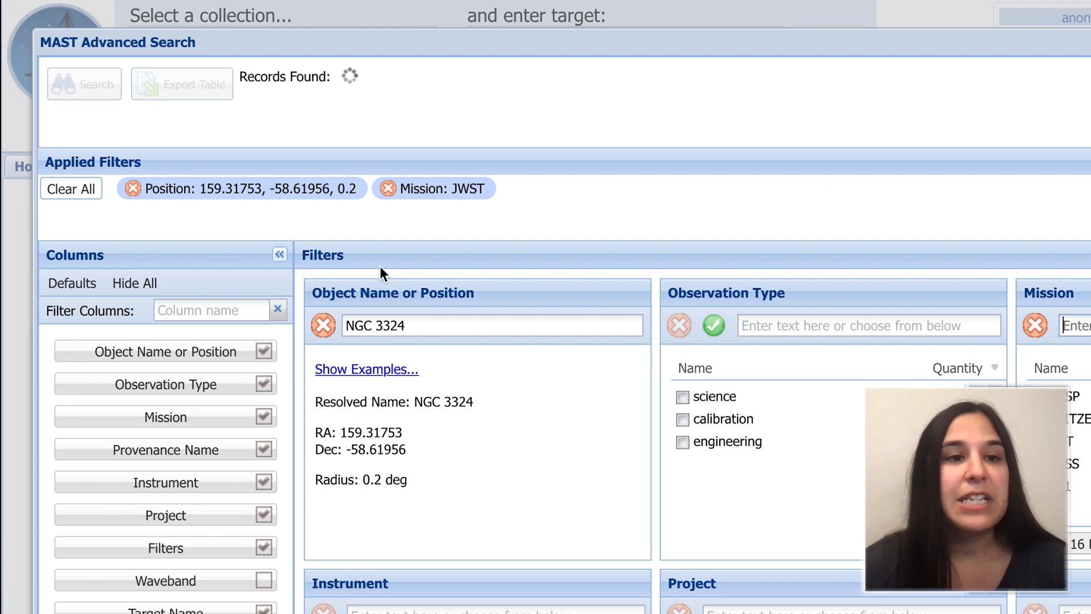
{"action": "left_click", "coordinate": [84, 84]}
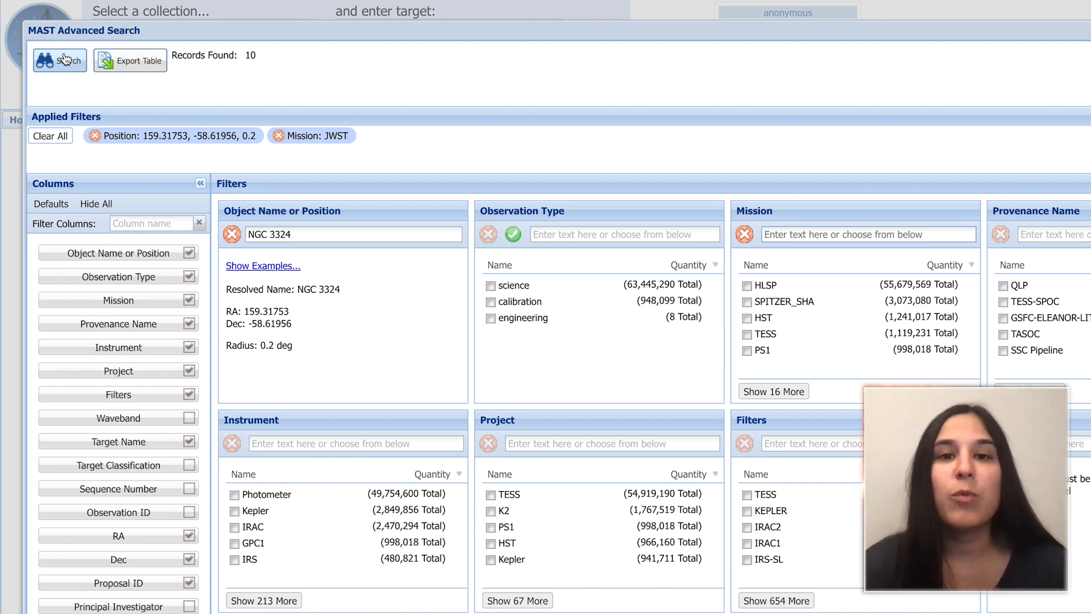
Step: Show the search results and zoom the AstroView sky preview around NGC 3324
{"action": "left_click", "coordinate": [59, 61]}
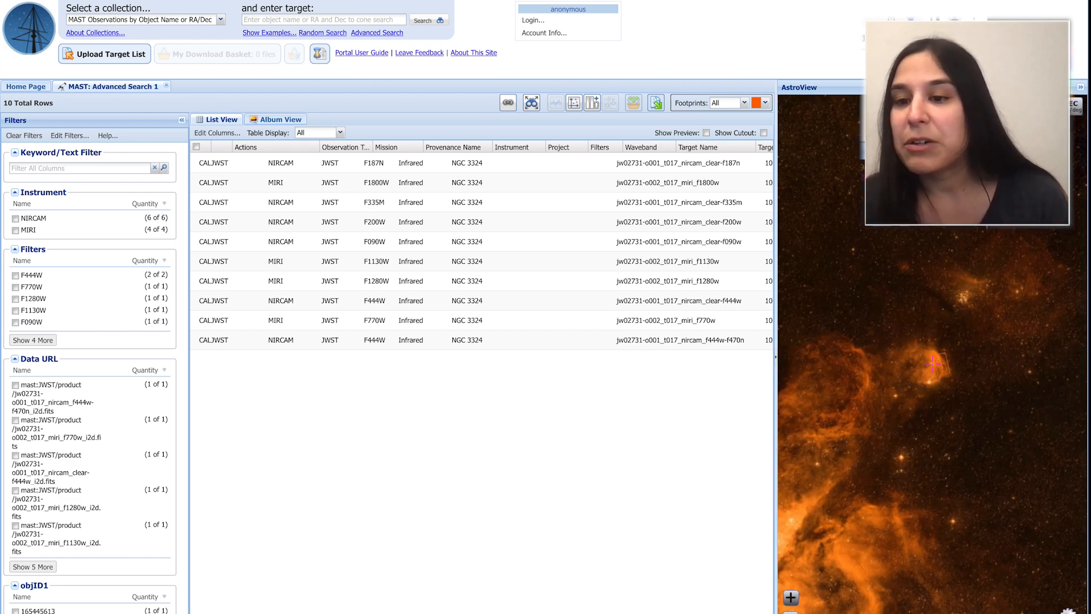
{"action": "left_click", "coordinate": [790, 597]}
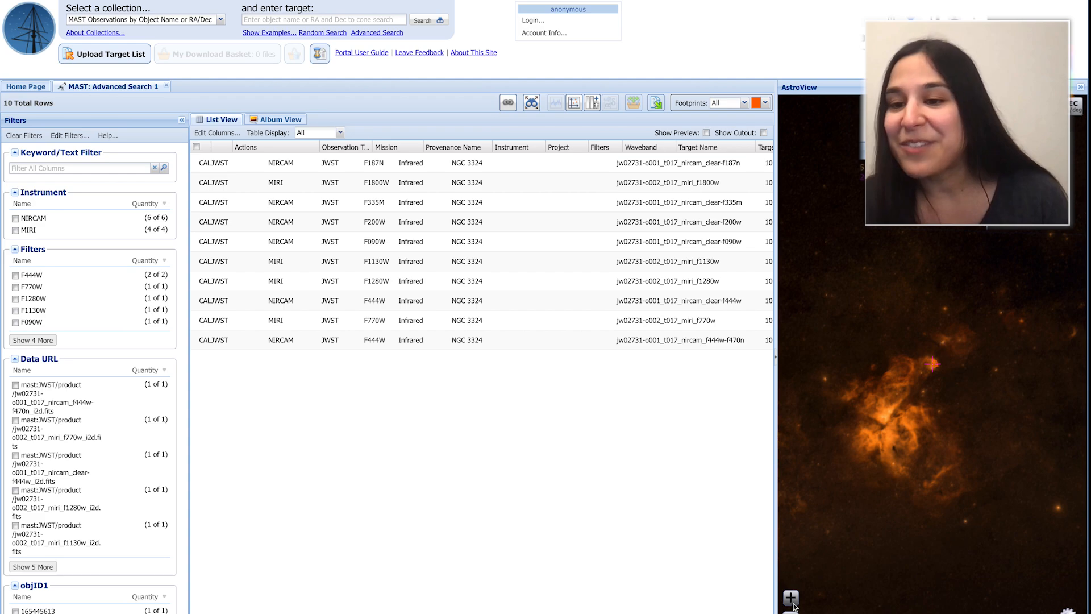
{"action": "left_click", "coordinate": [790, 598]}
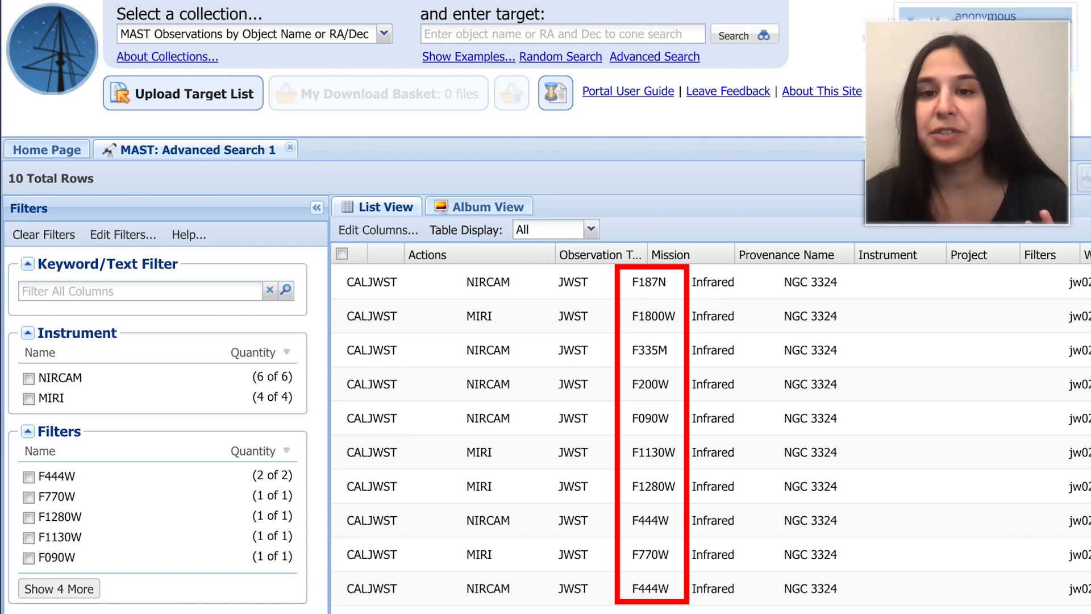
{"action": "mouse_move", "coordinate": [583, 518]}
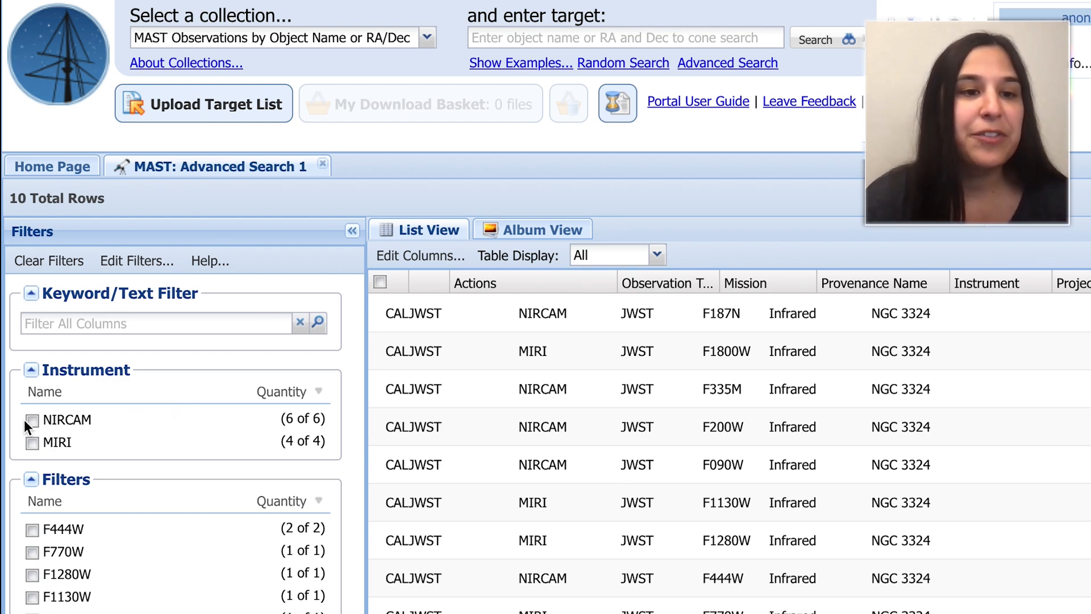
Step: Filter the results to NIRCam and single out the second F444W observation
{"action": "left_click", "coordinate": [32, 419]}
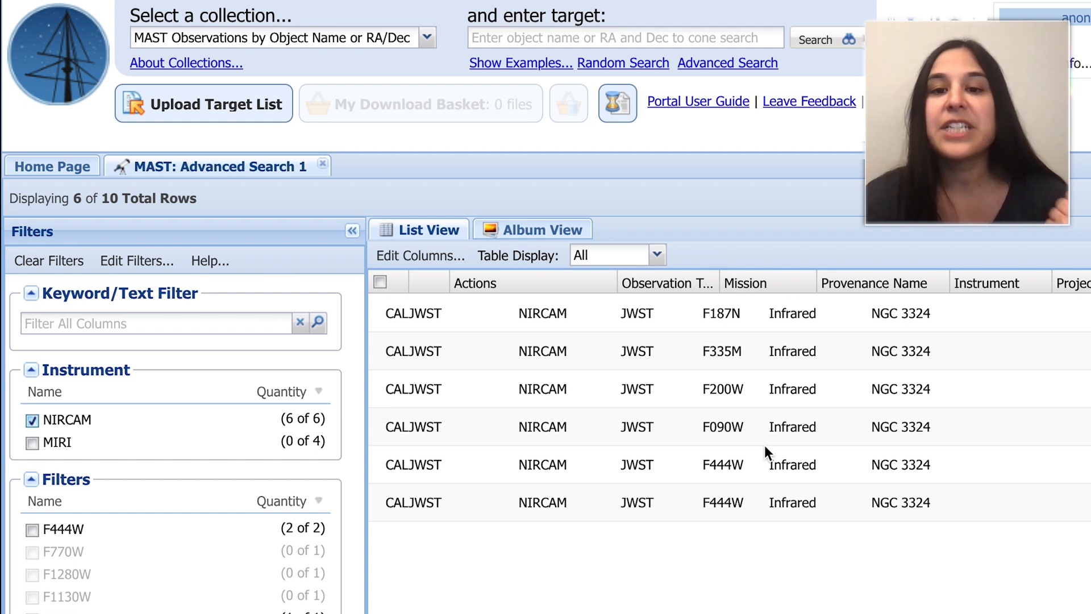
{"action": "left_click", "coordinate": [722, 502]}
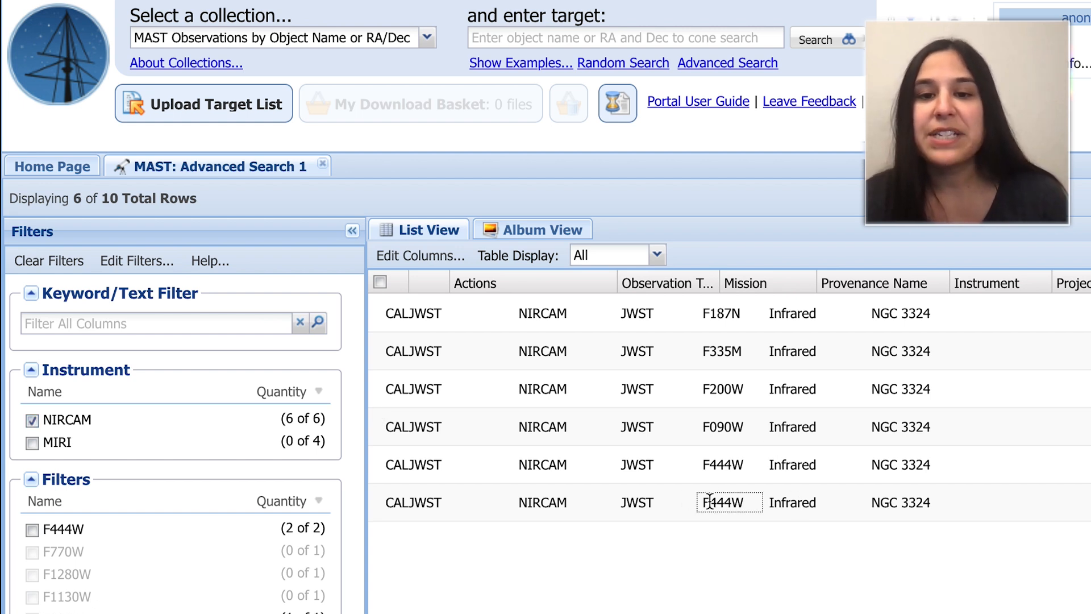
{"action": "double_click", "coordinate": [727, 502]}
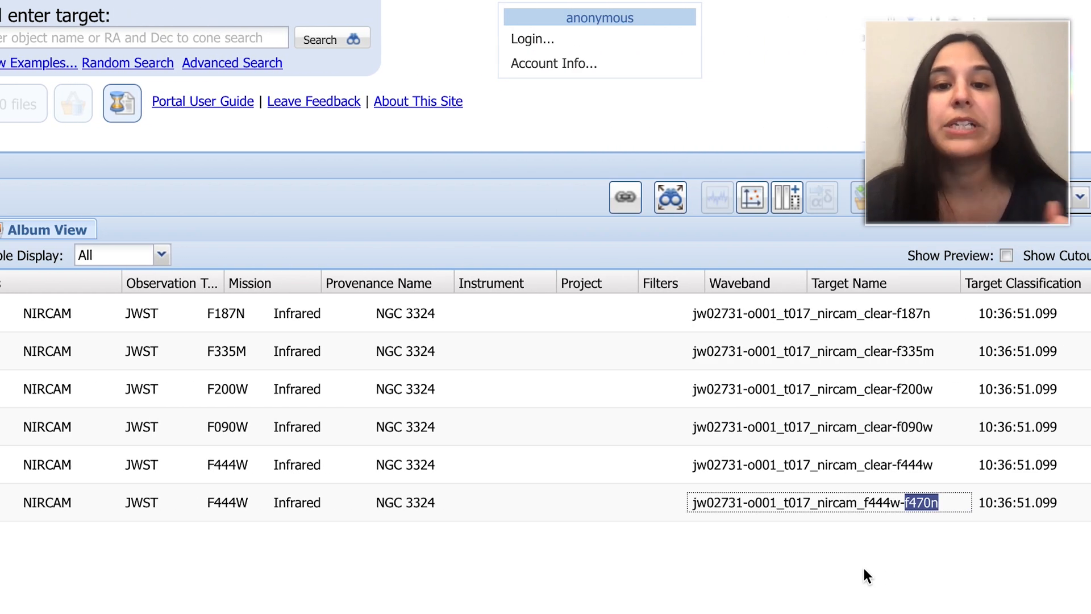
{"action": "mouse_move", "coordinate": [417, 562]}
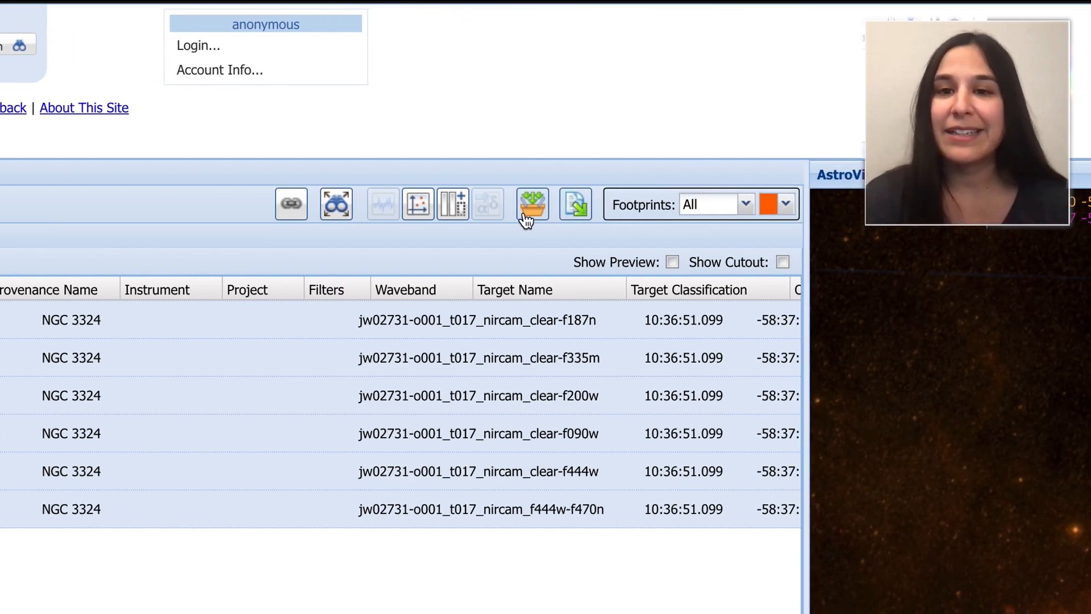
{"action": "left_click", "coordinate": [532, 204]}
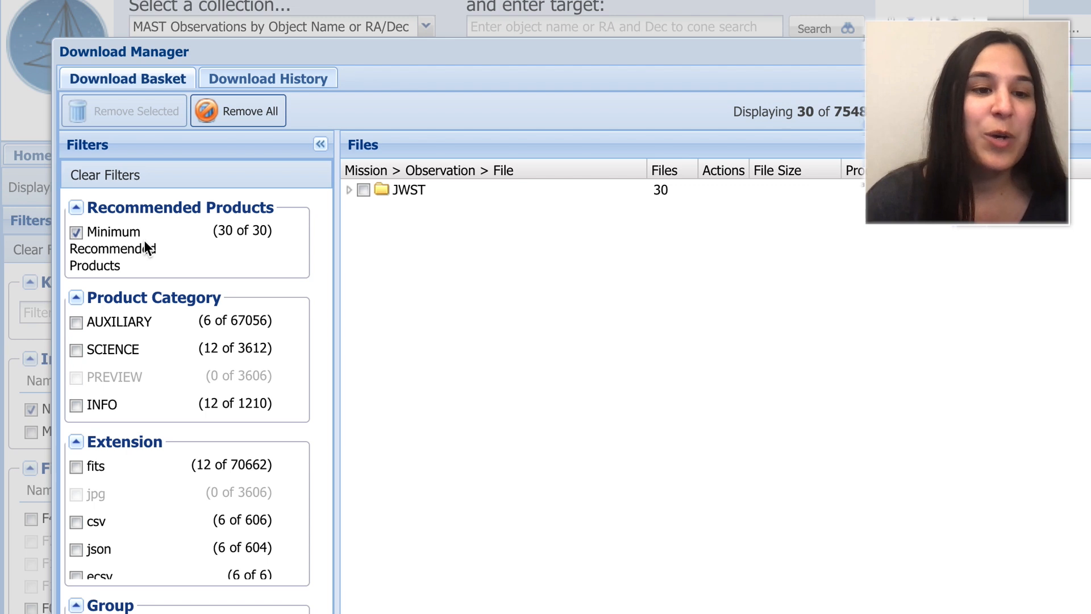
{"action": "mouse_move", "coordinate": [160, 245]}
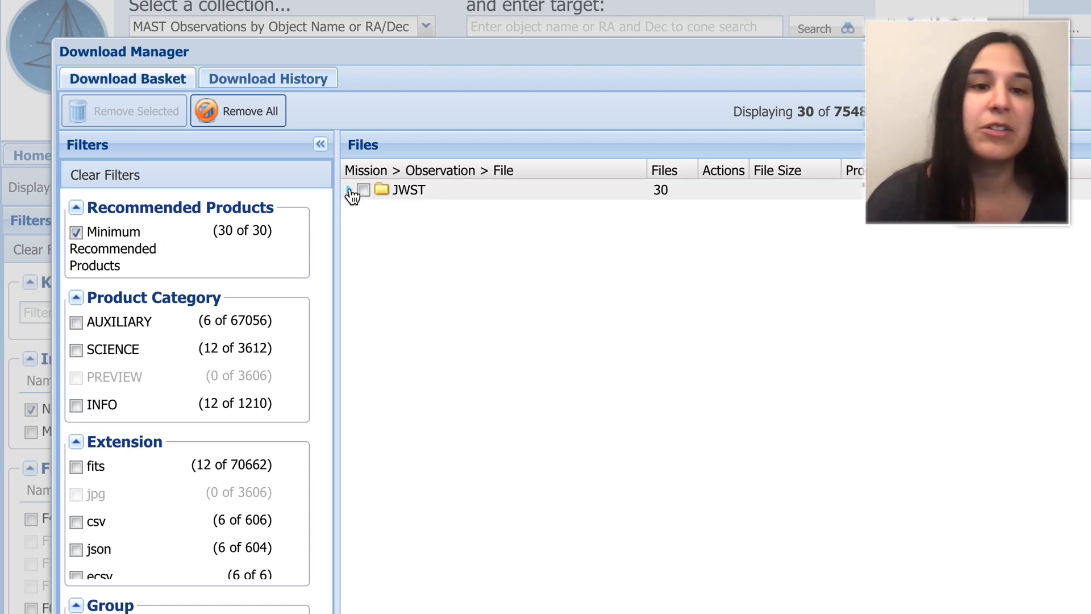
Step: Check the f090w _i2d.fits file and expand the f187n and f200w basket folders
{"action": "left_click", "coordinate": [354, 190]}
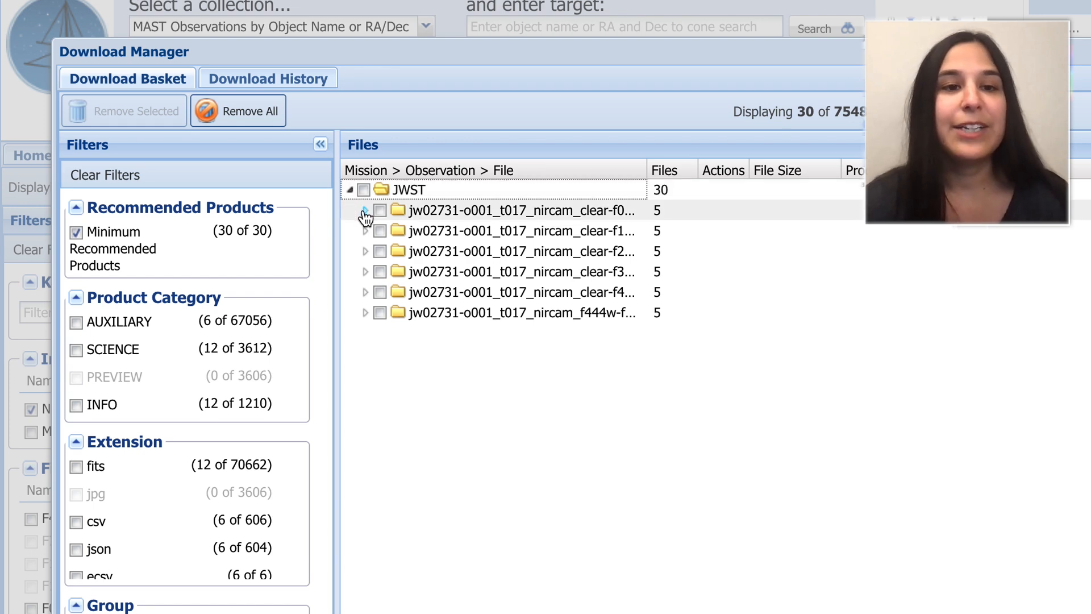
{"action": "left_click", "coordinate": [365, 210]}
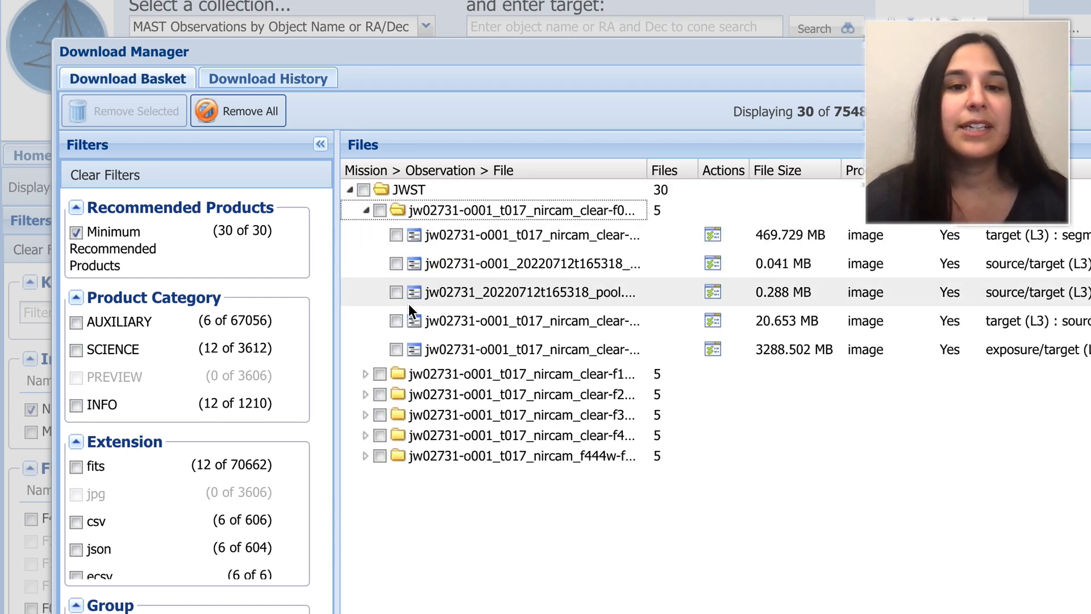
{"action": "mouse_move", "coordinate": [642, 168]}
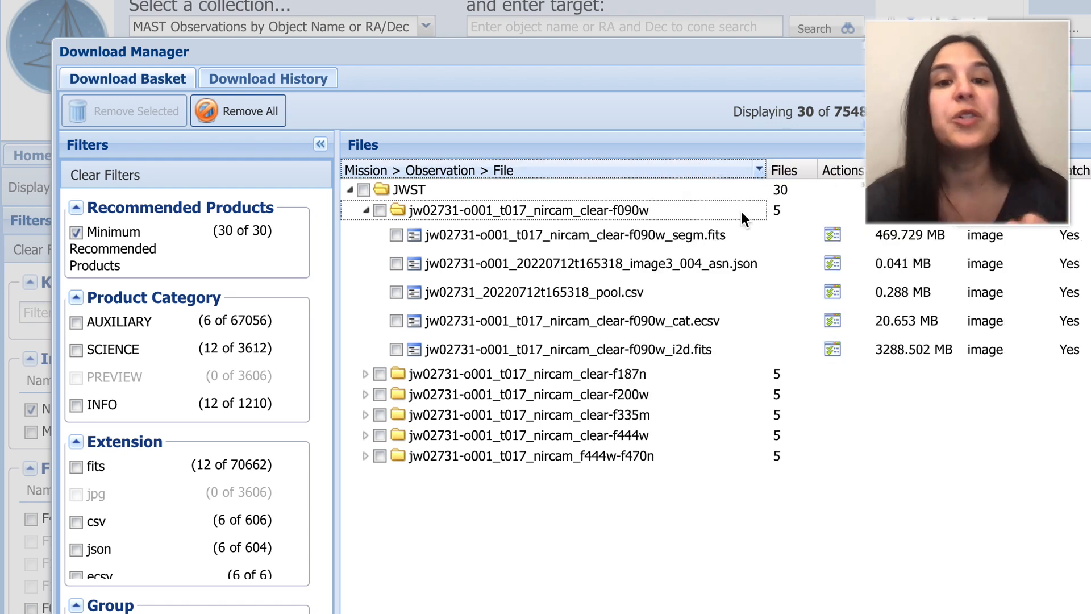
{"action": "mouse_move", "coordinate": [668, 349]}
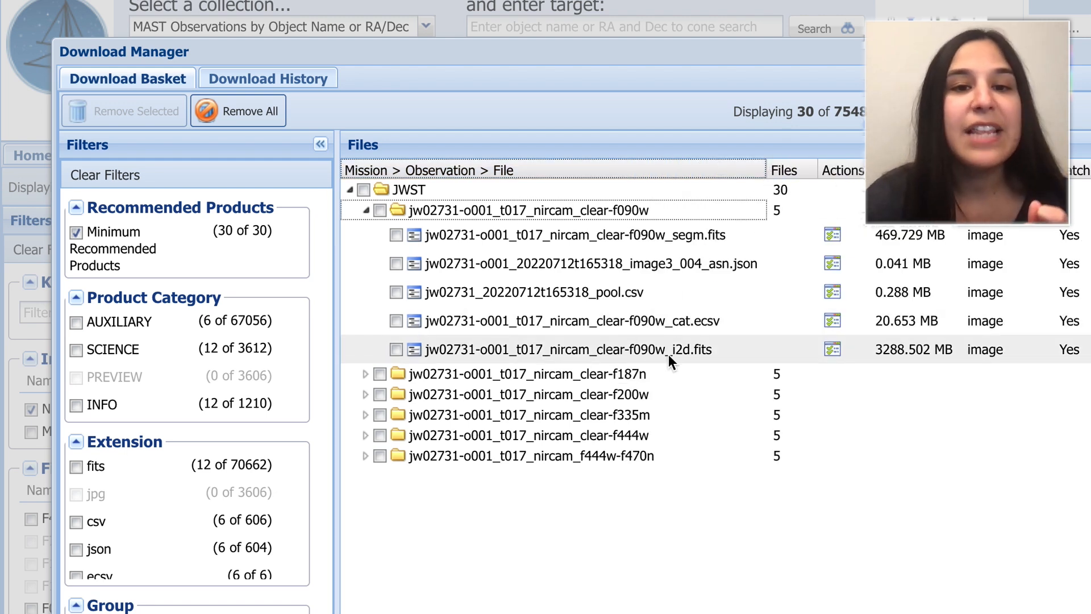
{"action": "left_click", "coordinate": [397, 348]}
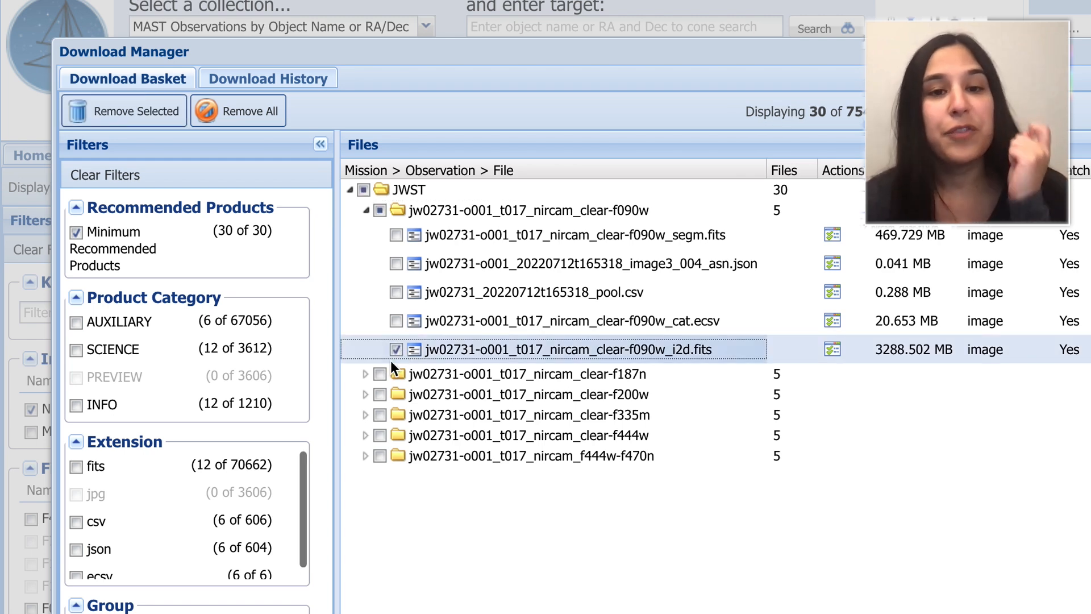
{"action": "left_click", "coordinate": [366, 374]}
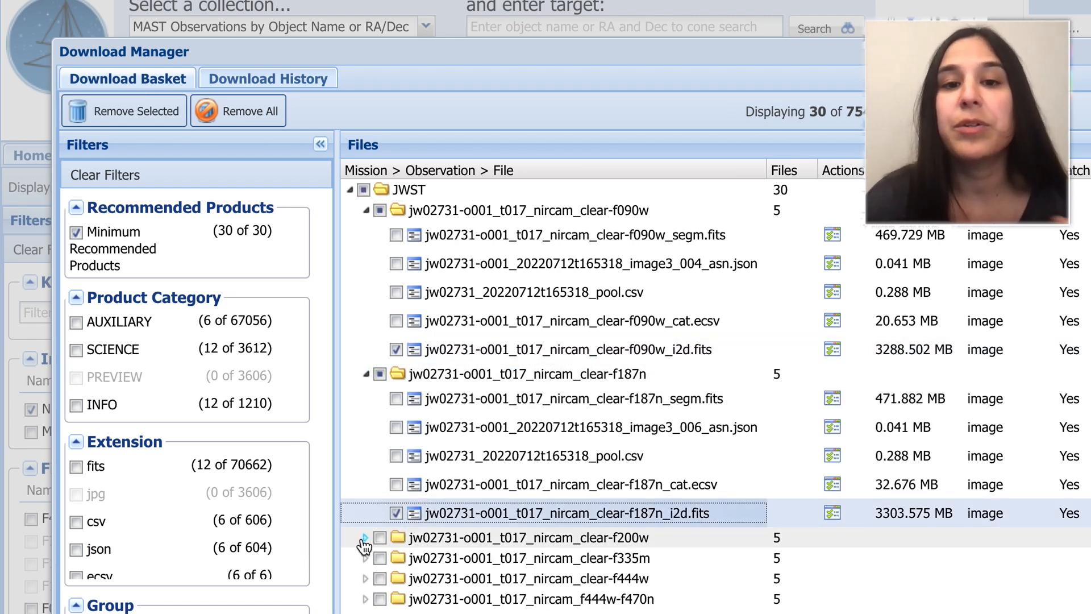
{"action": "left_click", "coordinate": [365, 537]}
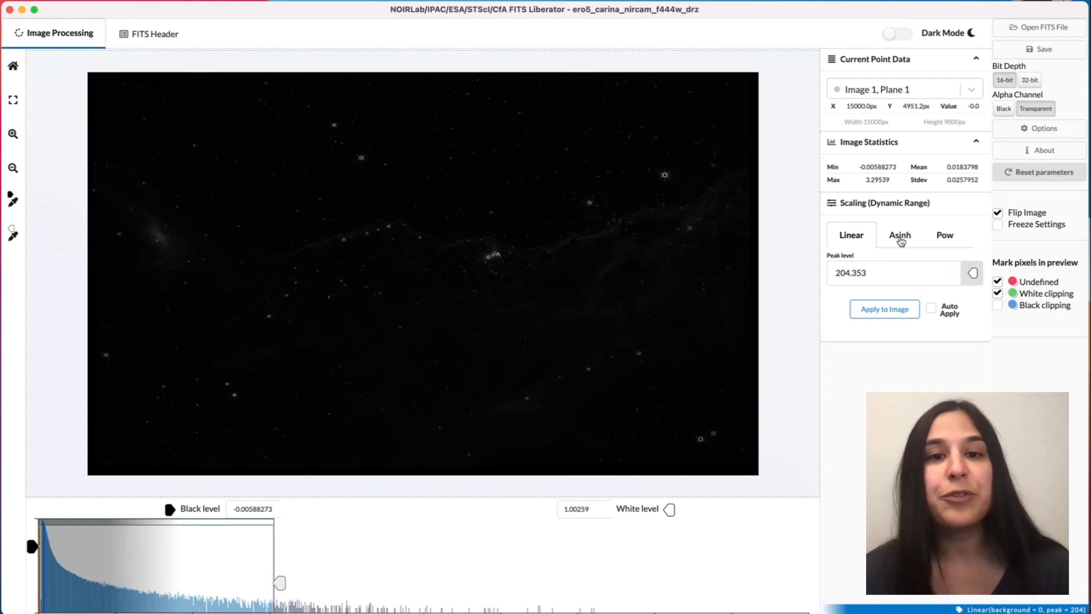
Step: Apply an asinh stretch with scaled peak level 1000 to the f444w image
{"action": "left_click", "coordinate": [899, 235]}
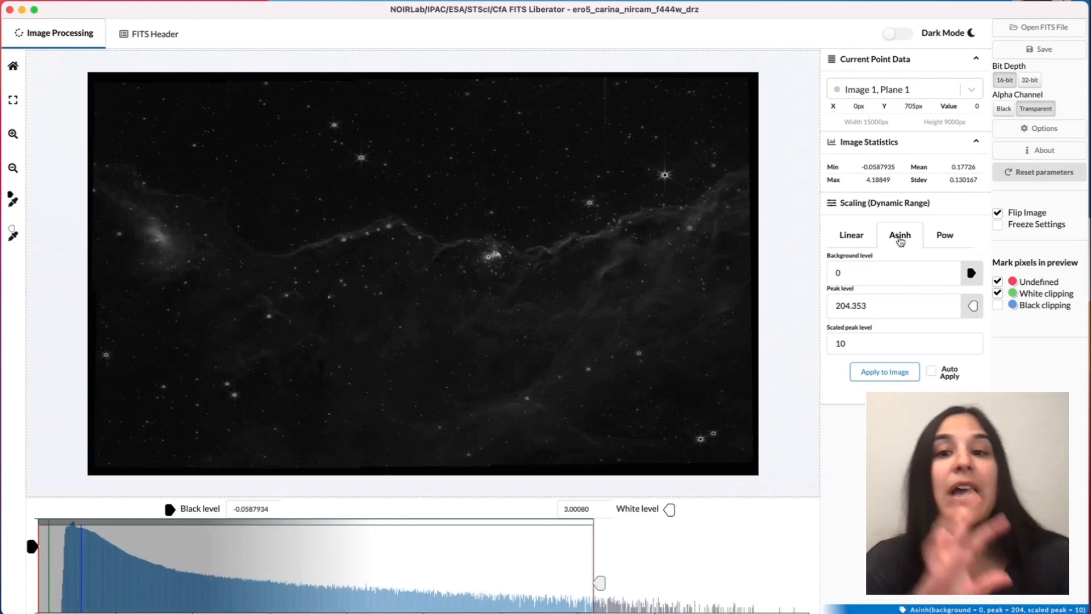
{"action": "mouse_move", "coordinate": [368, 223]}
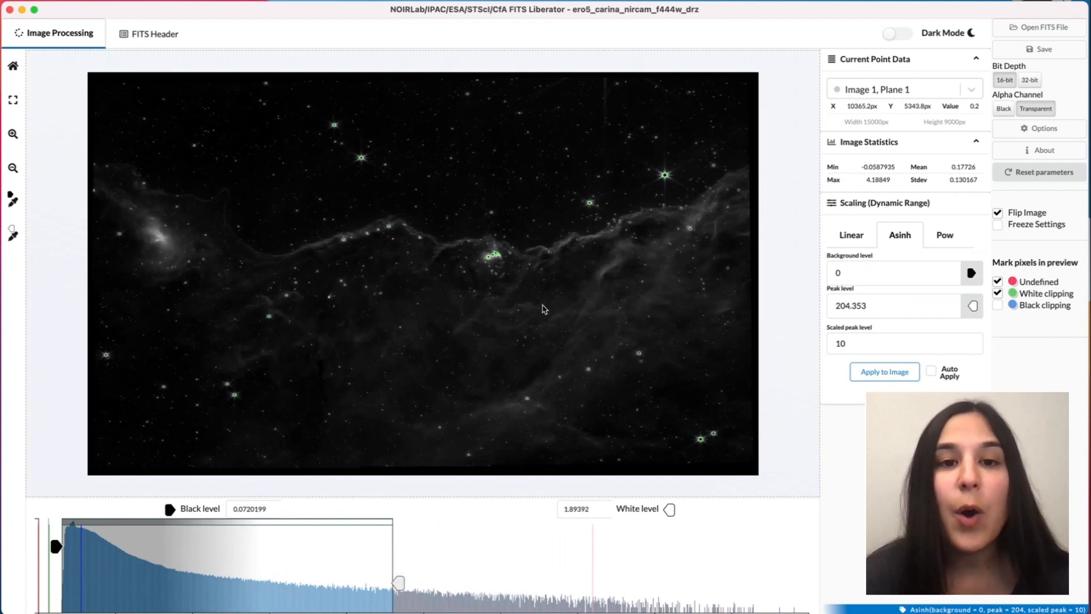
{"action": "mouse_move", "coordinate": [492, 260]}
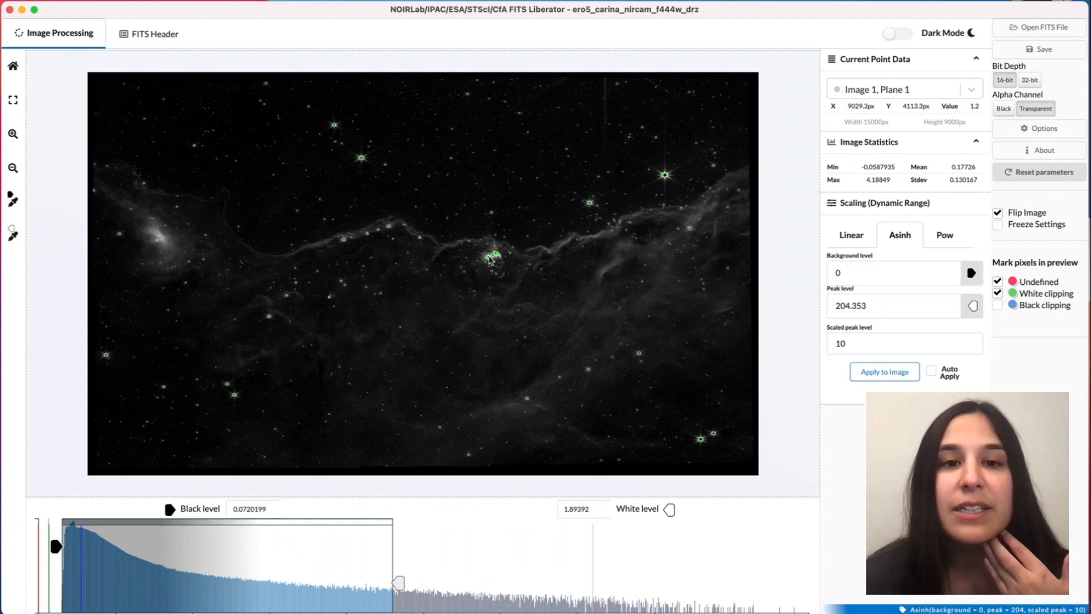
{"action": "mouse_move", "coordinate": [319, 369]}
{"action": "type", "text": "00"}
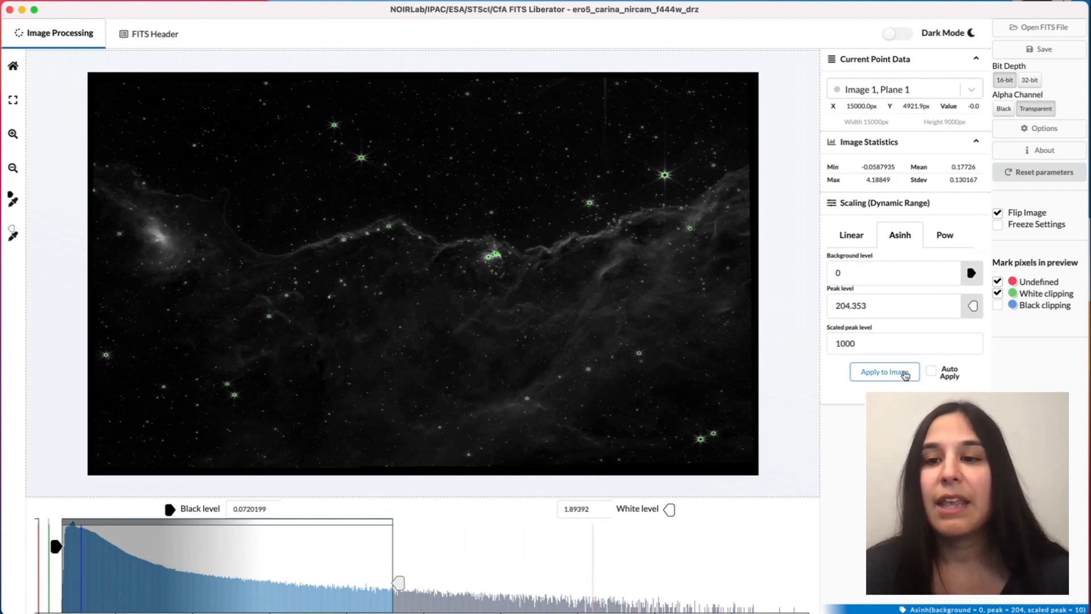
{"action": "left_click", "coordinate": [885, 372]}
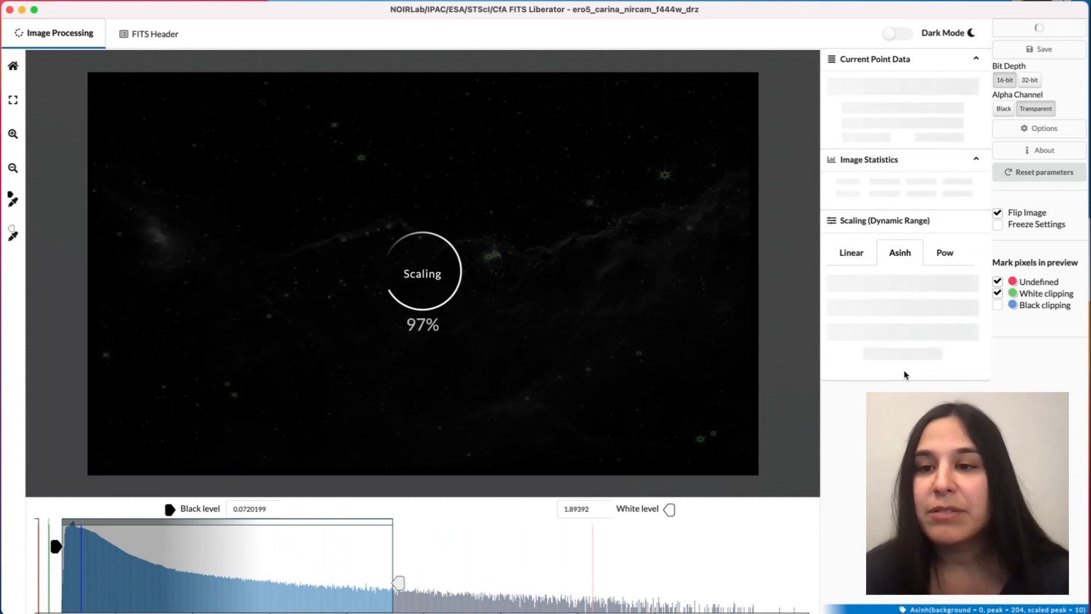
{"action": "left_click", "coordinate": [885, 372]}
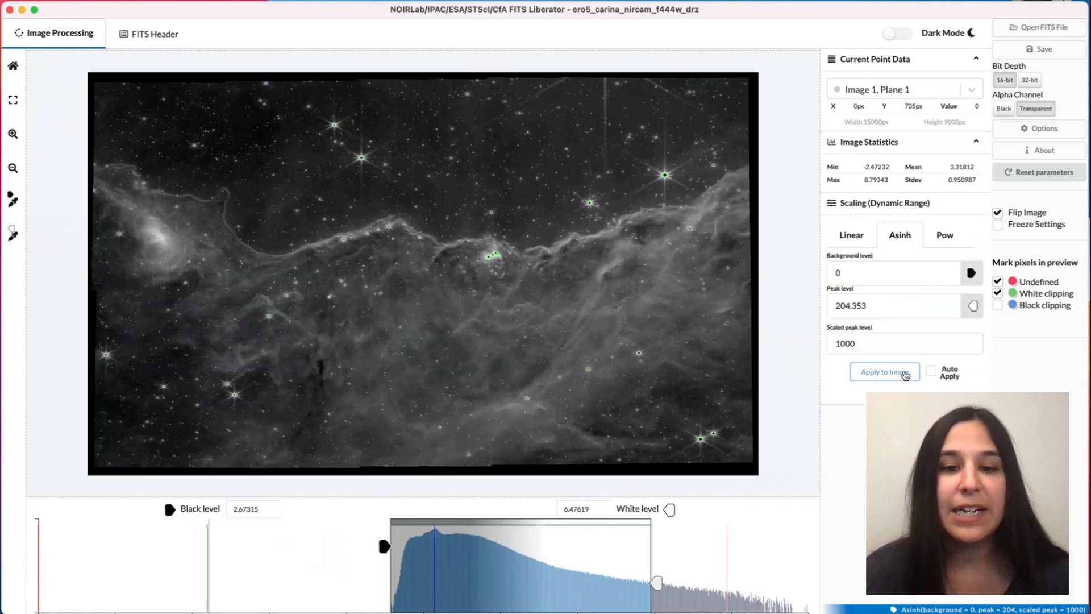
{"action": "mouse_move", "coordinate": [593, 348]}
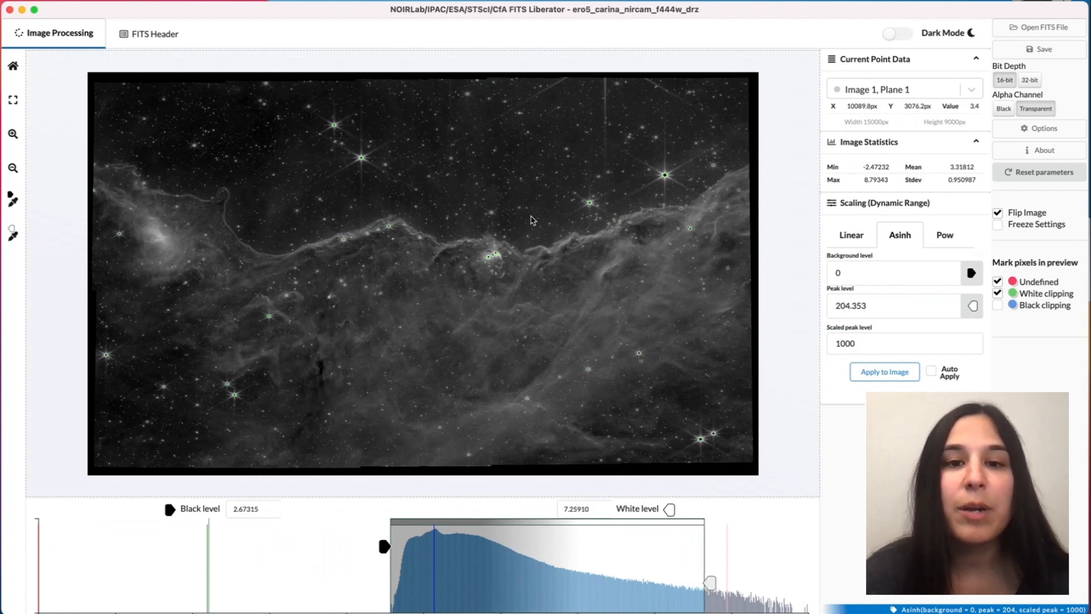
{"action": "mouse_move", "coordinate": [494, 254]}
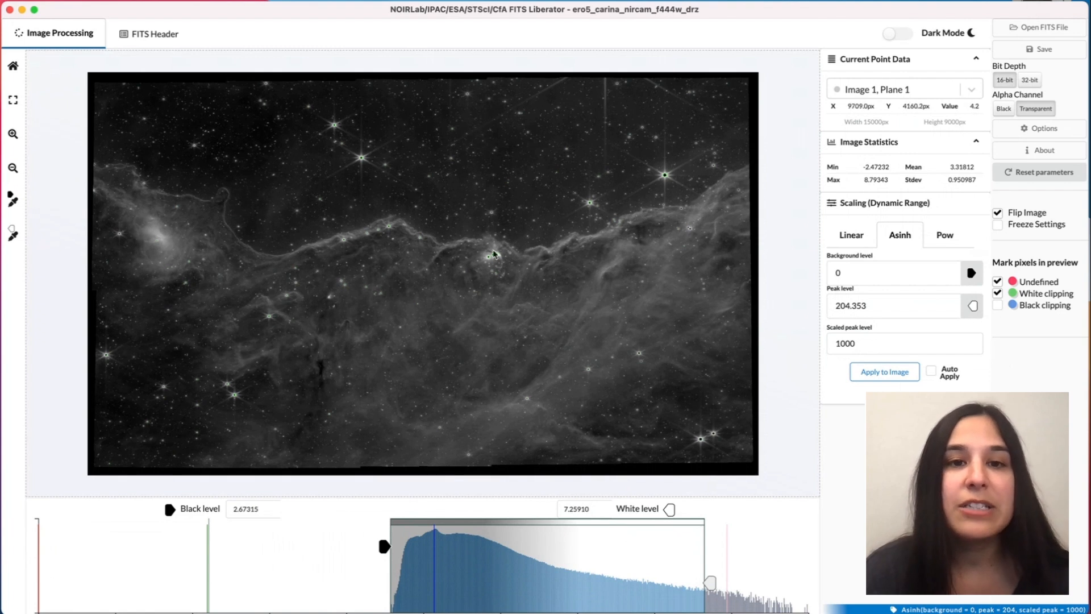
{"action": "mouse_move", "coordinate": [362, 162]}
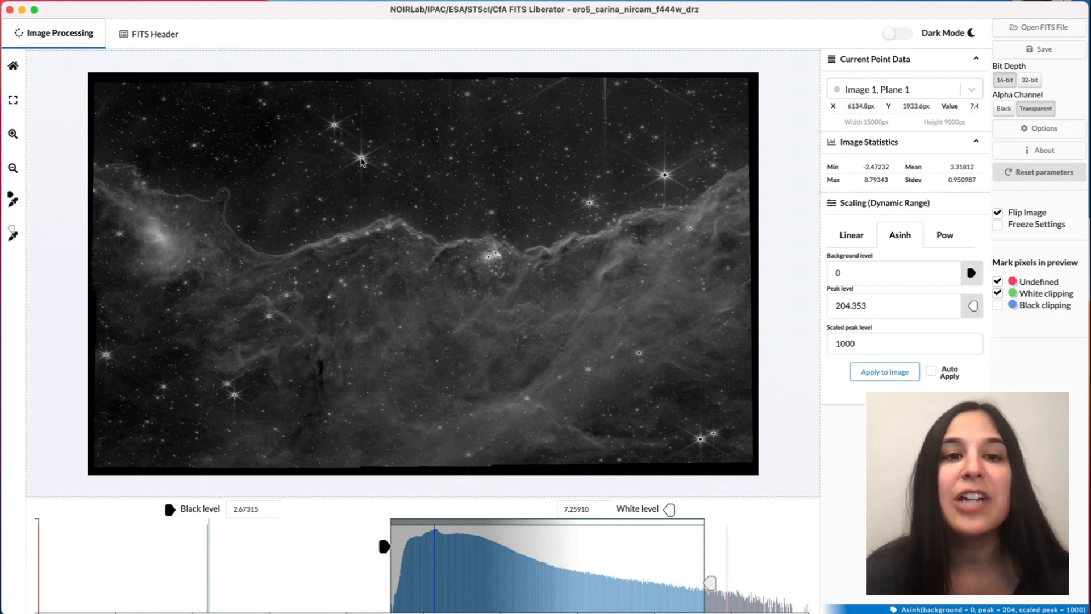
{"action": "mouse_move", "coordinate": [360, 162]}
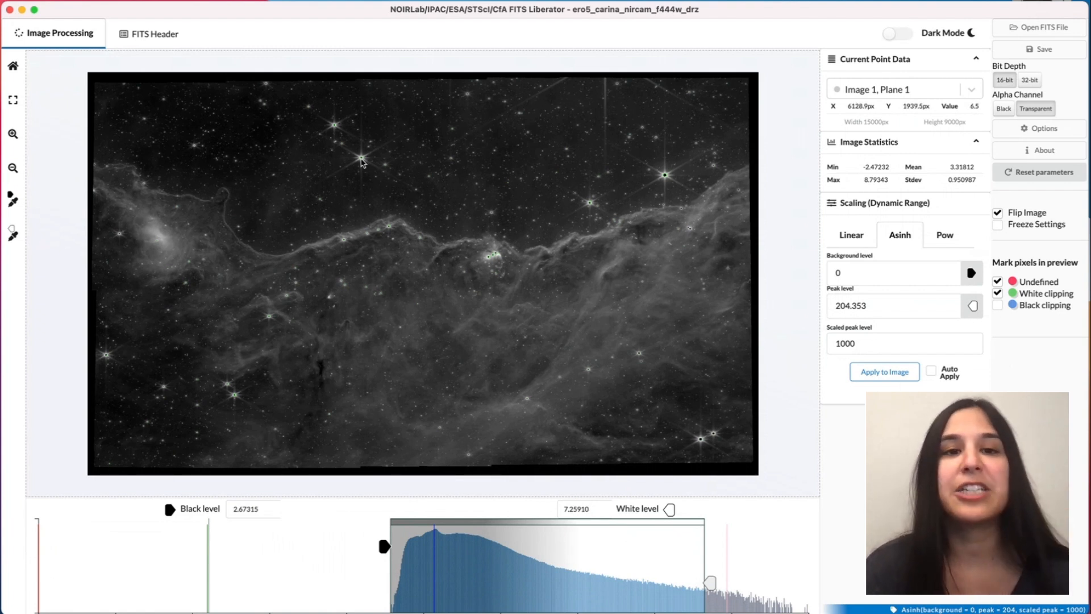
{"action": "mouse_move", "coordinate": [494, 198]}
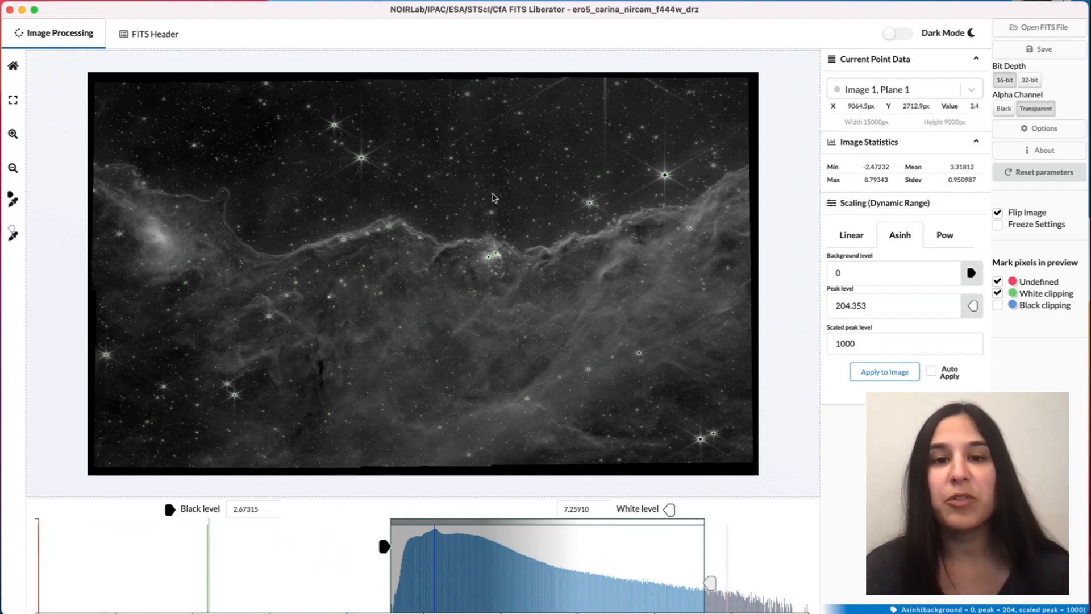
{"action": "mouse_move", "coordinate": [363, 164]}
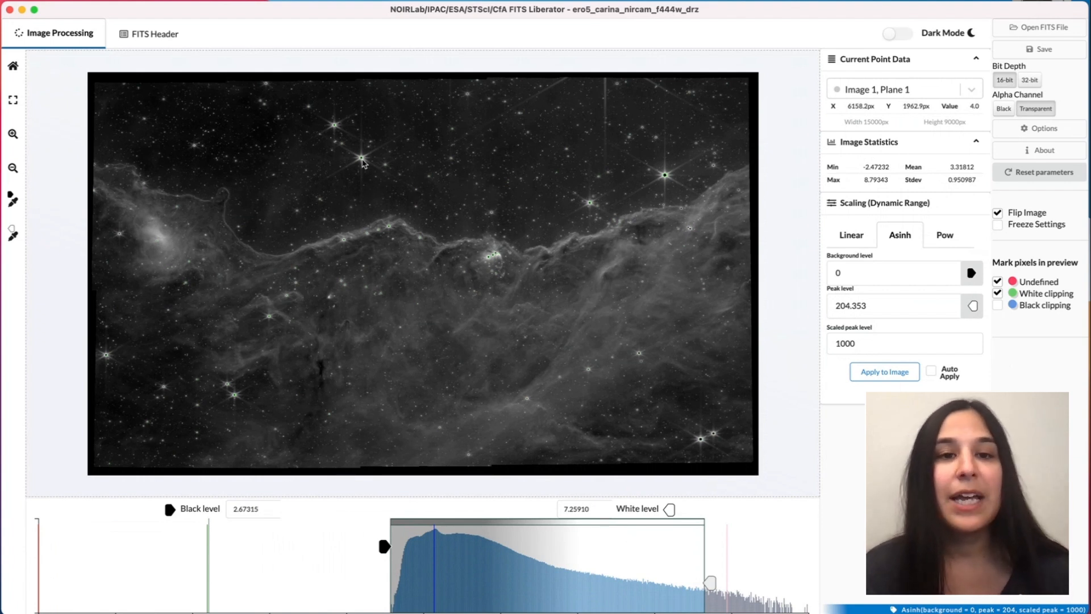
{"action": "mouse_move", "coordinate": [413, 177]}
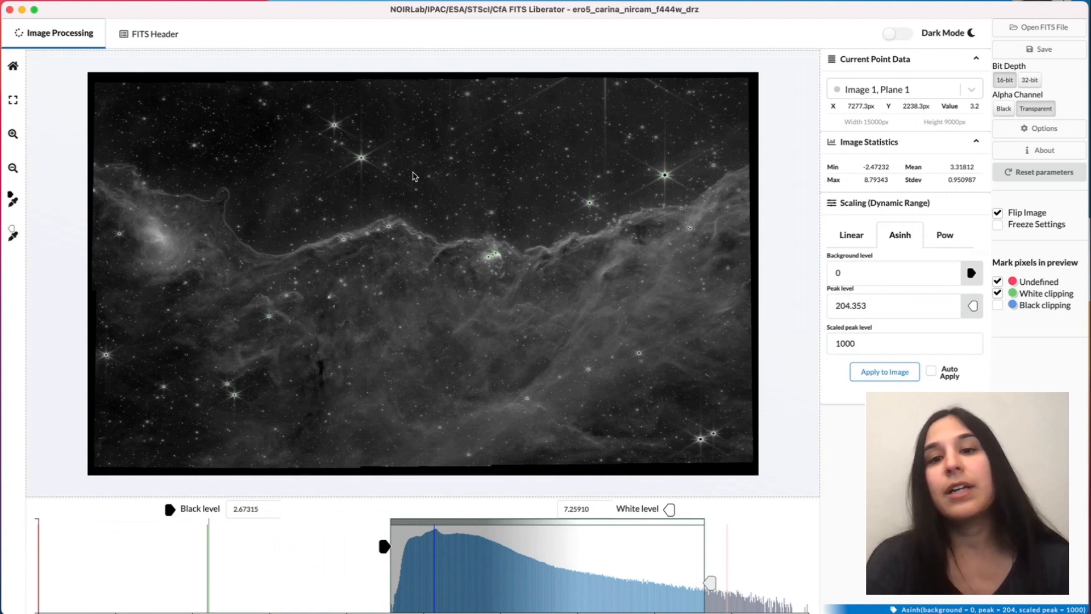
{"action": "mouse_move", "coordinate": [350, 145]}
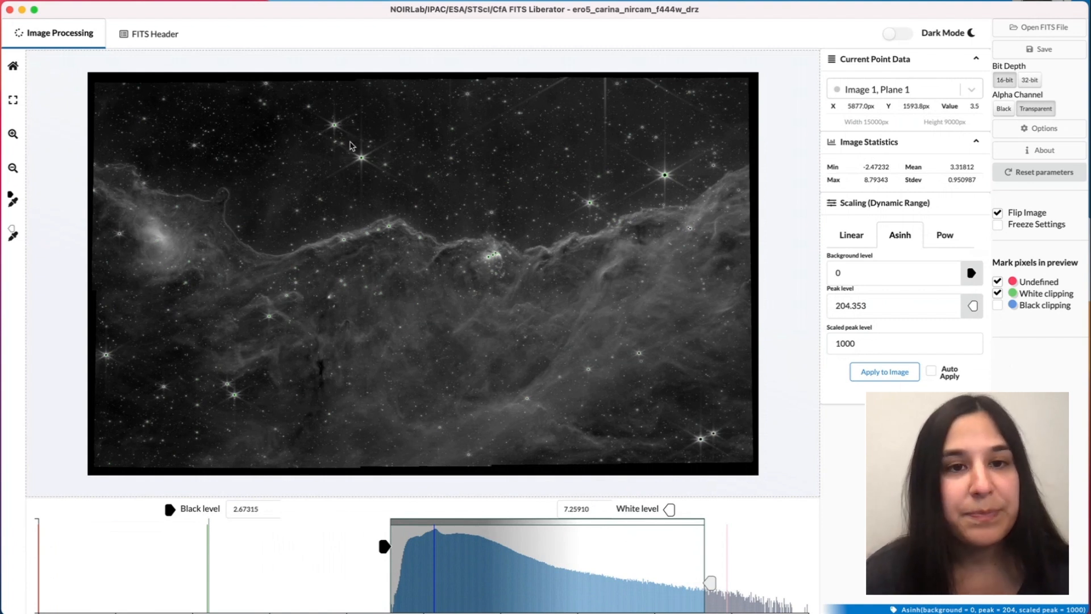
{"action": "mouse_move", "coordinate": [335, 130]}
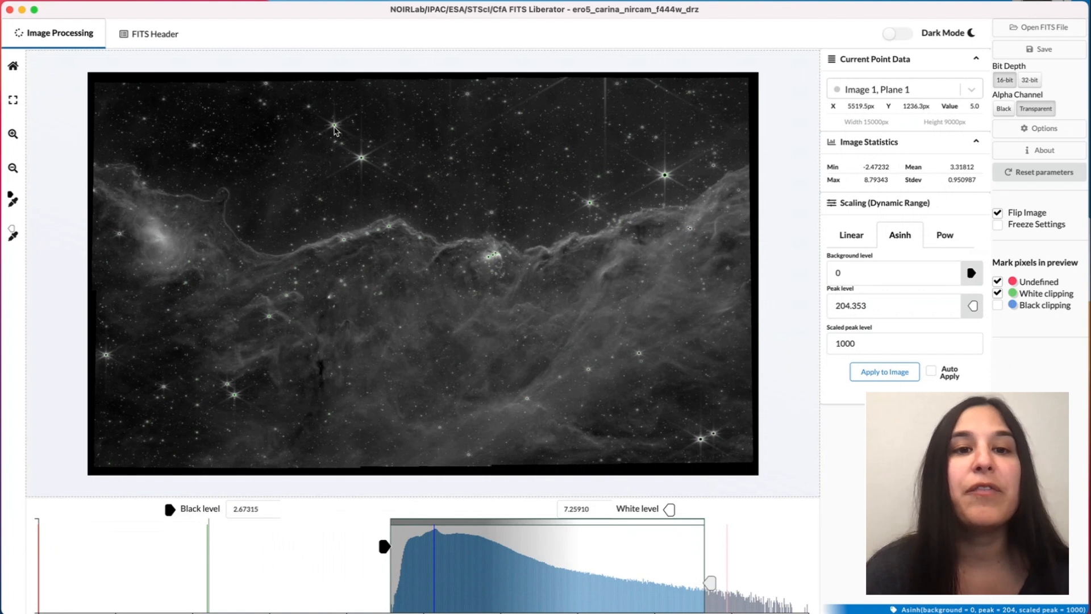
{"action": "mouse_move", "coordinate": [338, 130]}
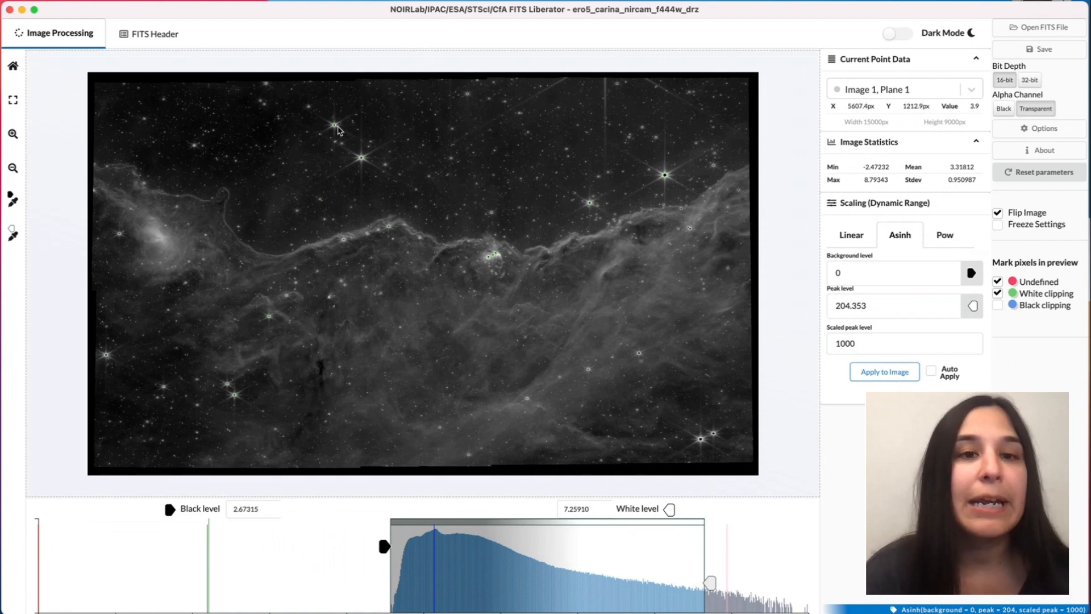
{"action": "mouse_move", "coordinate": [341, 132]}
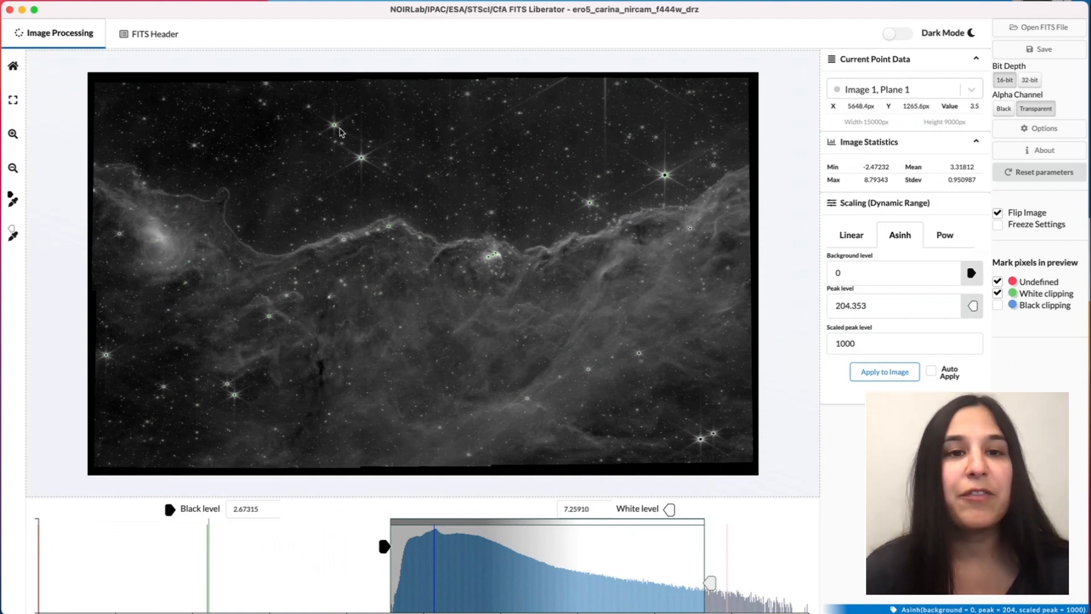
{"action": "mouse_move", "coordinate": [661, 273]}
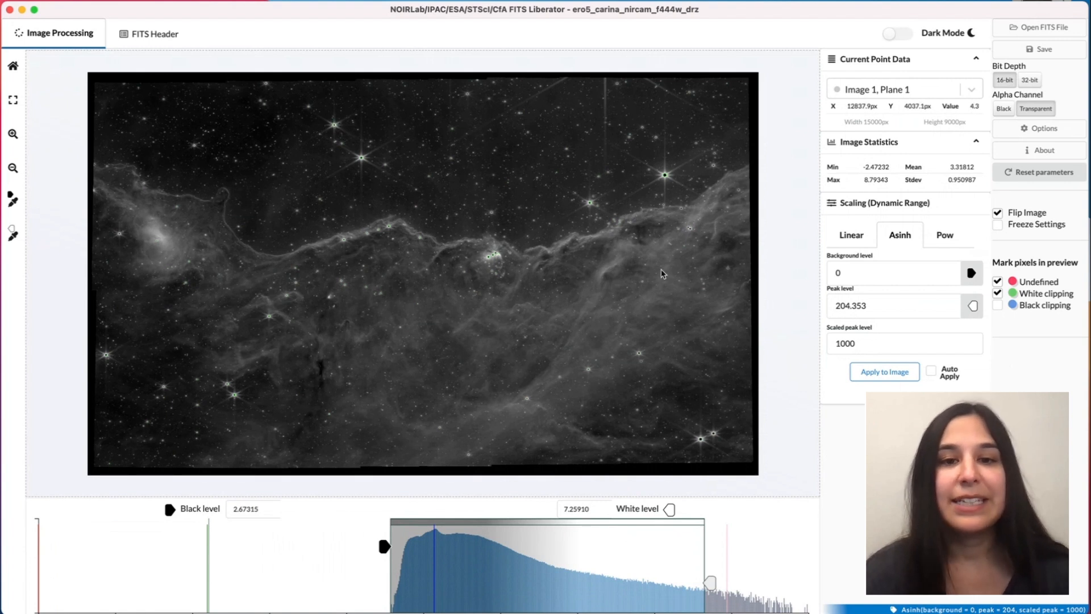
{"action": "mouse_move", "coordinate": [729, 365]}
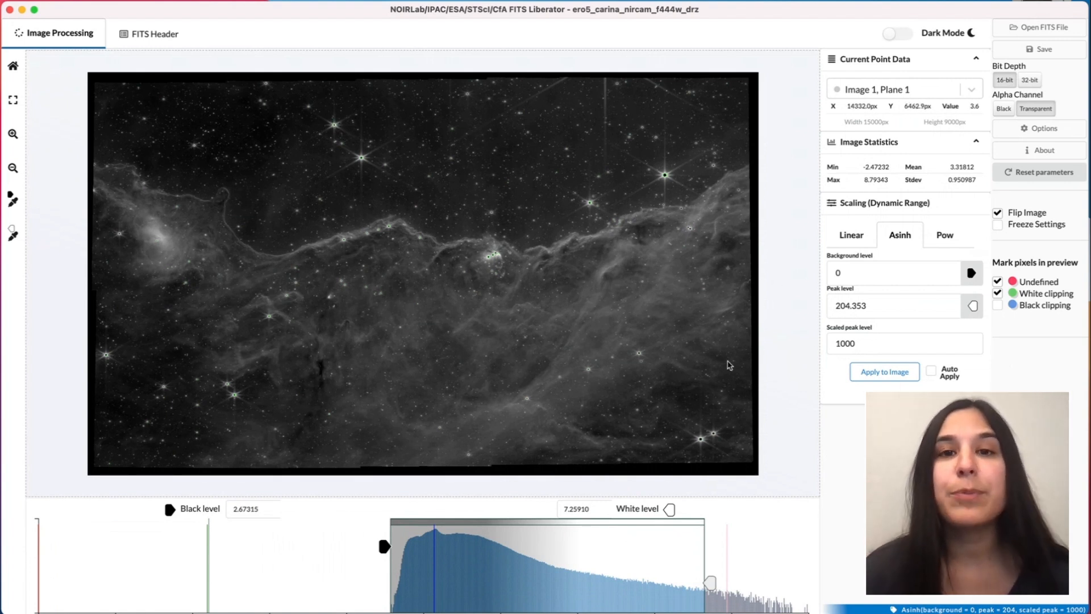
{"action": "mouse_move", "coordinate": [670, 316]}
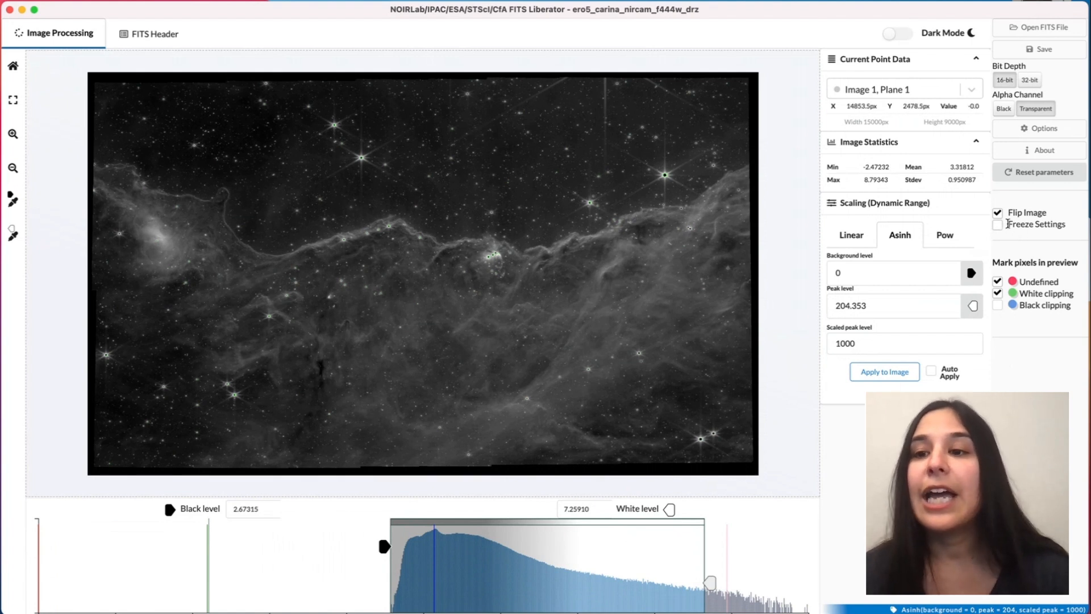
Step: Enable Freeze Settings to keep the asinh stretch for the other filter files
{"action": "left_click", "coordinate": [998, 224]}
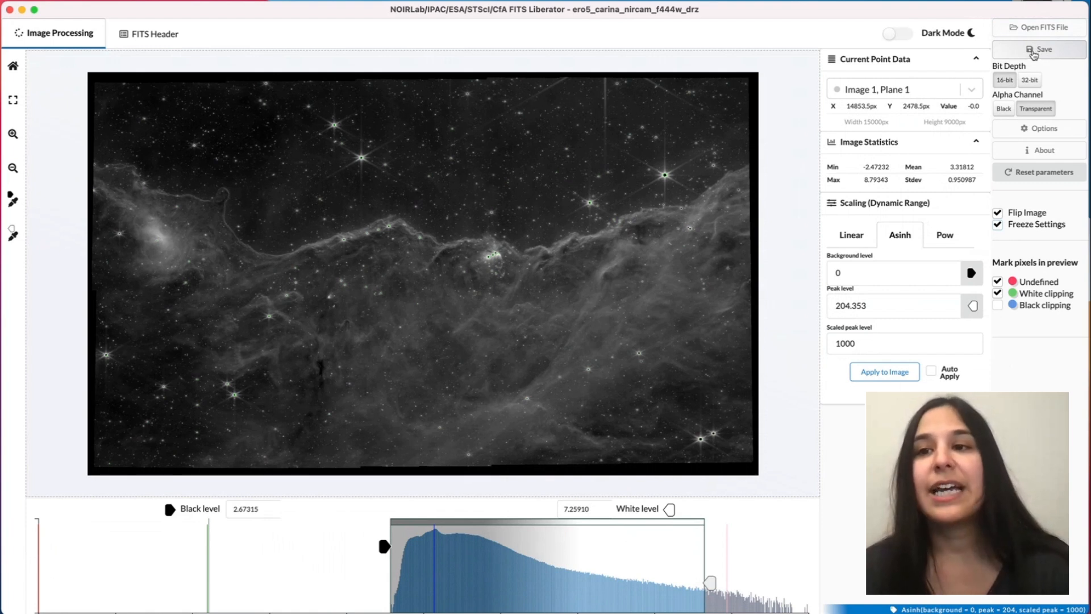
{"action": "left_click", "coordinate": [1042, 49]}
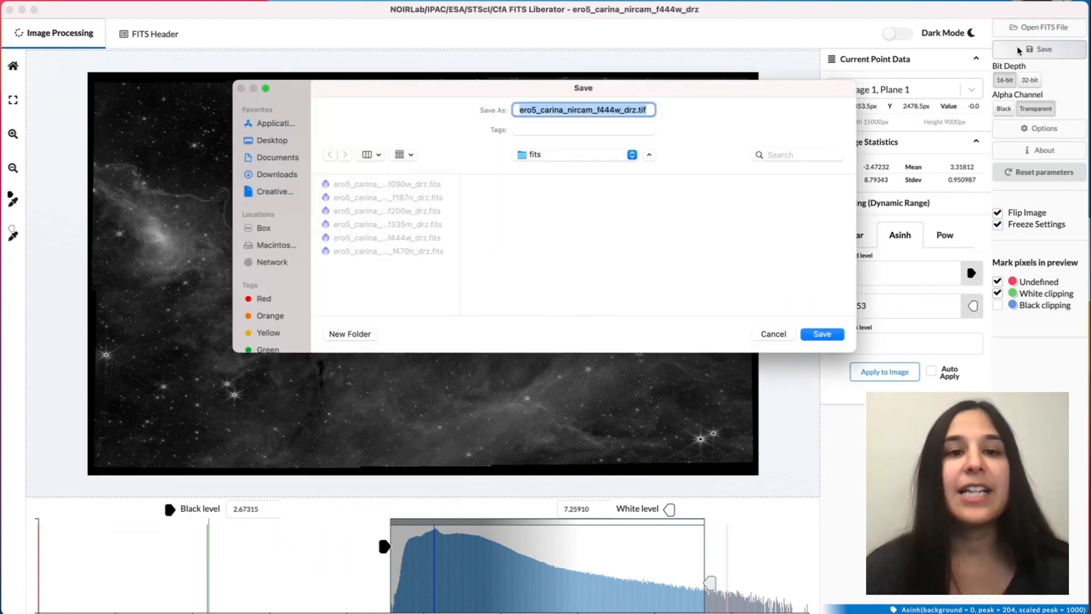
{"action": "mouse_move", "coordinate": [577, 102]}
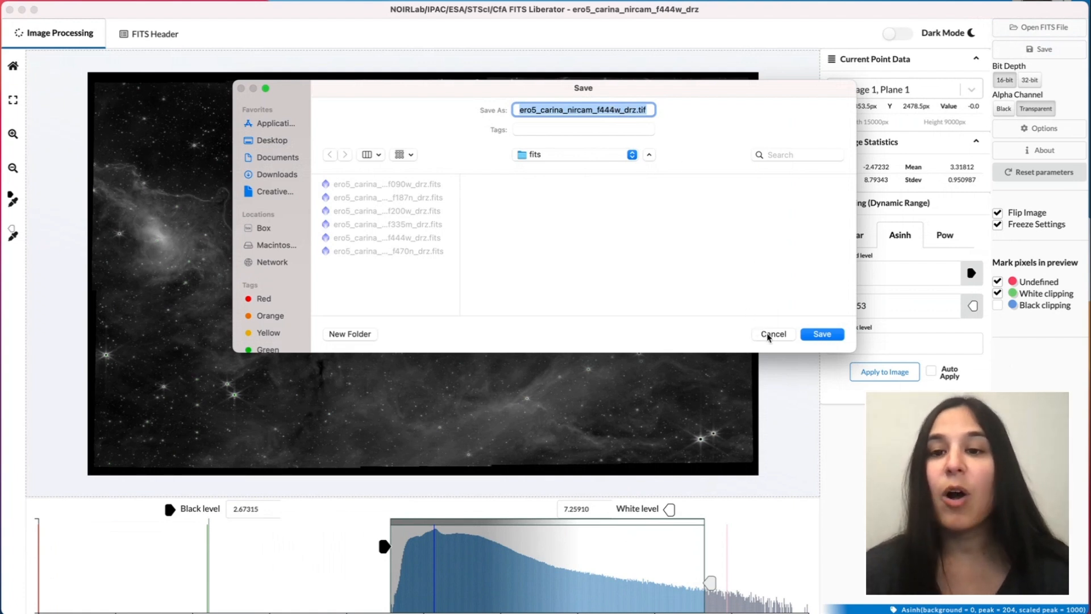
{"action": "left_click", "coordinate": [773, 335]}
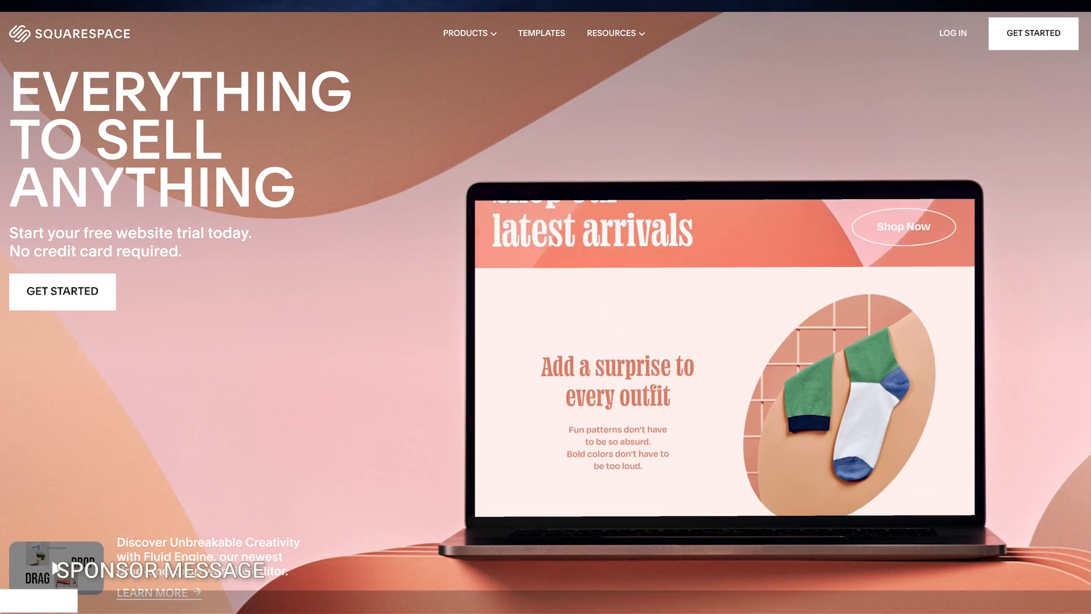
Step: Start a site from the Crosby template and reword the heading as a crash course
{"action": "scroll", "scroll_direction": "down", "scroll_amount": 3}
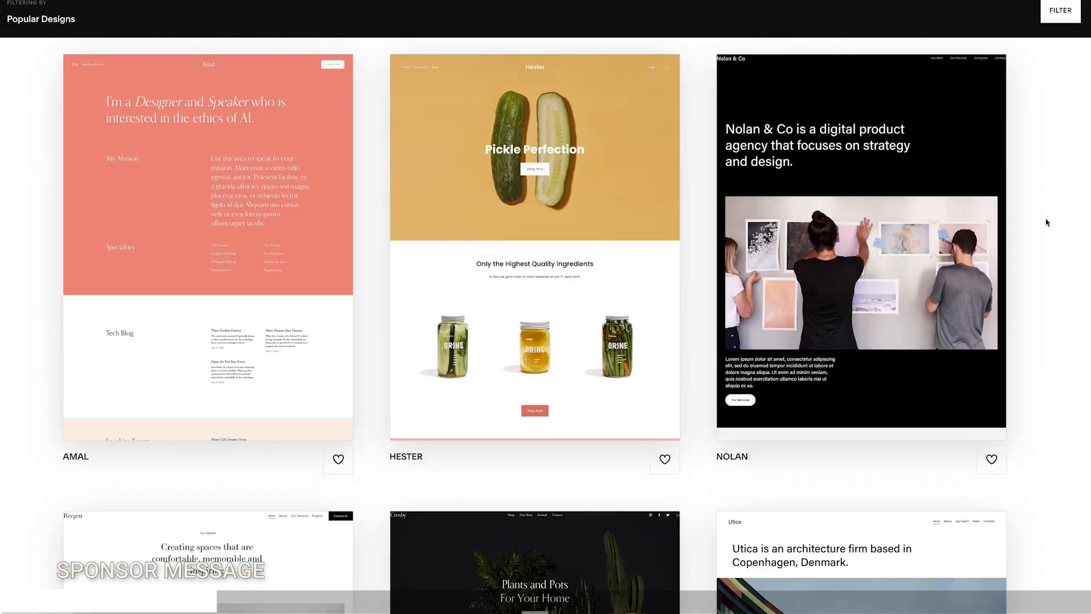
{"action": "scroll", "scroll_direction": "down", "scroll_amount": 3}
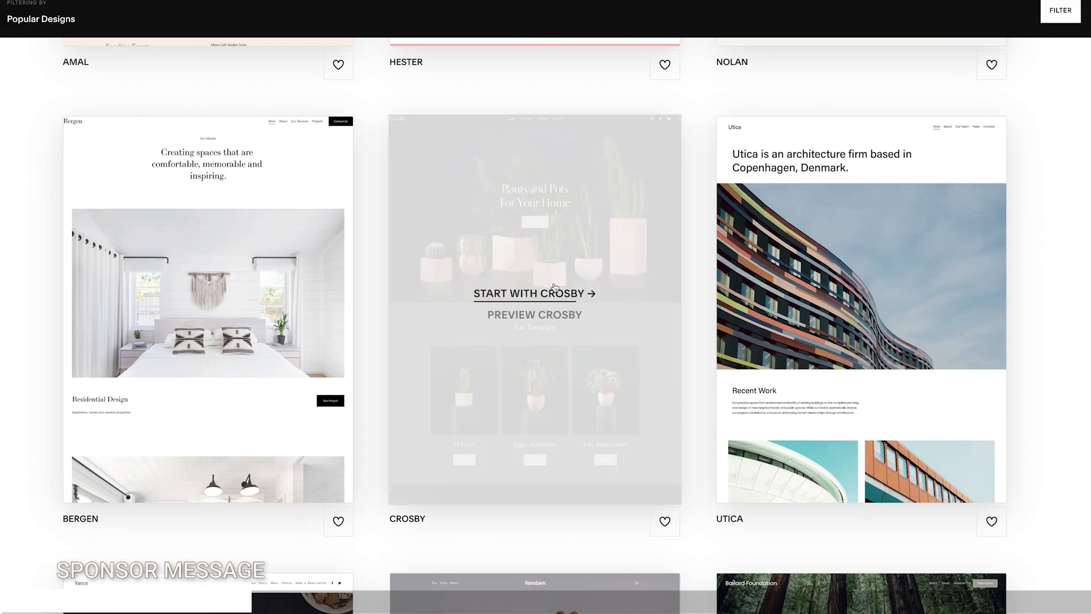
{"action": "left_click", "coordinate": [529, 293]}
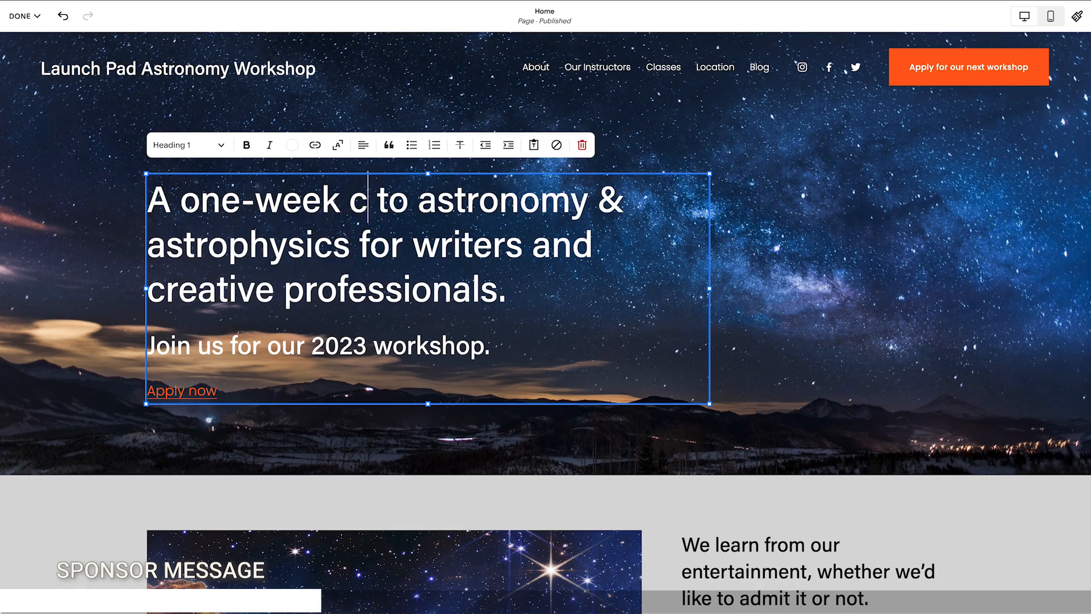
{"action": "type", "text": "rash course in"}
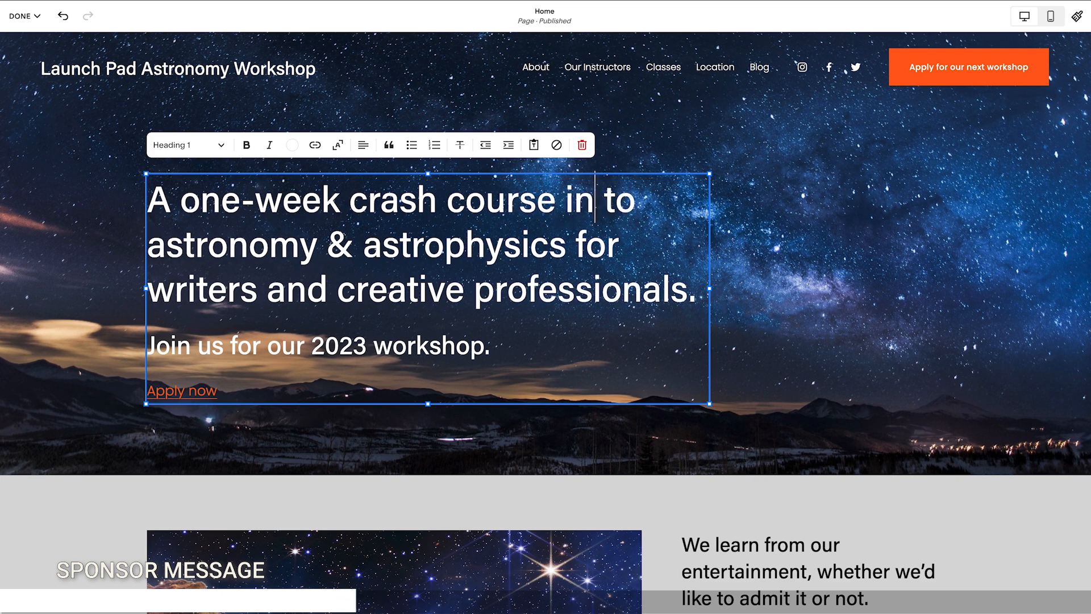
{"action": "key", "text": "backspace"}
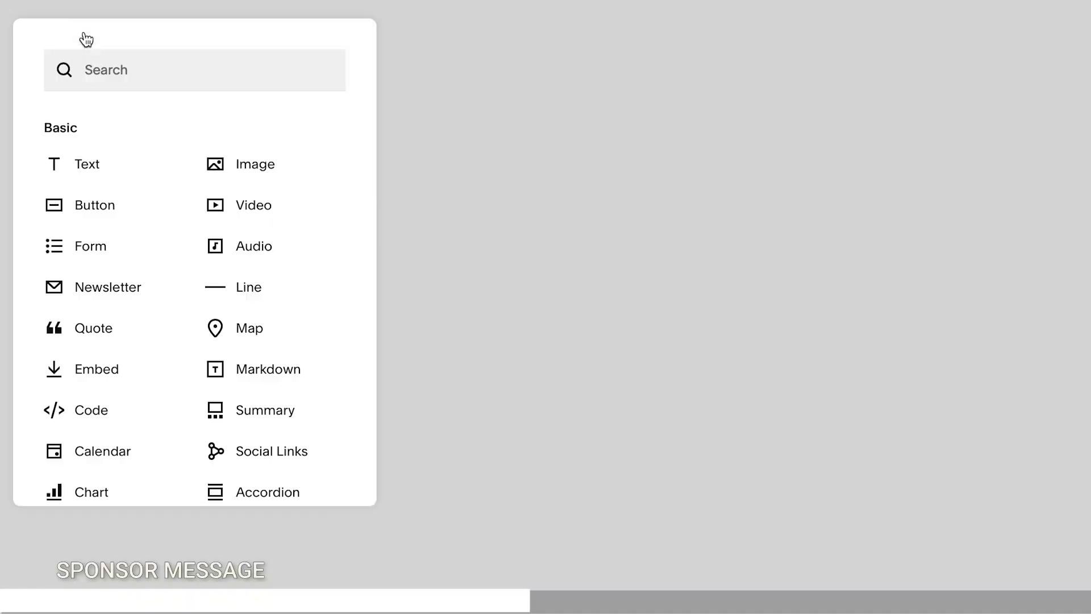
Step: Add a video block for youtu.be/zTJifrl3SDM, connect Twitter, and view Newsletter design options
{"action": "left_click", "coordinate": [245, 205]}
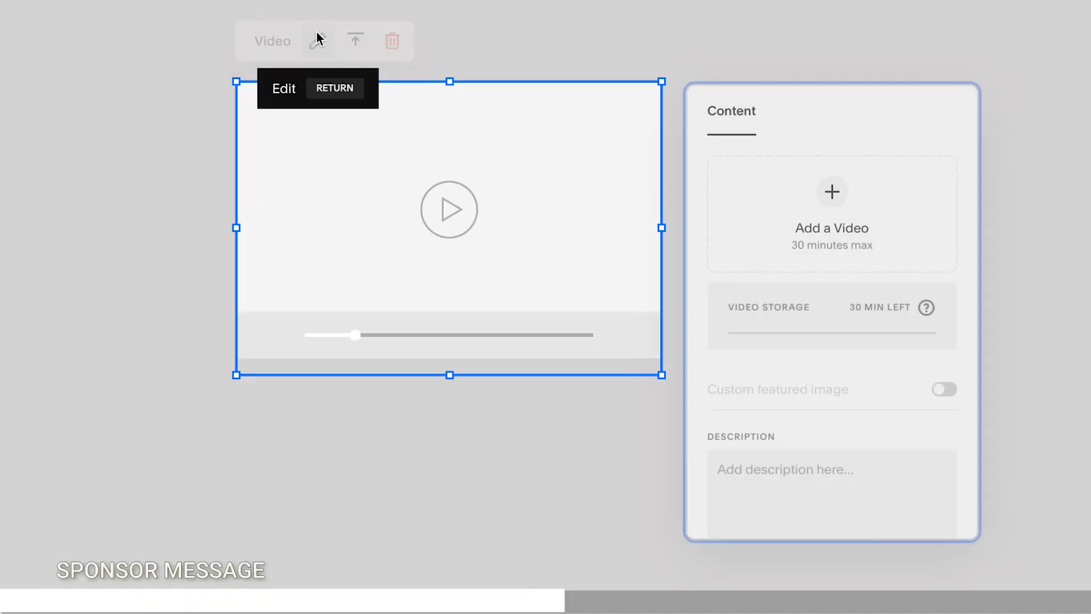
{"action": "type", "text": "https://youtu.be/zTJifrl3SDM"}
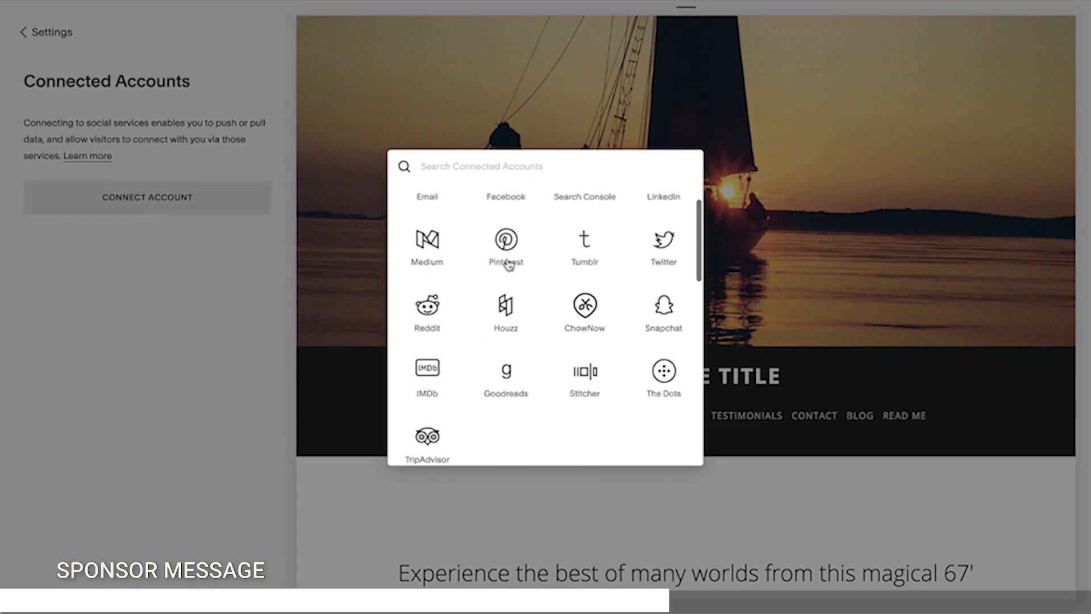
{"action": "type", "text": "twl"}
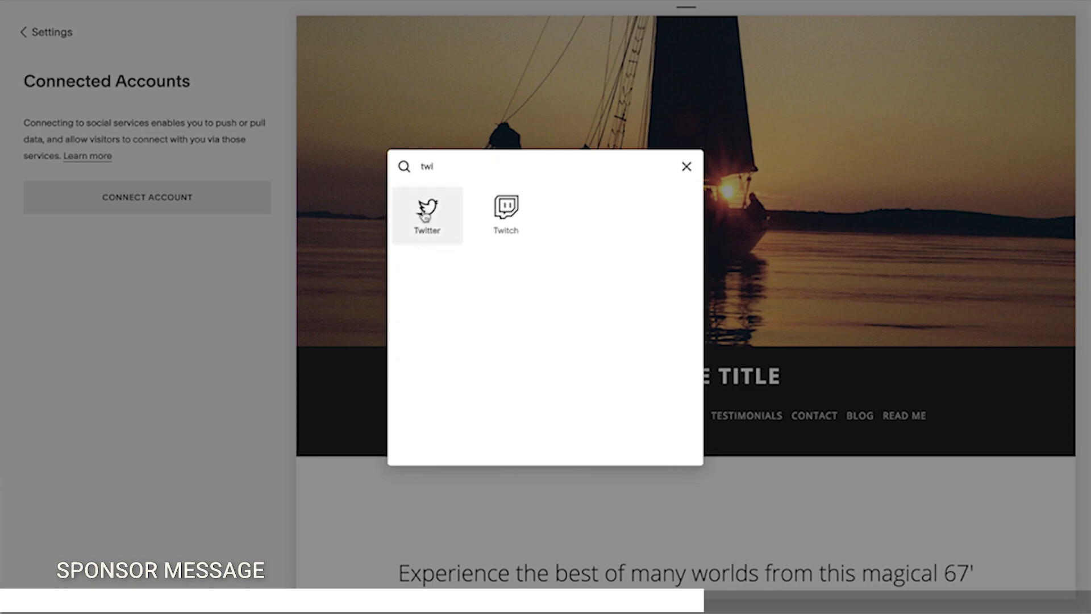
{"action": "left_click", "coordinate": [427, 216]}
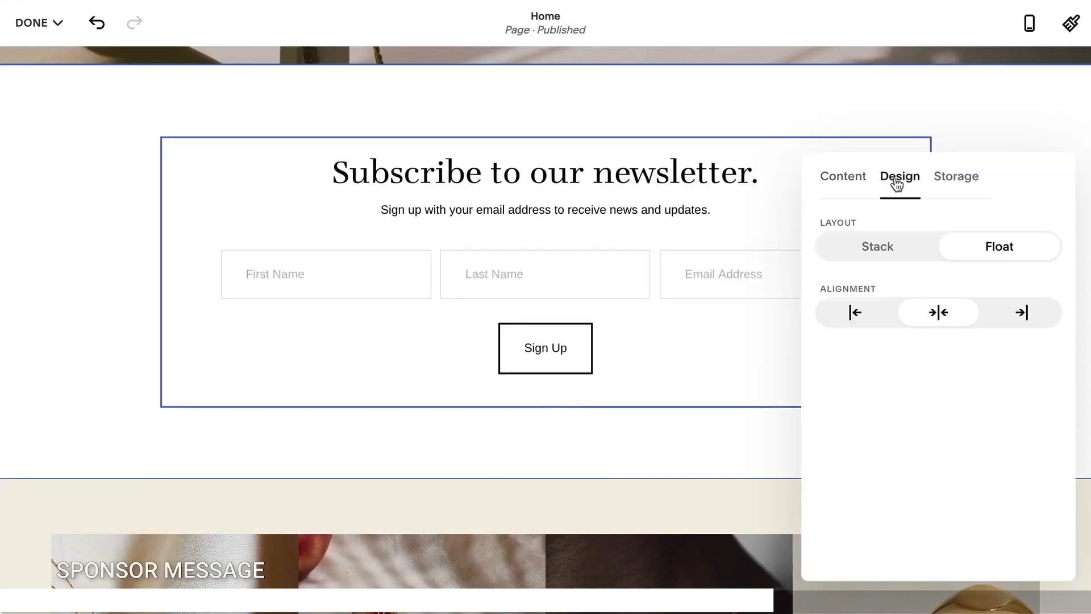
{"action": "left_click", "coordinate": [956, 177]}
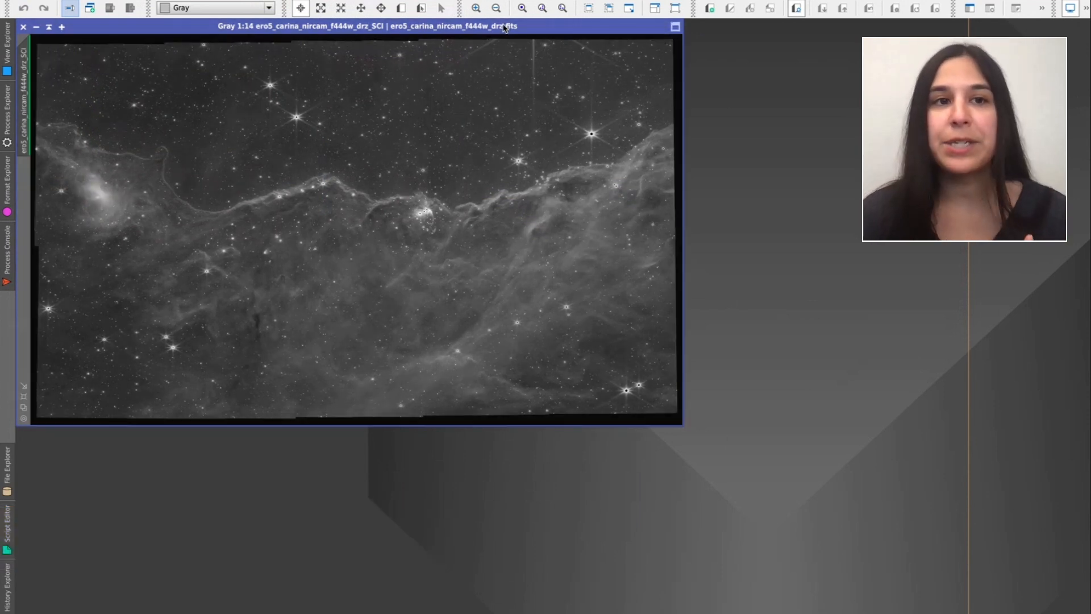
{"action": "mouse_move", "coordinate": [300, 136]}
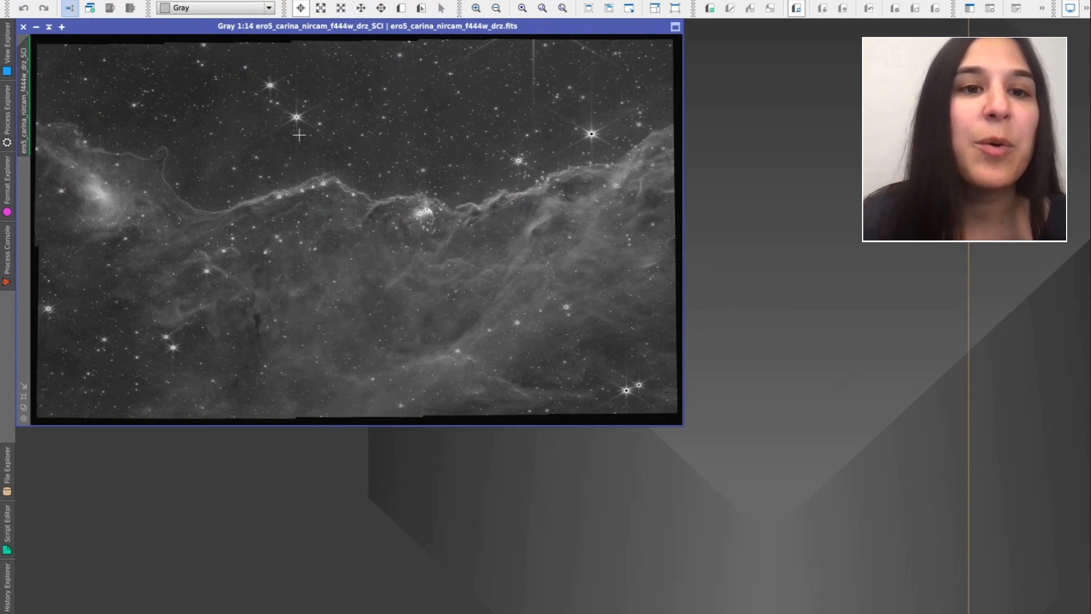
Step: Load PixelClip.js from the EROs_inprogress folder into PixInsight's Script Editor
{"action": "left_click", "coordinate": [475, 9]}
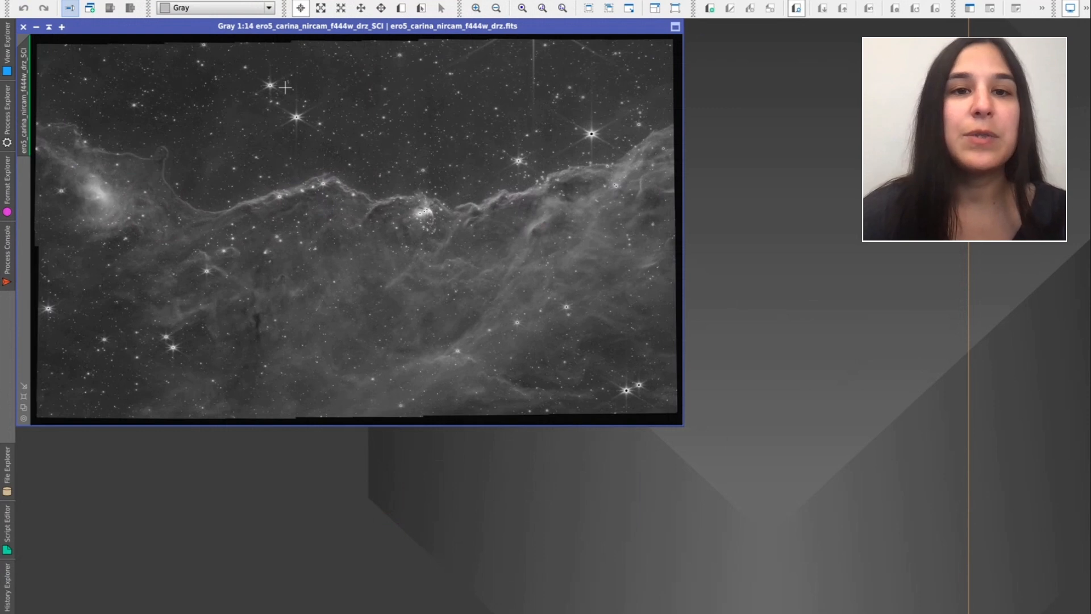
{"action": "left_click", "coordinate": [7, 522]}
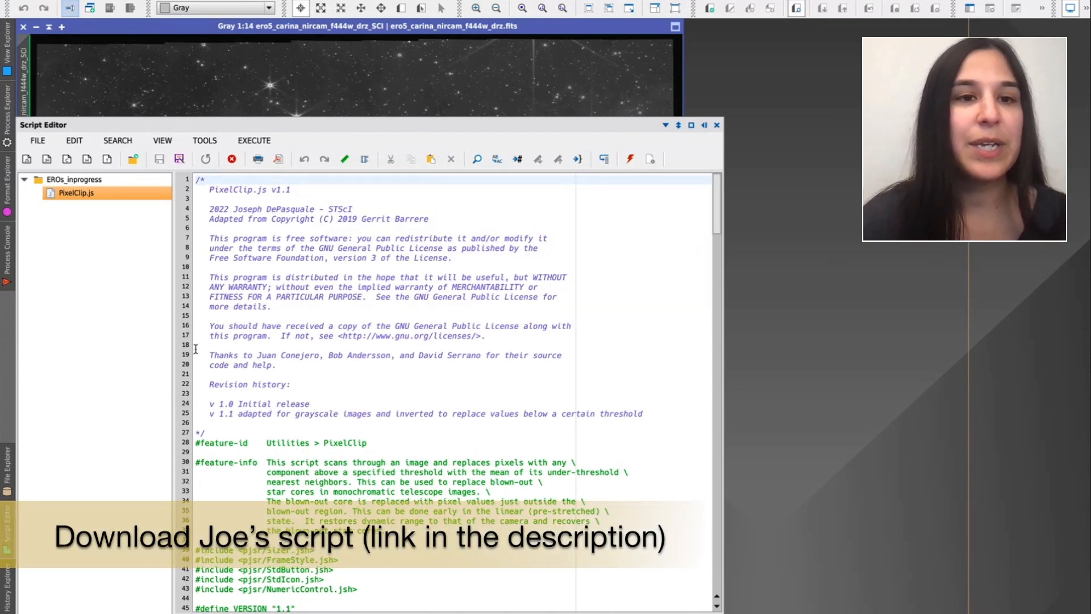
{"action": "left_click", "coordinate": [717, 125]}
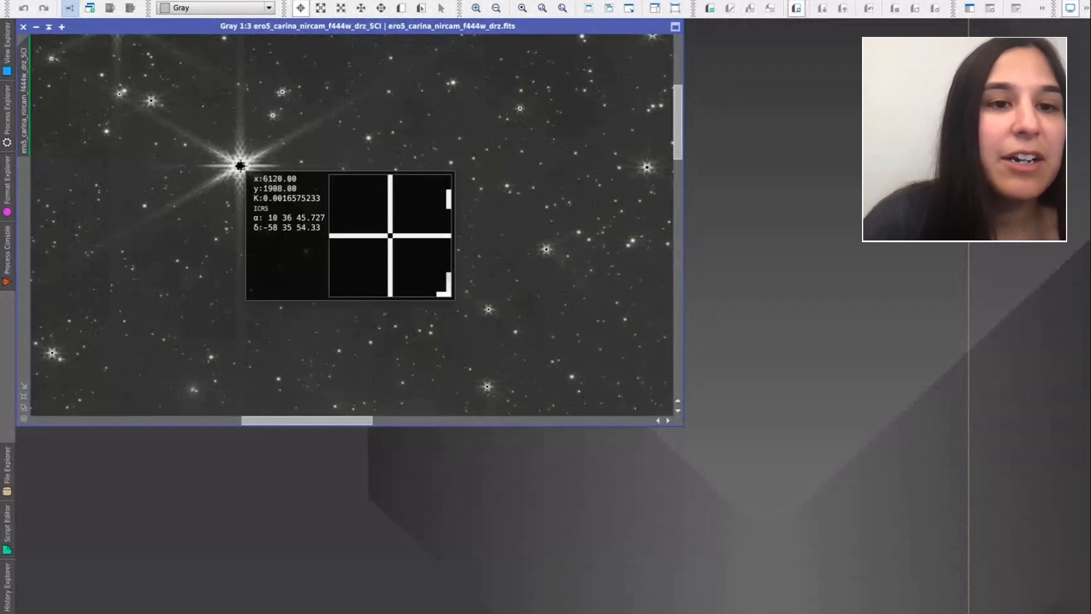
{"action": "mouse_move", "coordinate": [239, 165]}
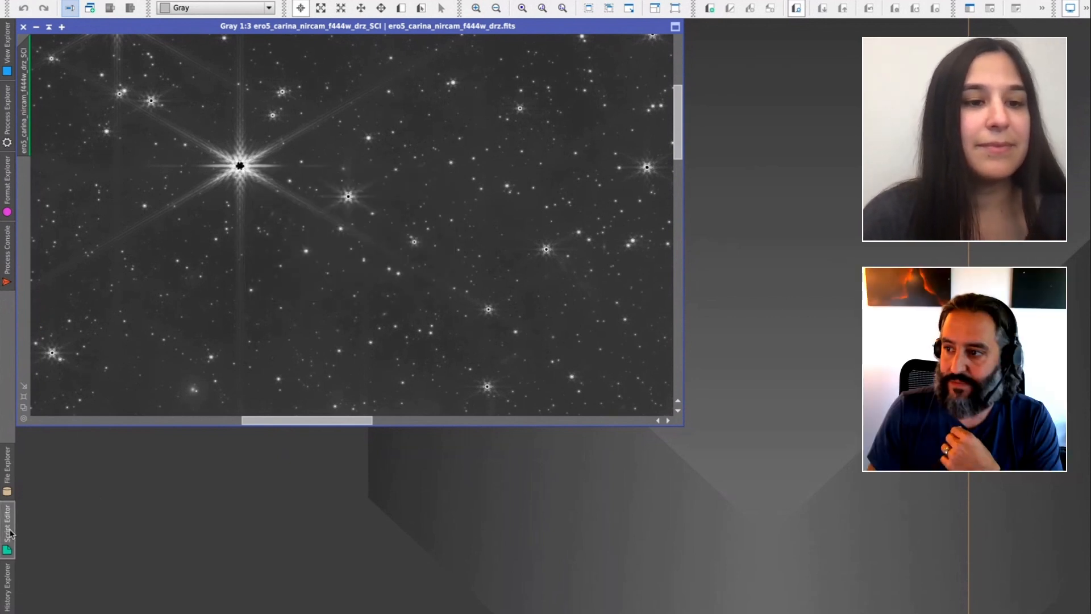
Step: Reopen PixelClip.js from the Script Editor tab on the left edge
{"action": "left_click", "coordinate": [9, 518]}
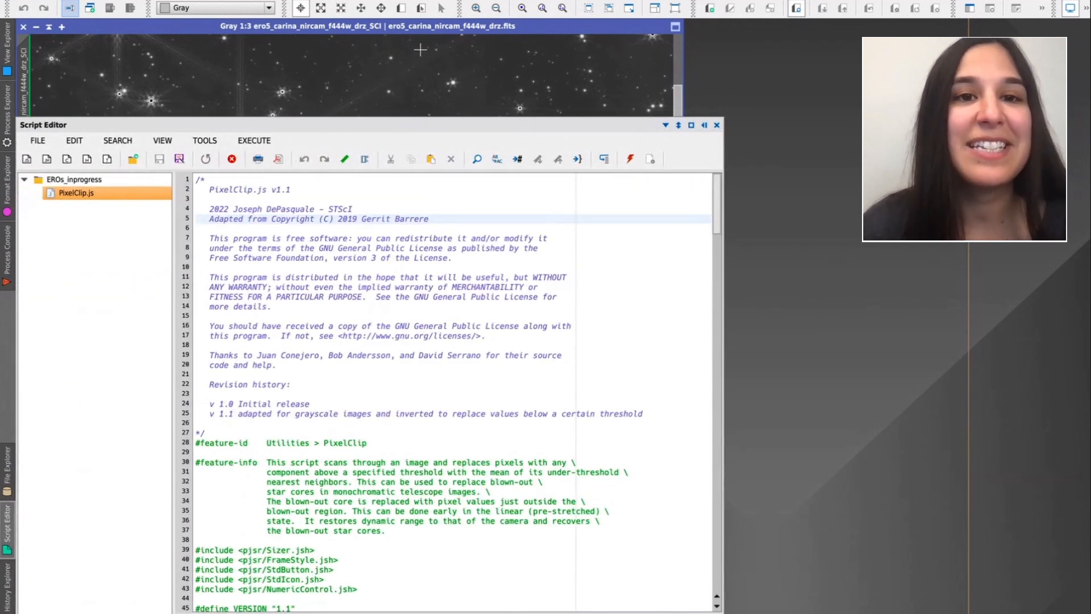
Step: Run PixelClip on the f444w image with a 0.00165 threshold
{"action": "left_click", "coordinate": [718, 125]}
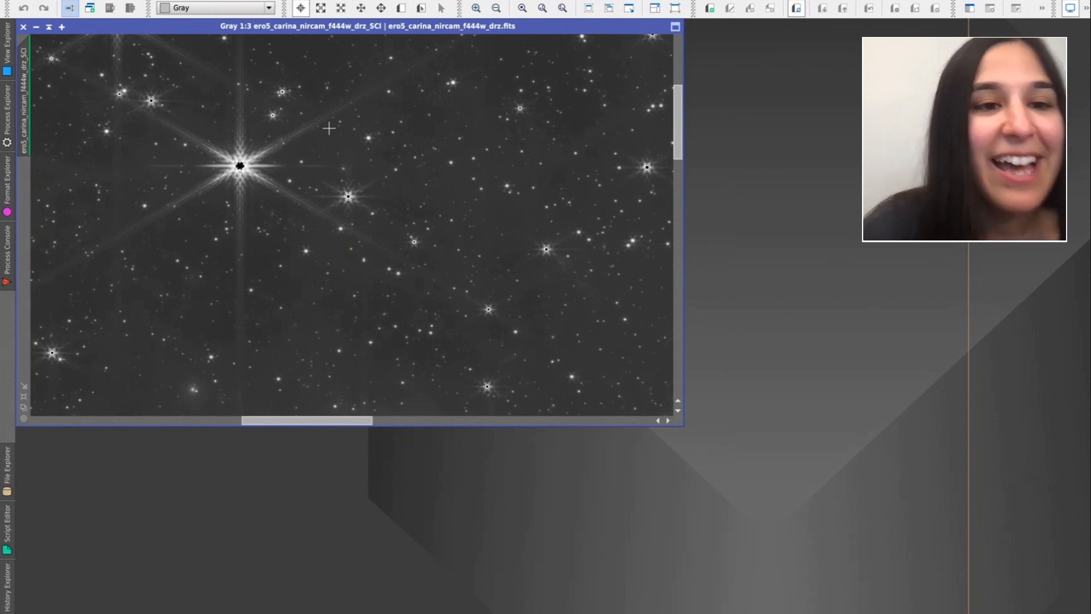
{"action": "left_click", "coordinate": [7, 530]}
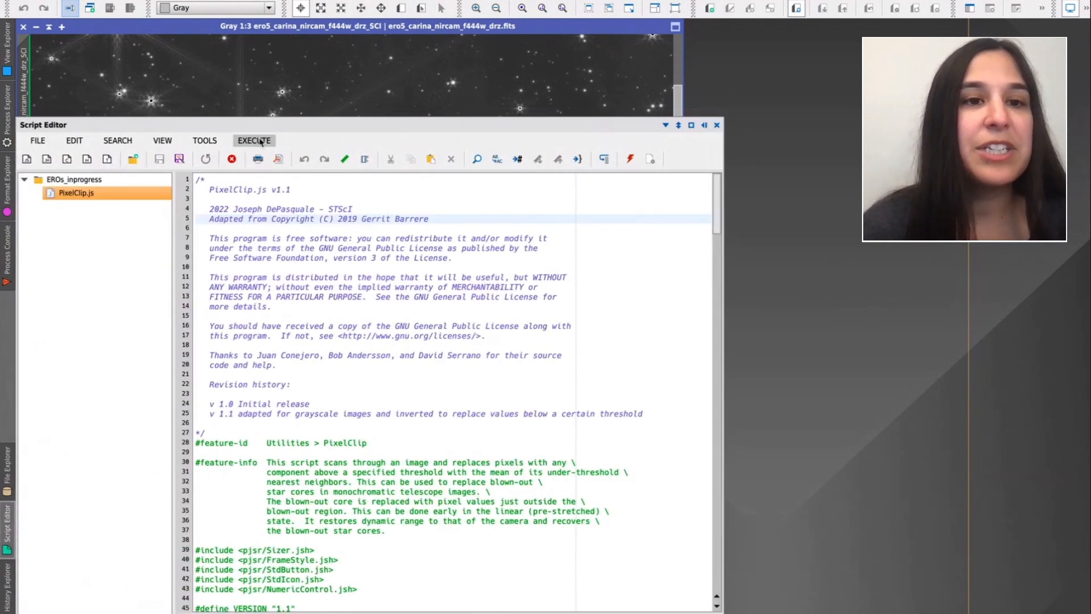
{"action": "left_click", "coordinate": [254, 140]}
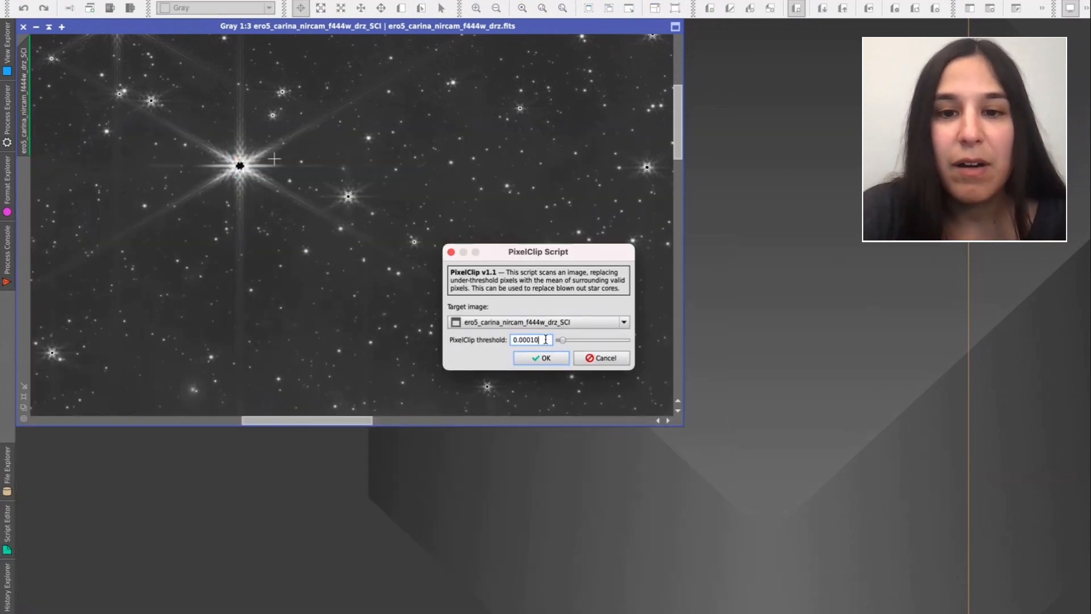
{"action": "type", "text": "0.001"}
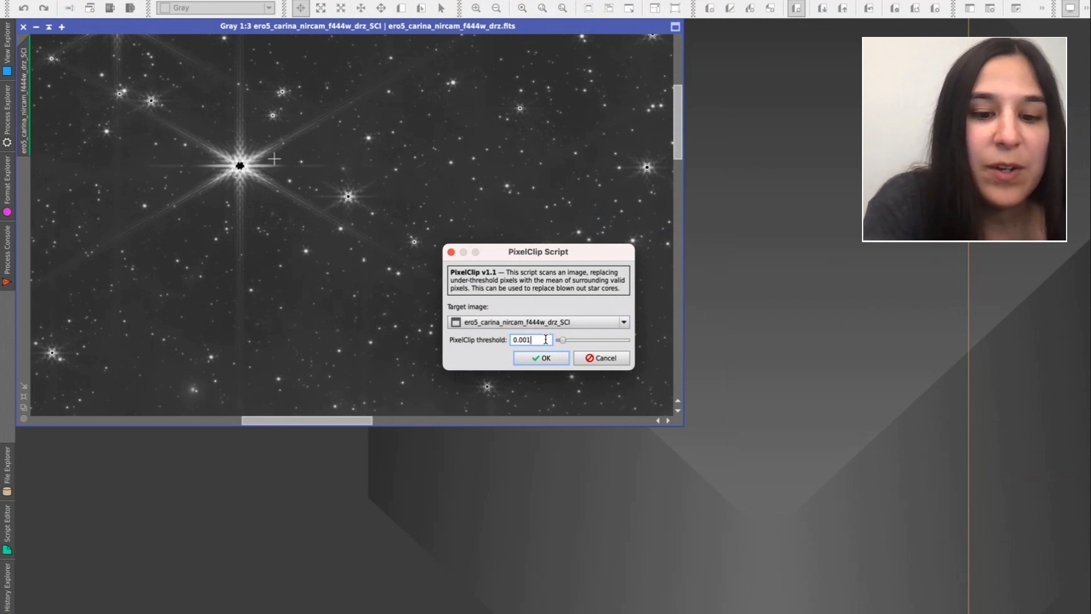
{"action": "type", "text": "65"}
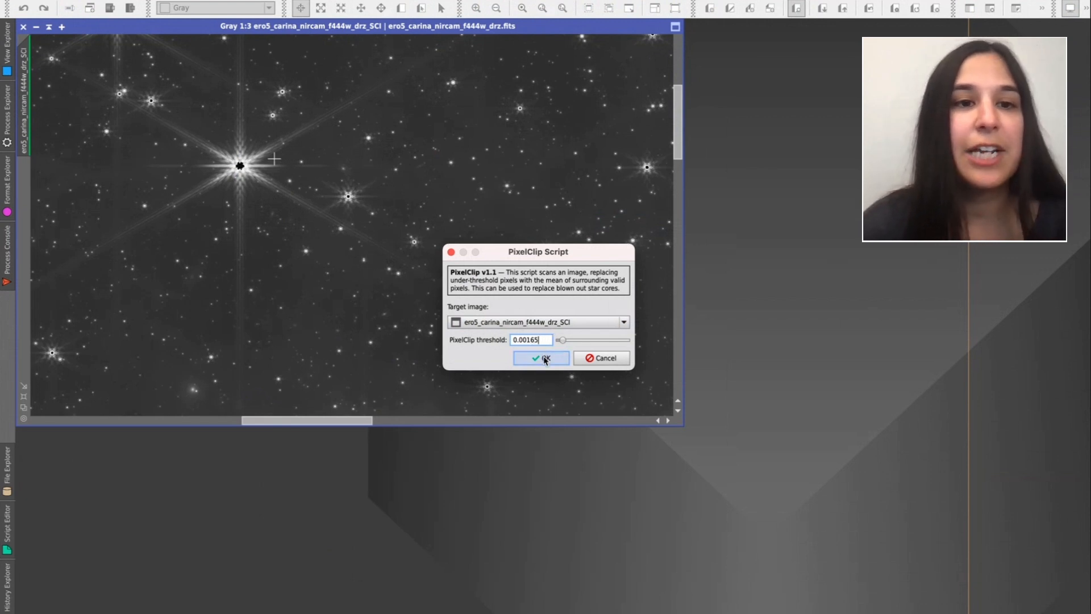
{"action": "left_click", "coordinate": [541, 357]}
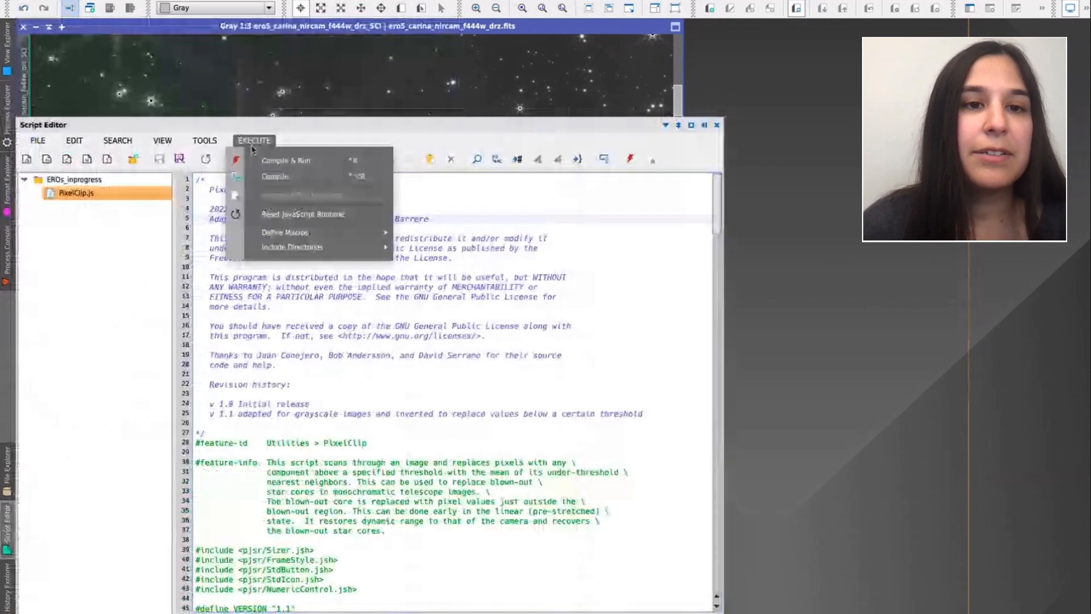
Step: Rerun PixelClip with a 0.0017 threshold and close the Process Console
{"action": "left_click", "coordinate": [285, 160]}
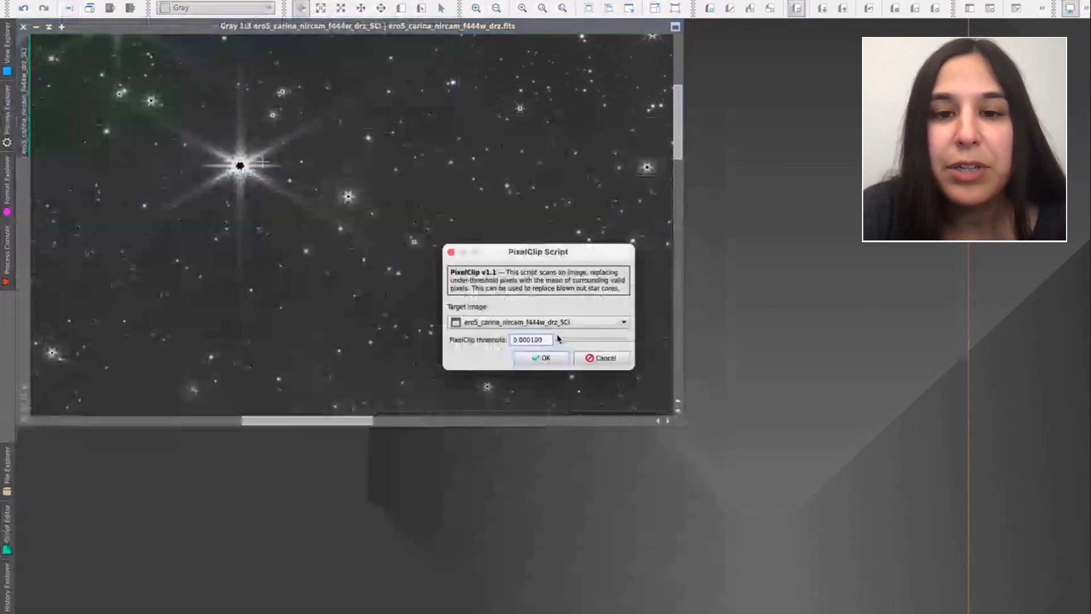
{"action": "type", "text": "0.0017"}
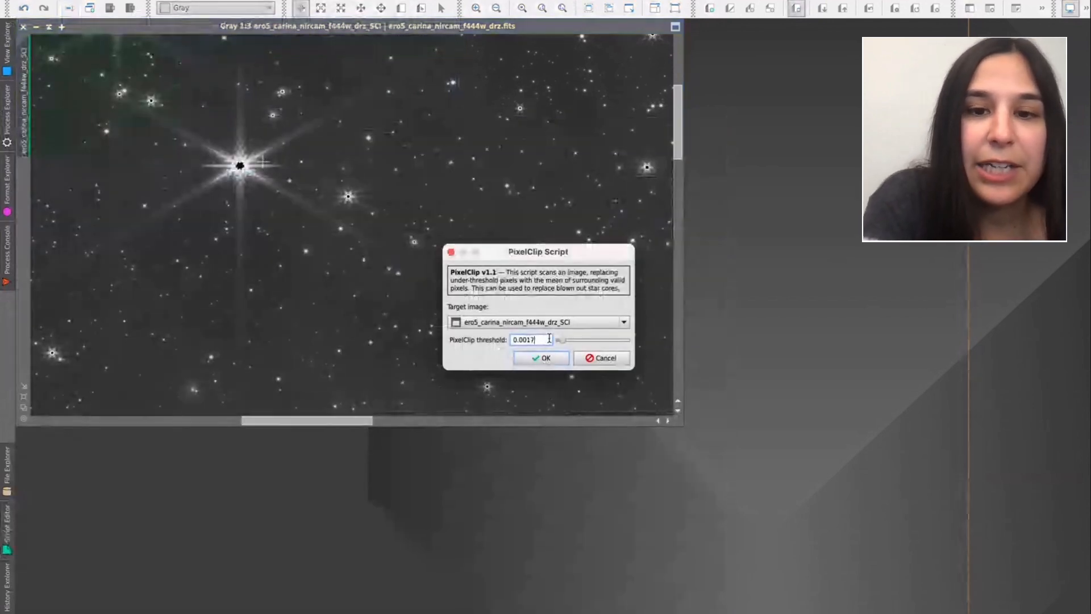
{"action": "left_click", "coordinate": [541, 357]}
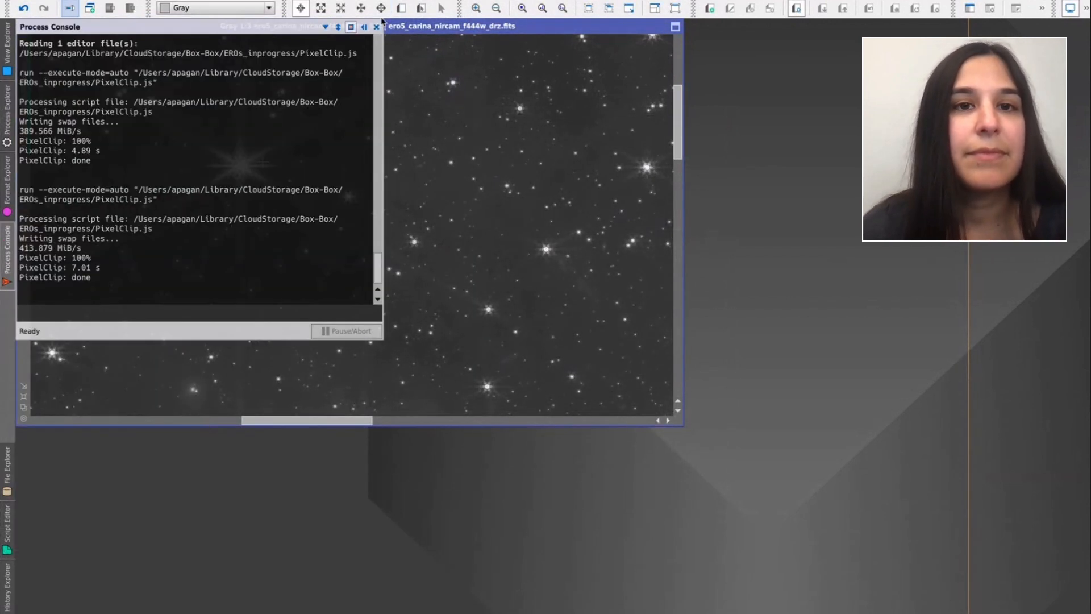
{"action": "left_click", "coordinate": [376, 27]}
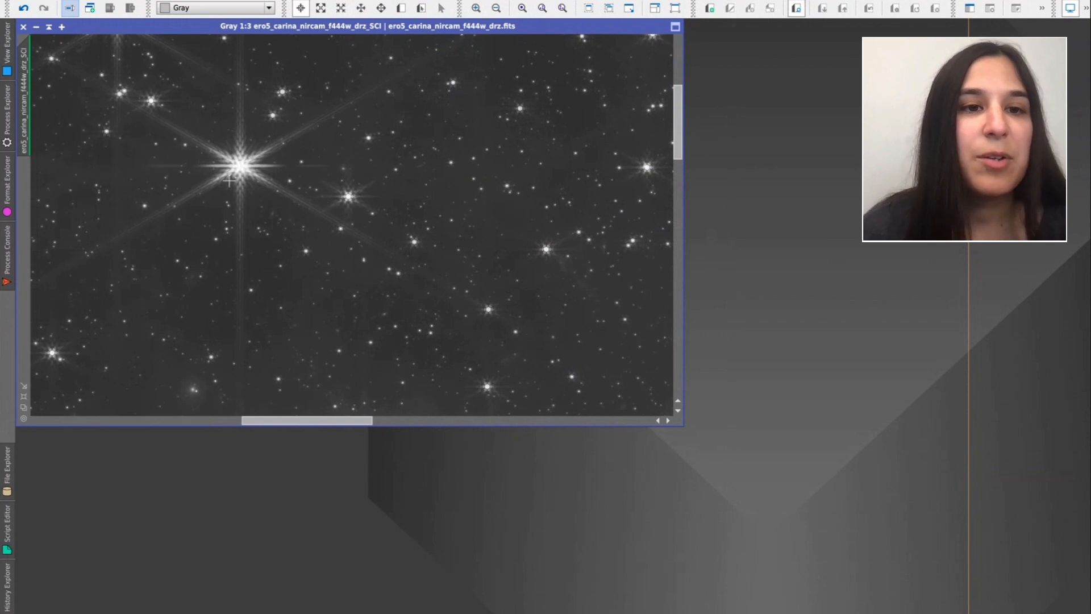
{"action": "mouse_move", "coordinate": [355, 161]}
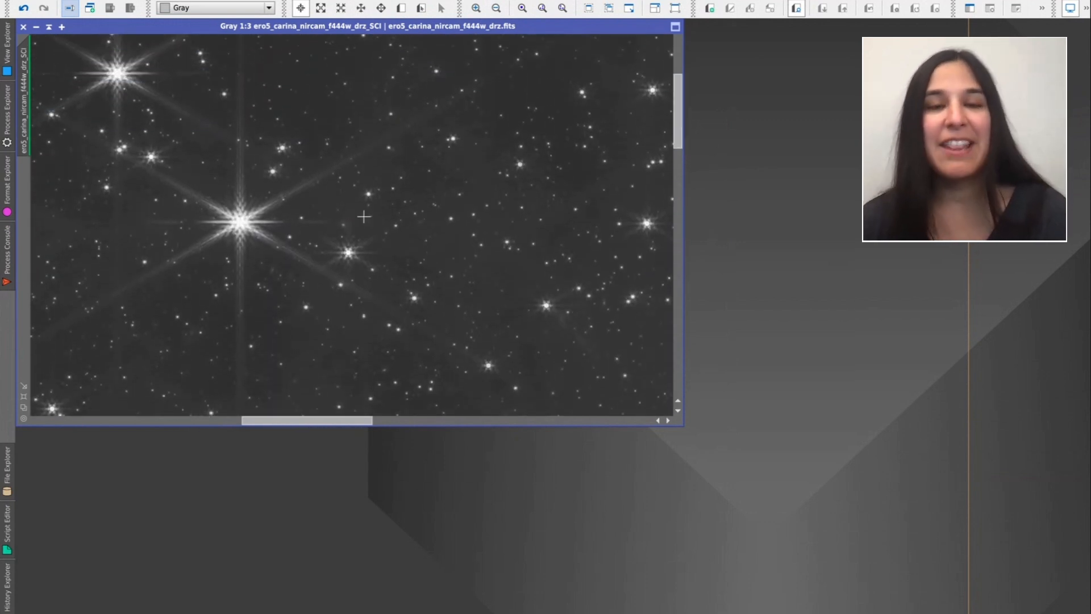
{"action": "mouse_move", "coordinate": [508, 211]}
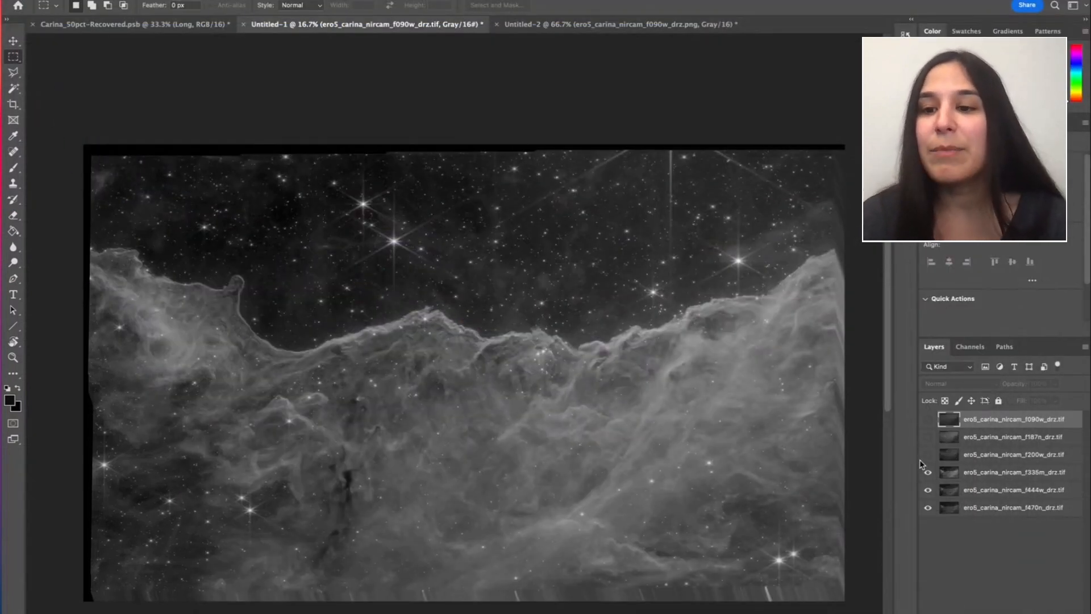
Step: Toggle the f090w and f187n layers to compare, then switch to Carina_50pct-Recovered.psb
{"action": "left_click", "coordinate": [927, 421]}
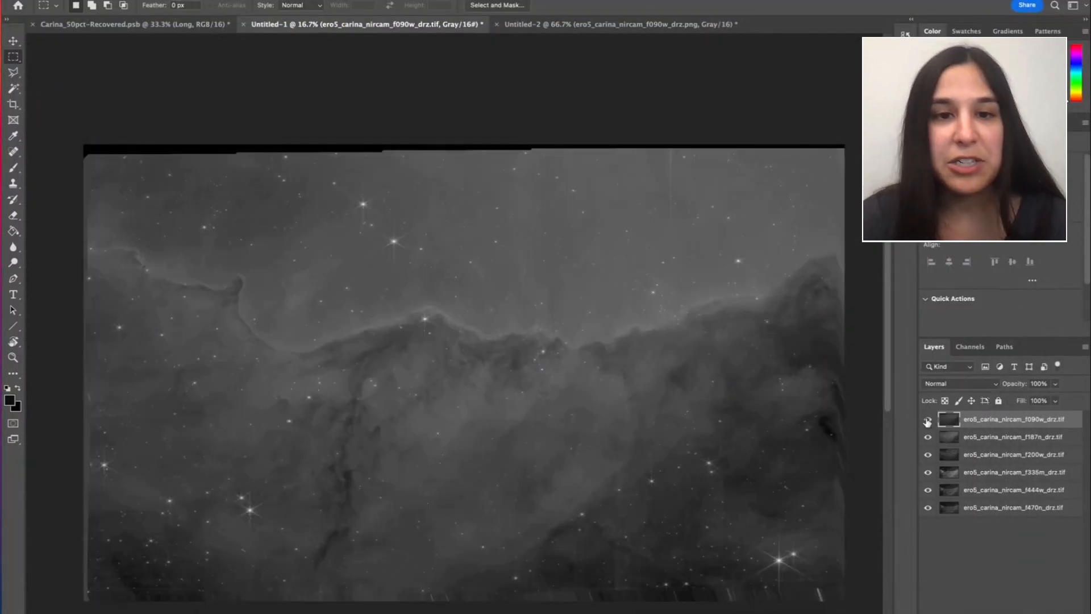
{"action": "left_click", "coordinate": [927, 419]}
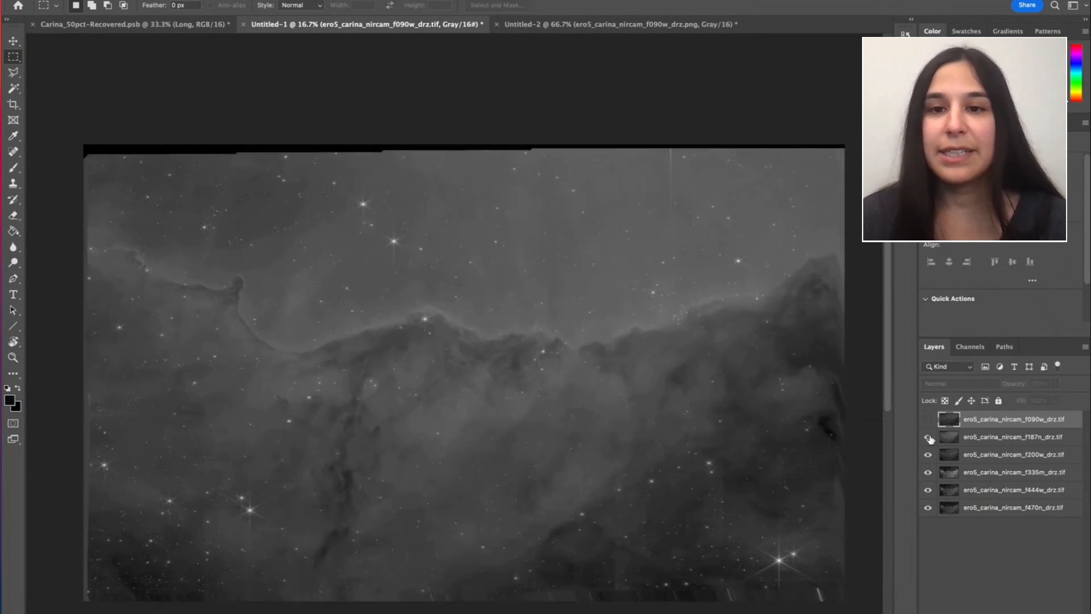
{"action": "left_click", "coordinate": [928, 437]}
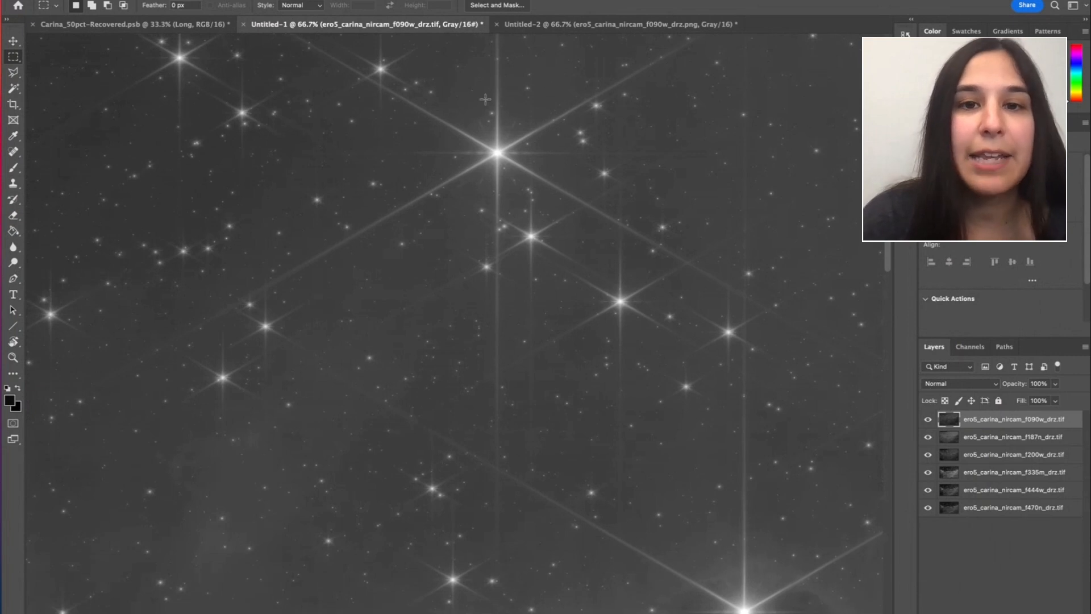
{"action": "mouse_move", "coordinate": [670, 369]}
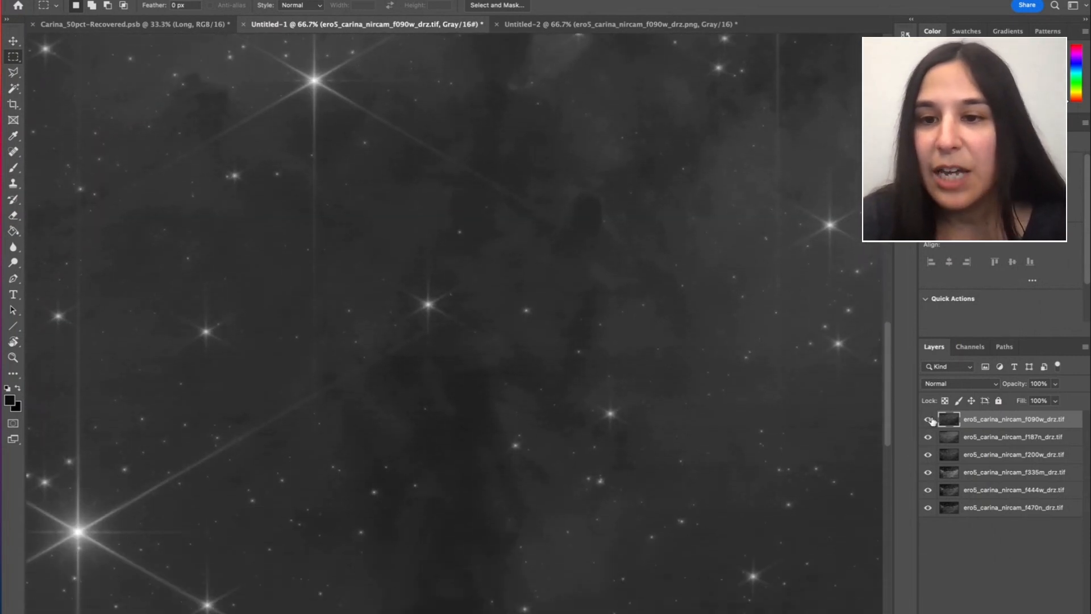
{"action": "left_click", "coordinate": [929, 419]}
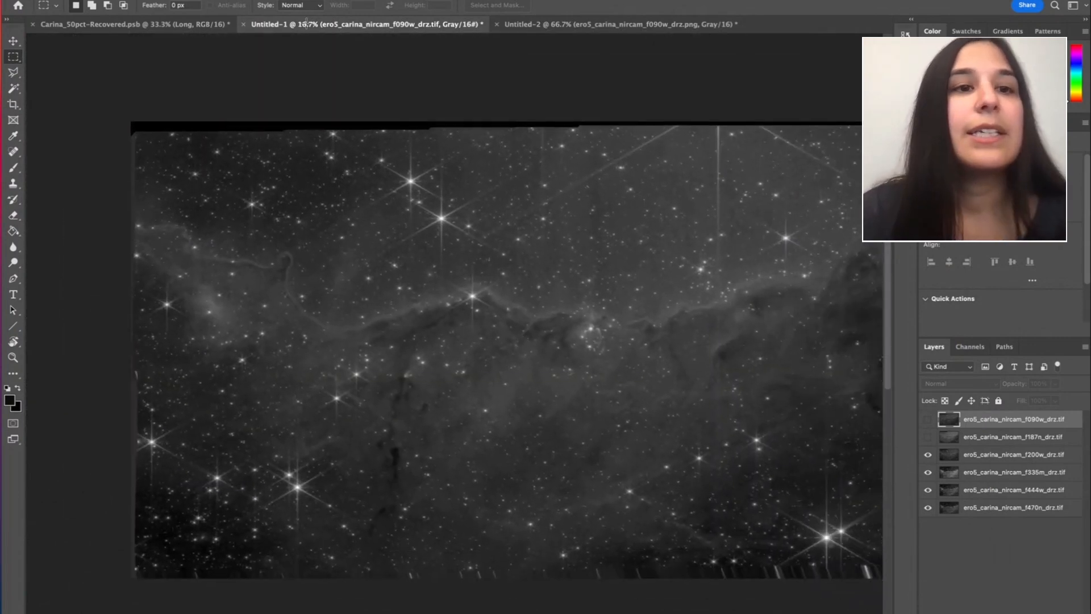
{"action": "left_click", "coordinate": [132, 24]}
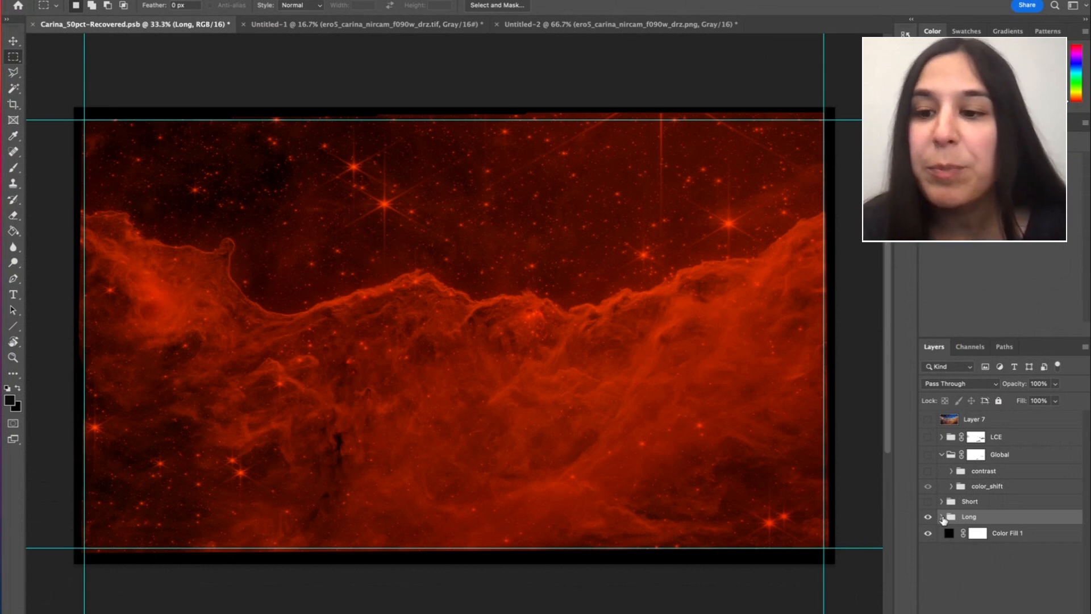
Step: Toggle the Long group's layers, hide 335m-PAH, and expand the 444w group
{"action": "left_click", "coordinate": [942, 517]}
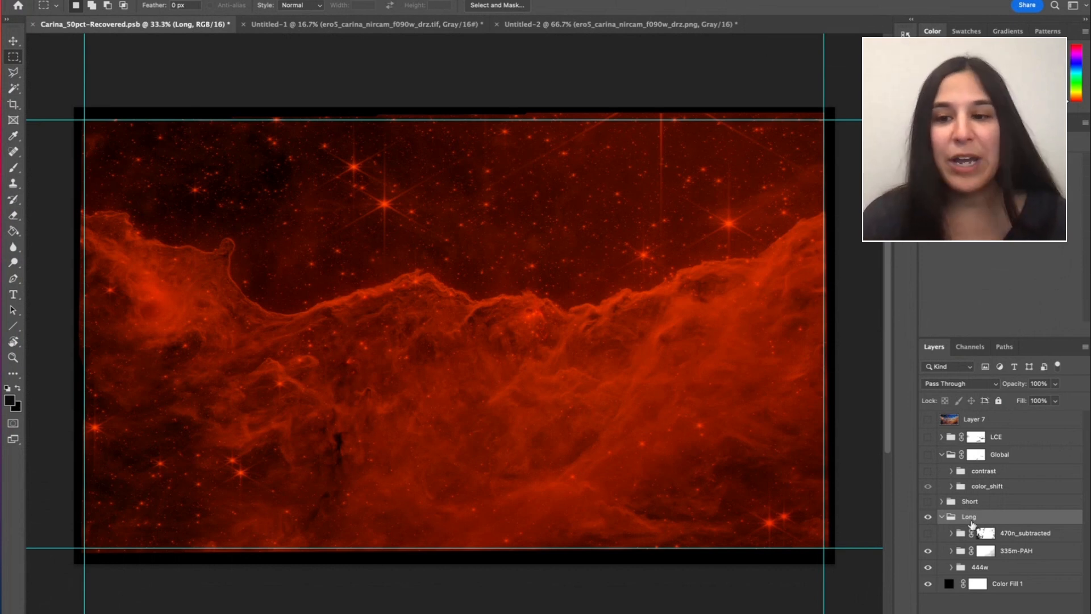
{"action": "mouse_move", "coordinate": [982, 530]}
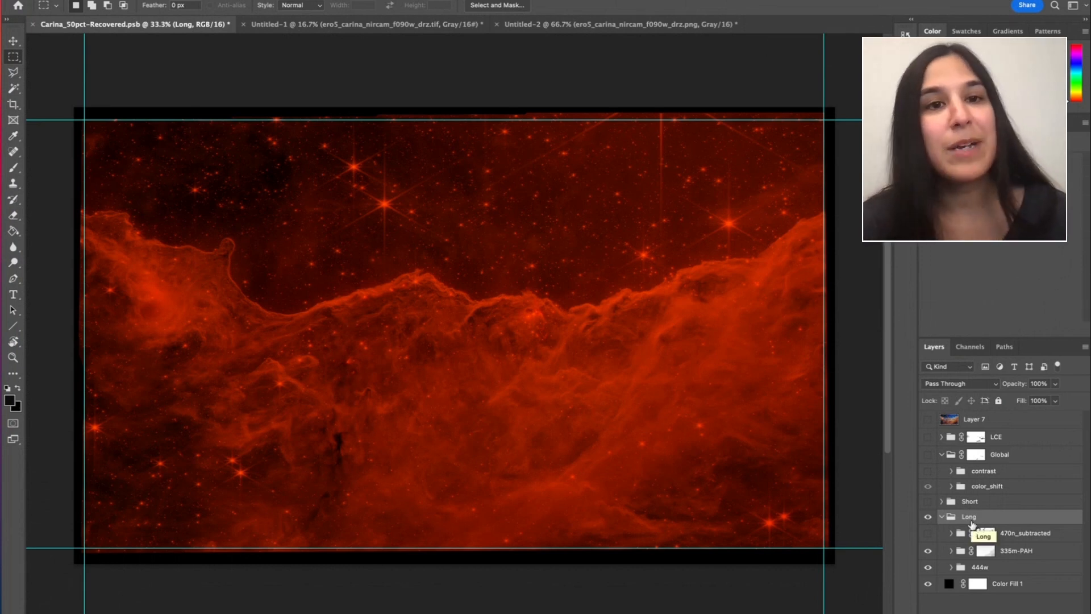
{"action": "left_click", "coordinate": [969, 502]}
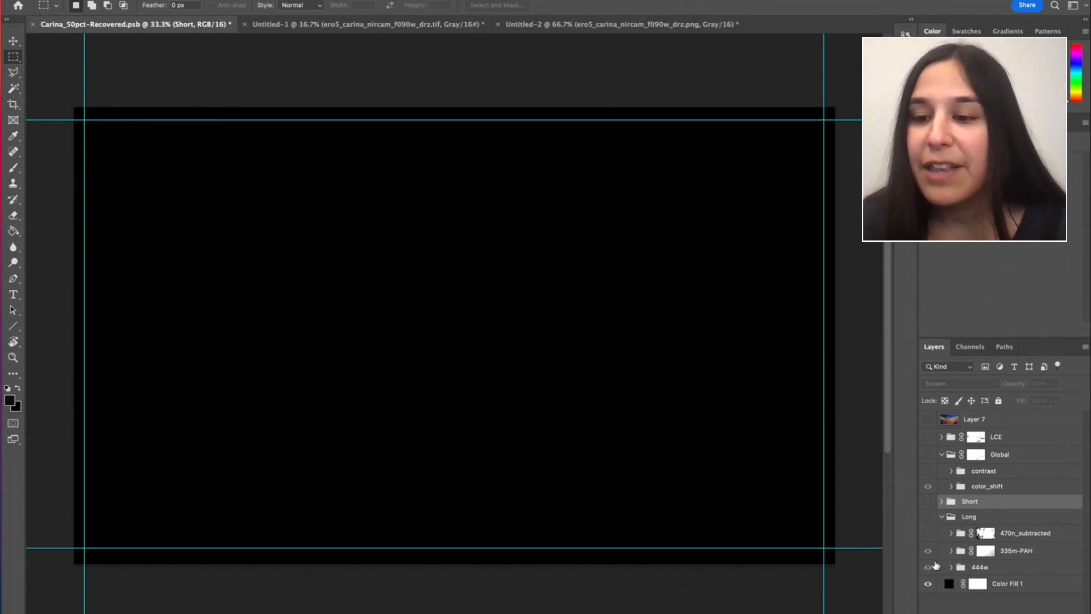
{"action": "left_click", "coordinate": [1016, 550]}
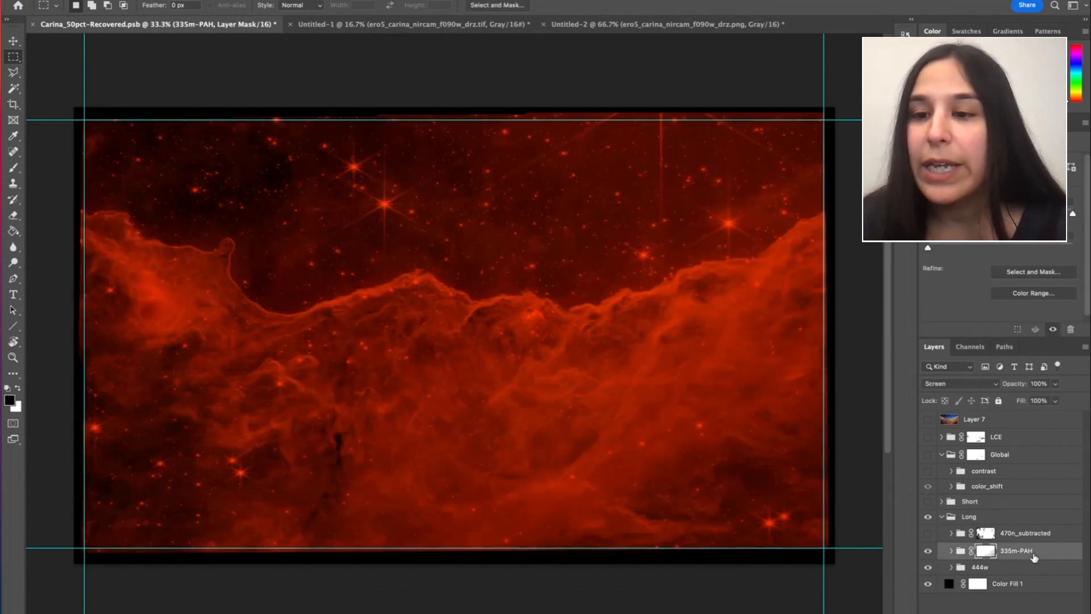
{"action": "left_click", "coordinate": [959, 383]}
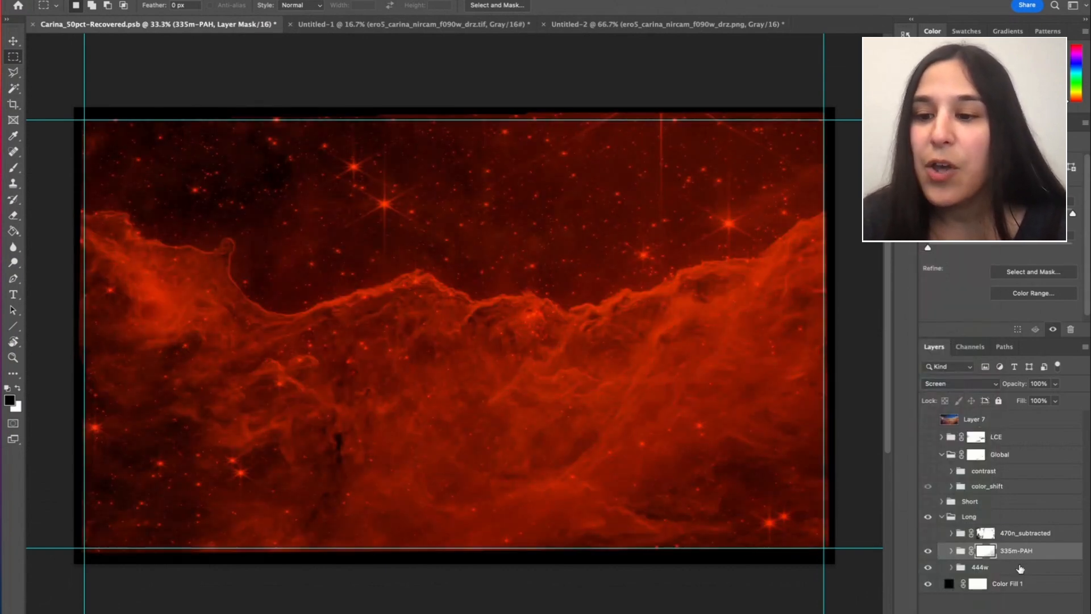
{"action": "left_click", "coordinate": [928, 567]}
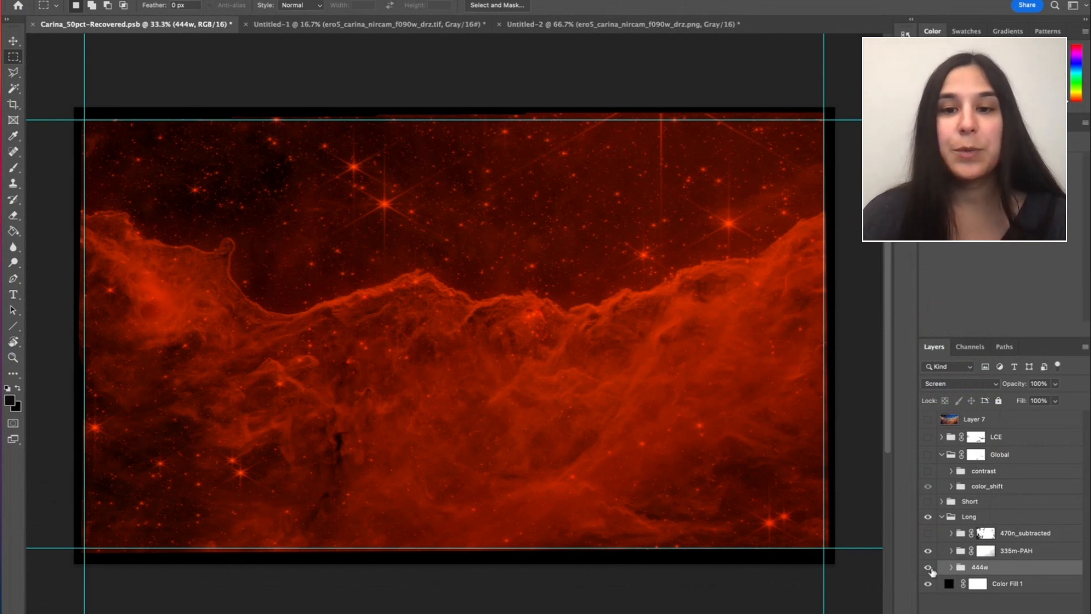
{"action": "left_click", "coordinate": [928, 567]}
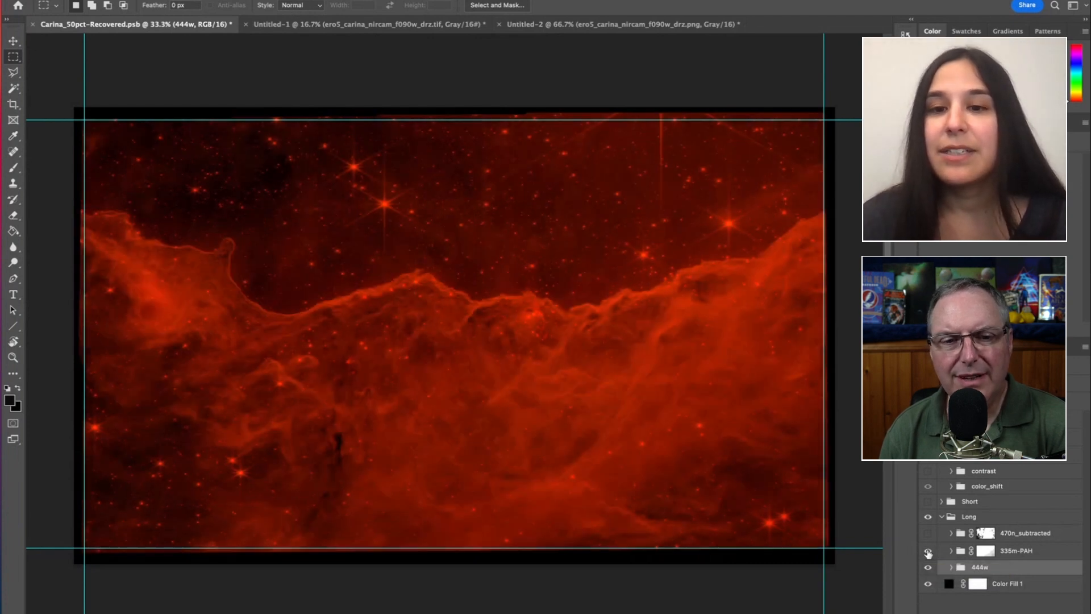
{"action": "left_click", "coordinate": [927, 551]}
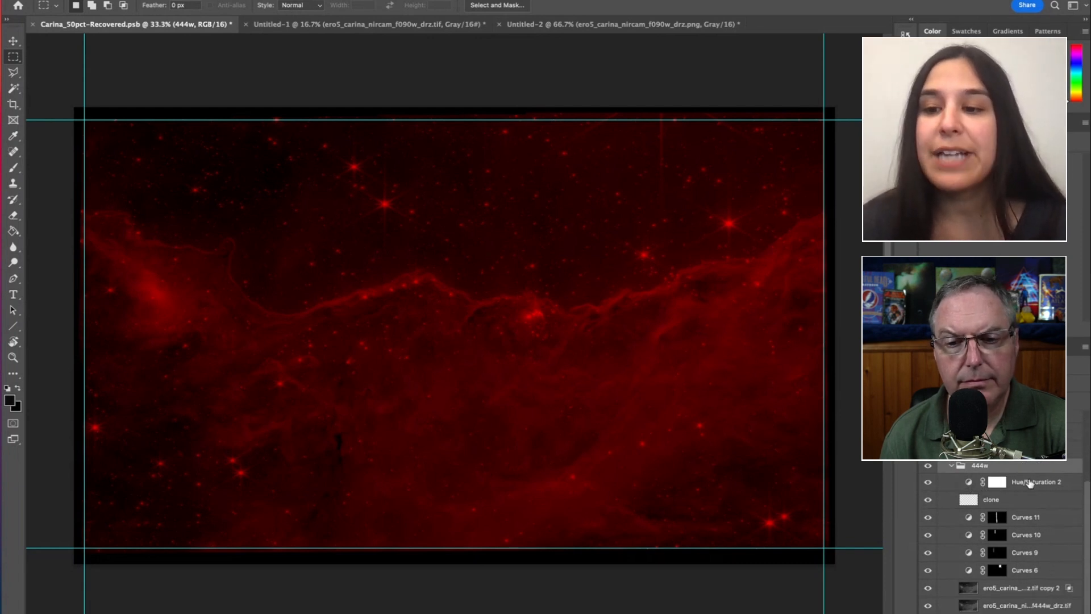
Step: Inspect Hue/Saturation 2, collapse the 444w group, and show 335m-PAH again
{"action": "left_click", "coordinate": [998, 480]}
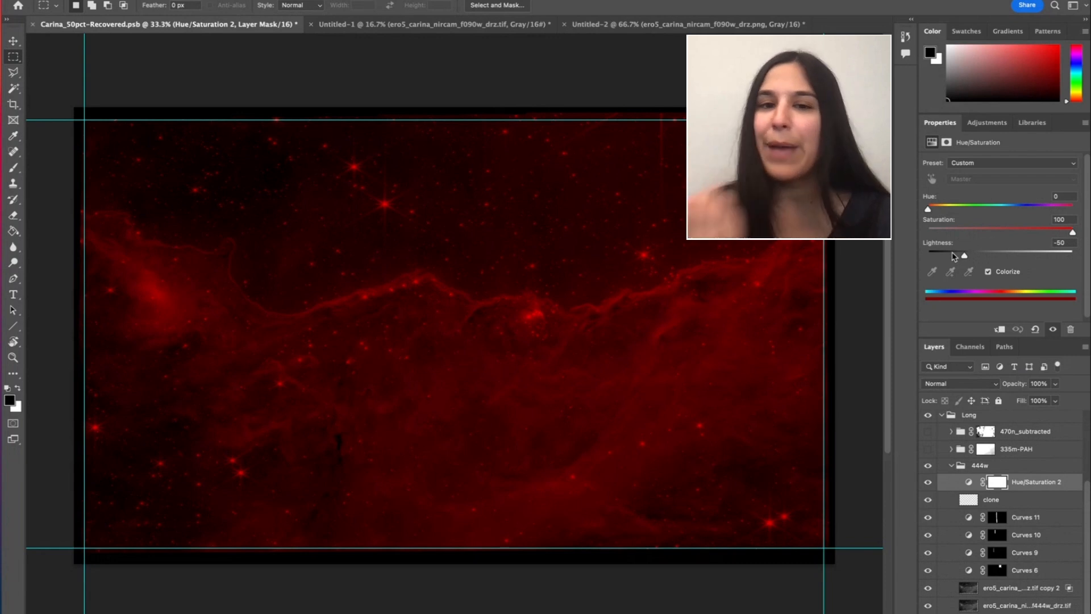
{"action": "mouse_move", "coordinate": [971, 354]}
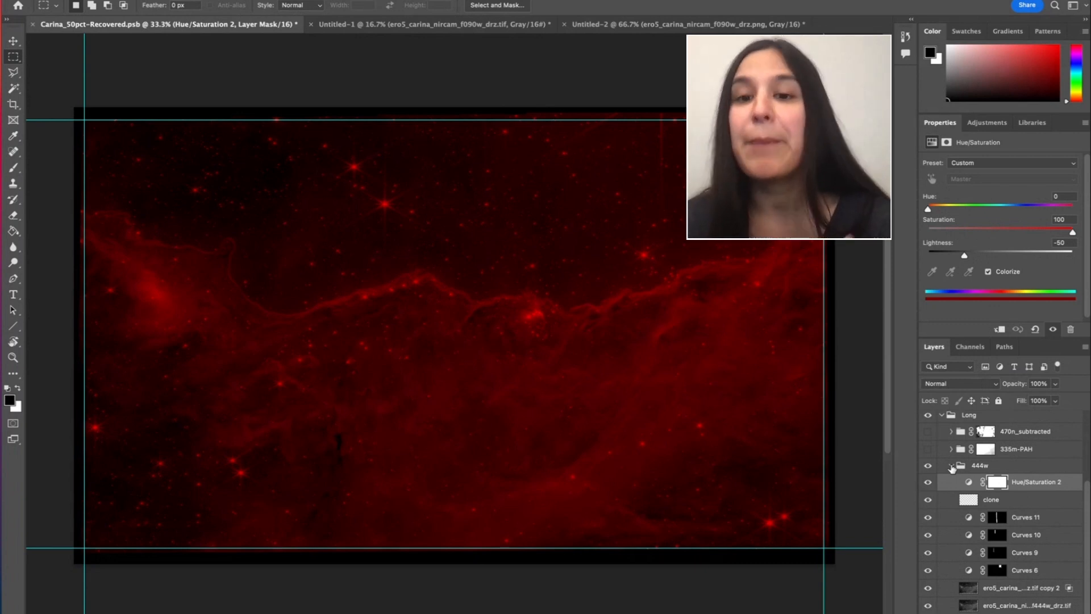
{"action": "left_click", "coordinate": [951, 465]}
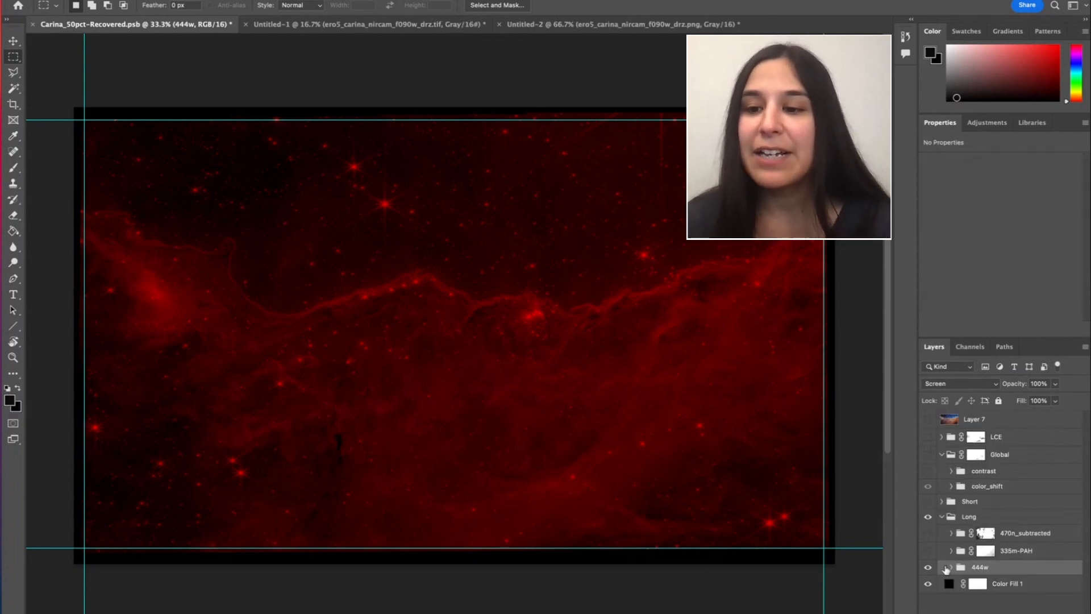
{"action": "left_click", "coordinate": [927, 566]}
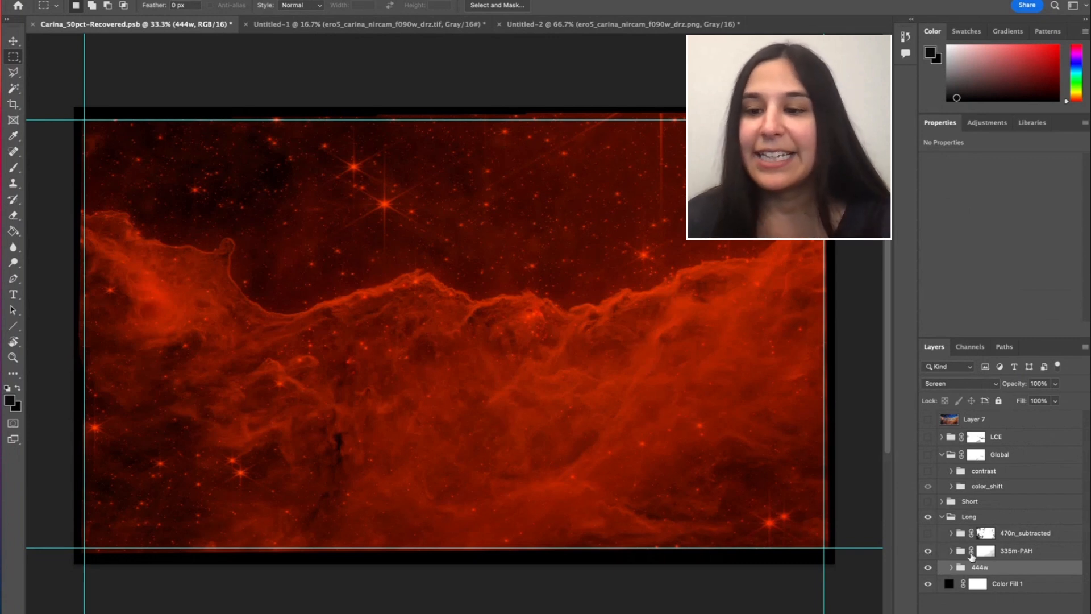
Step: Keep 335m-PAH on Screen blend and toggle the 470n_subtracted layer off and on
{"action": "left_click", "coordinate": [959, 384]}
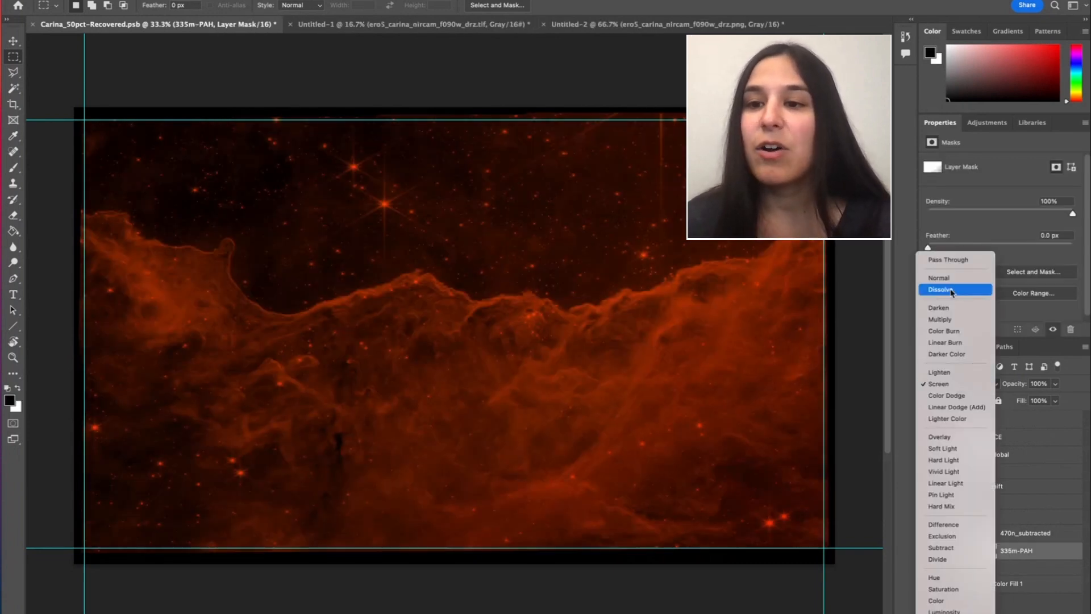
{"action": "left_click", "coordinate": [939, 384]}
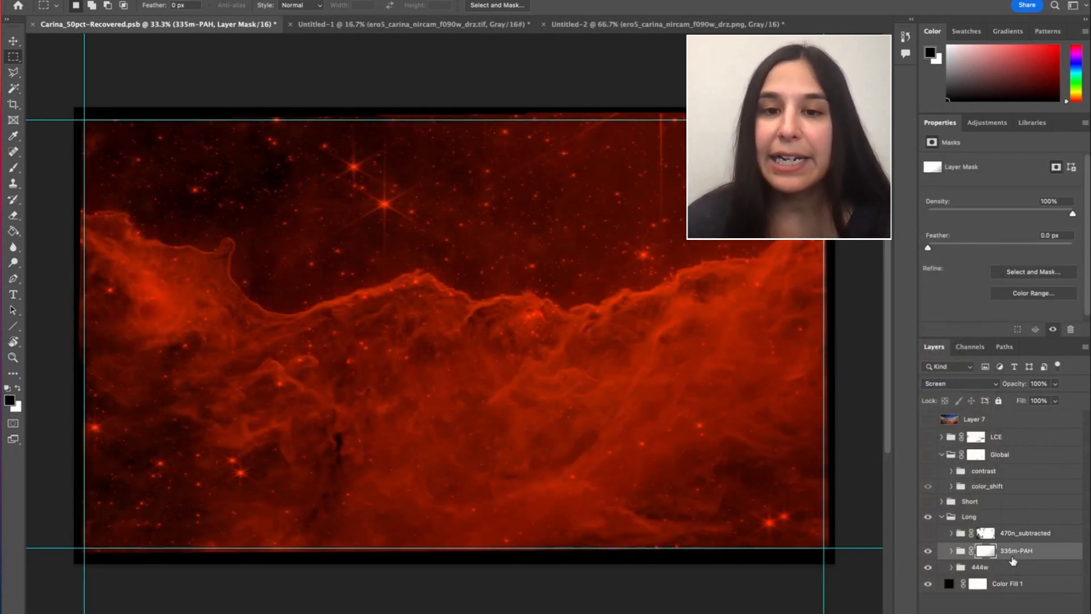
{"action": "left_click", "coordinate": [960, 384]}
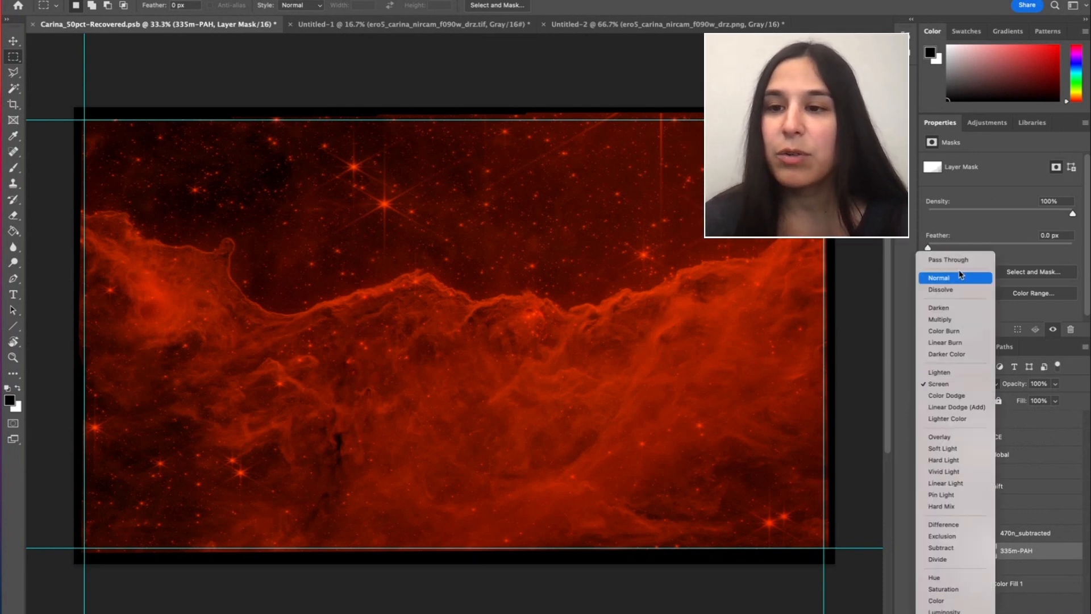
{"action": "left_click", "coordinate": [939, 278]}
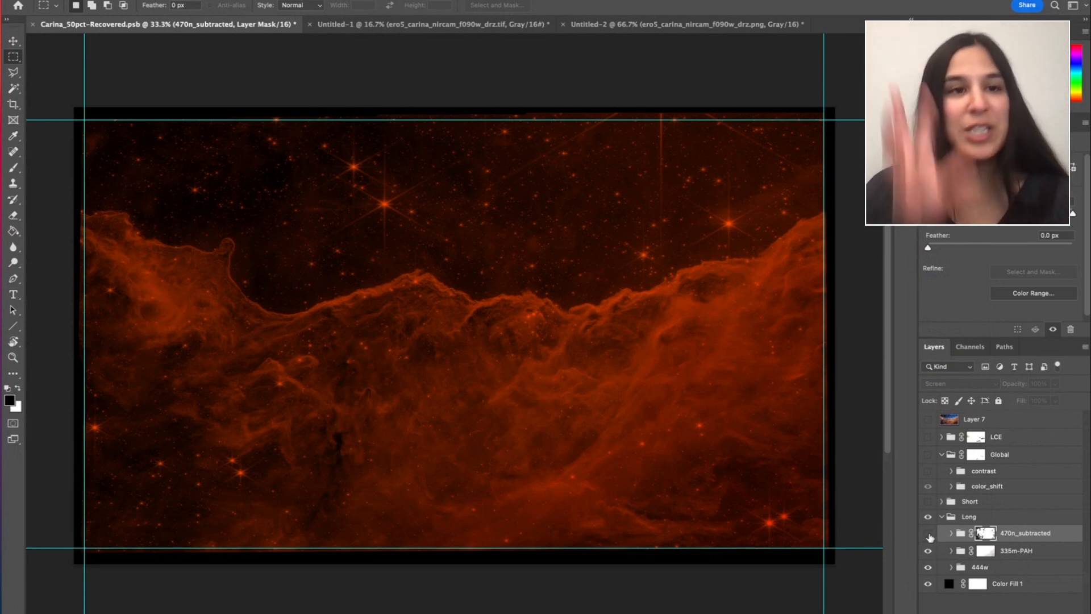
{"action": "mouse_move", "coordinate": [928, 537]}
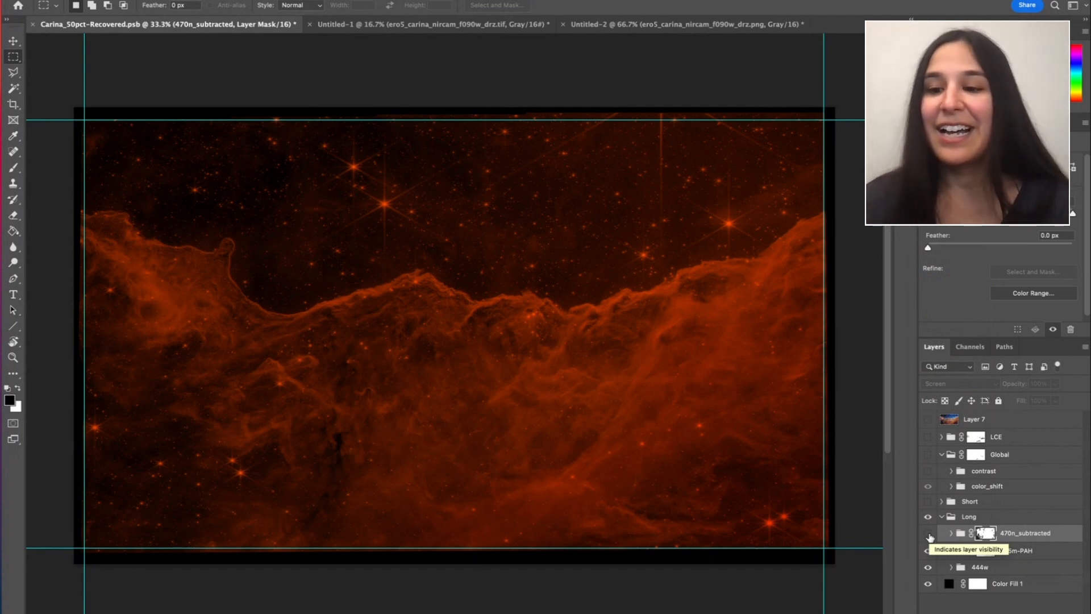
{"action": "left_click", "coordinate": [928, 535]}
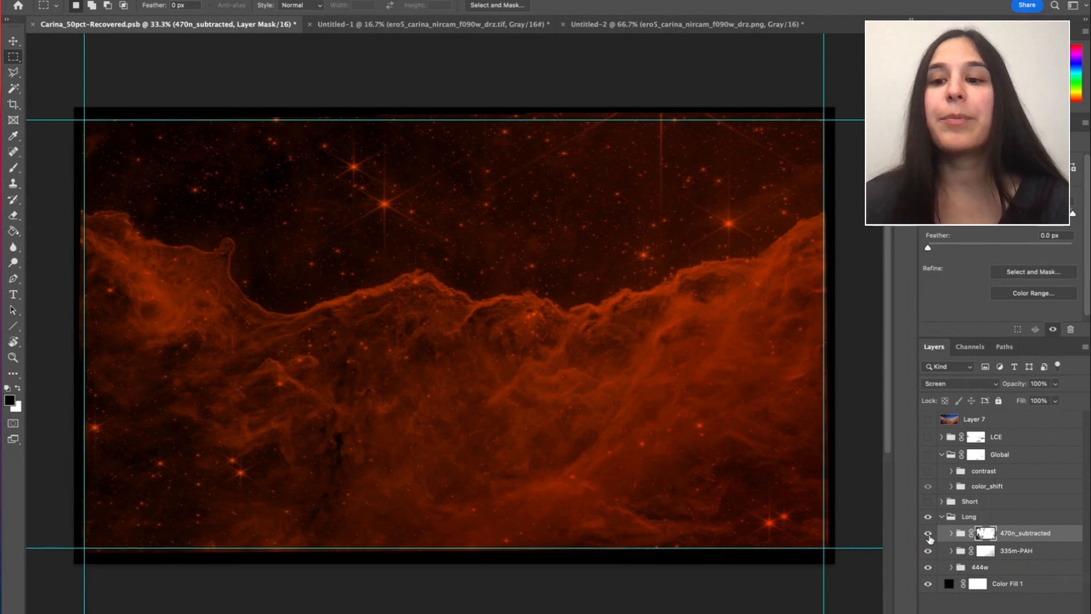
{"action": "left_click", "coordinate": [928, 533]}
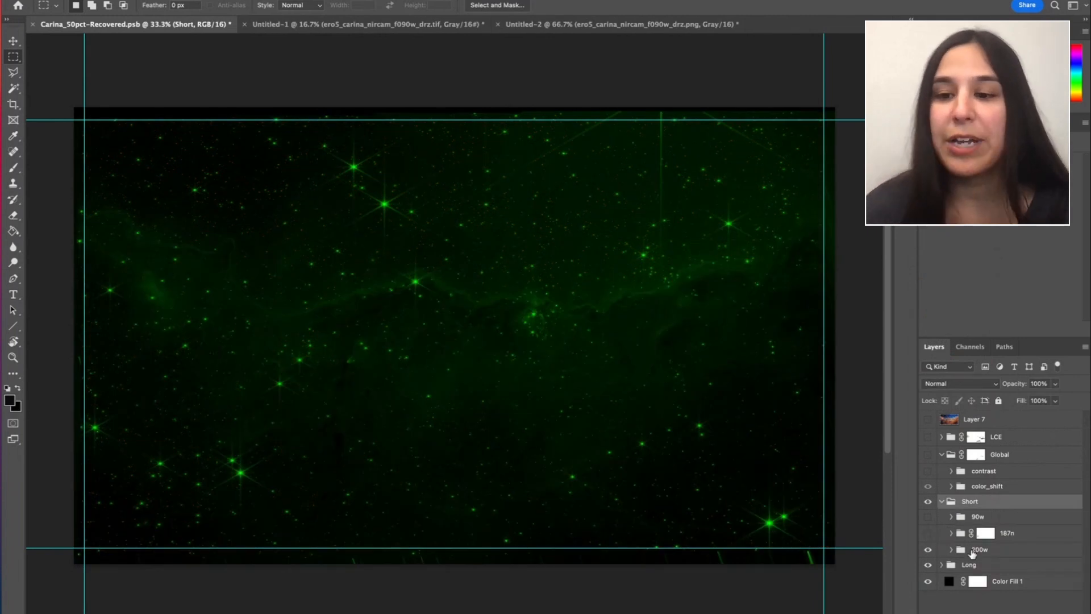
Step: Show the 187n and 90w layers, leaving 90w in Normal blend after previewing Screen
{"action": "left_click", "coordinate": [982, 549]}
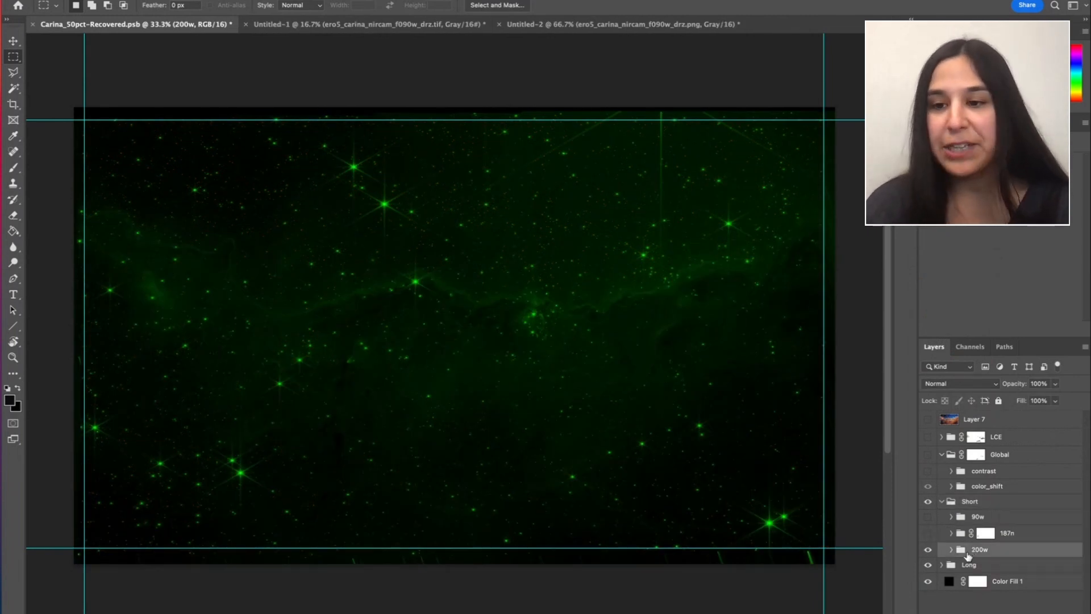
{"action": "left_click", "coordinate": [928, 532]}
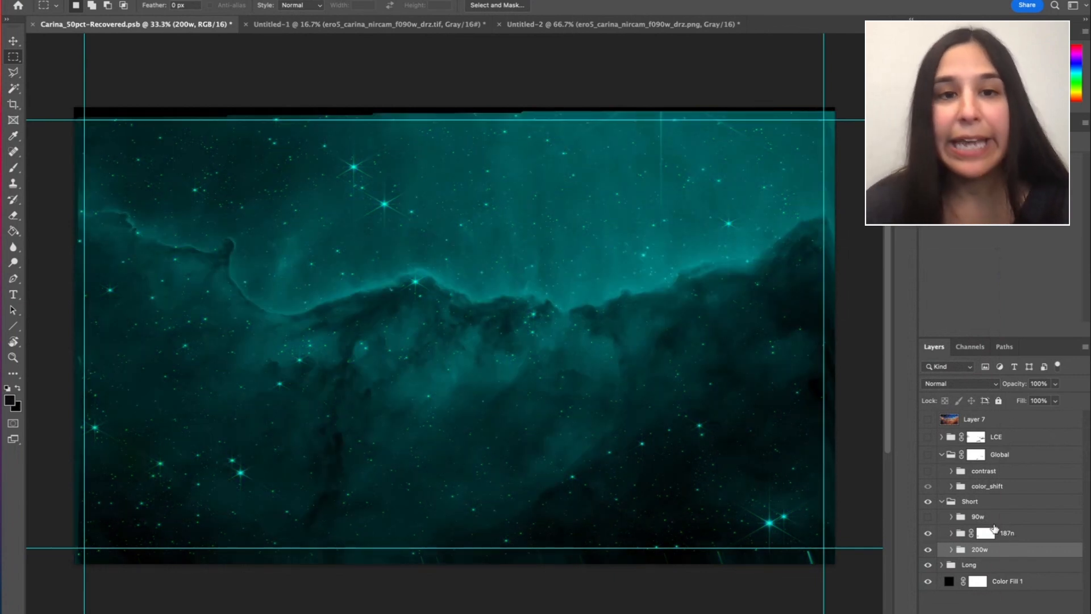
{"action": "left_click", "coordinate": [985, 533]}
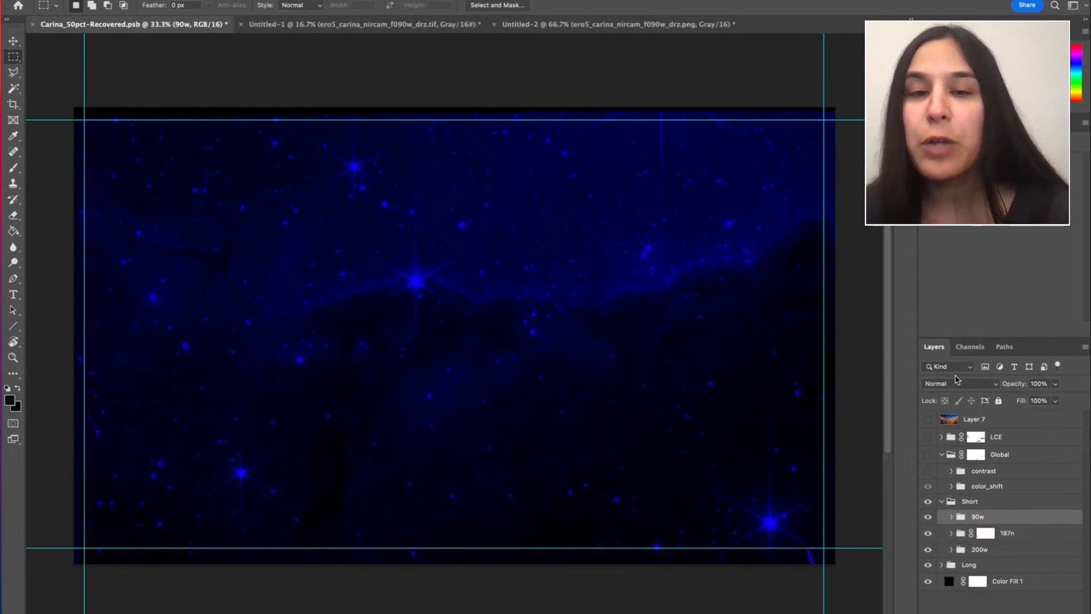
{"action": "mouse_move", "coordinate": [960, 383]}
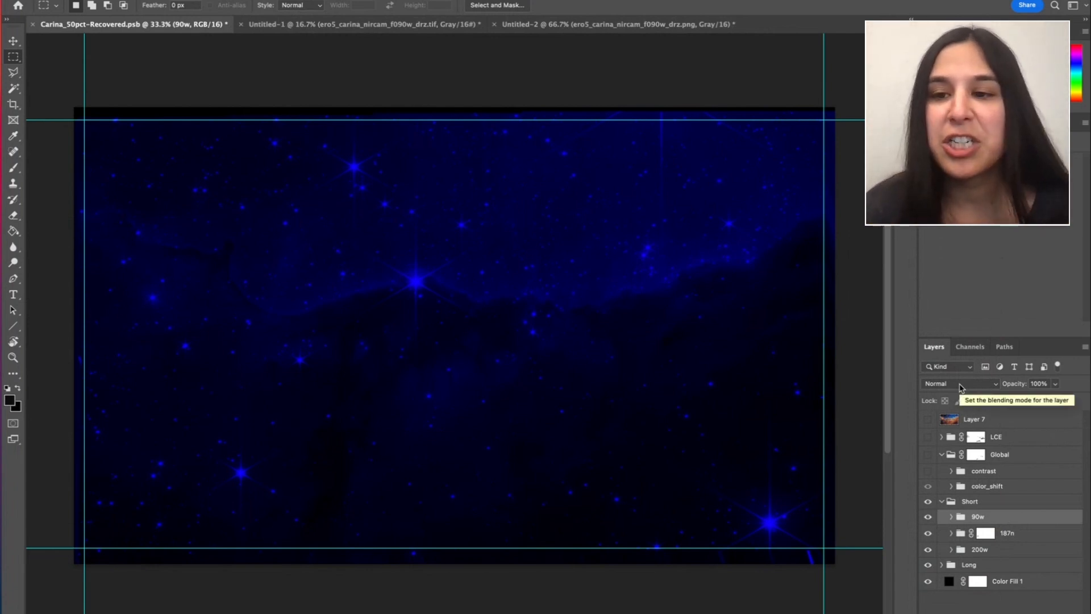
{"action": "mouse_move", "coordinate": [999, 505]}
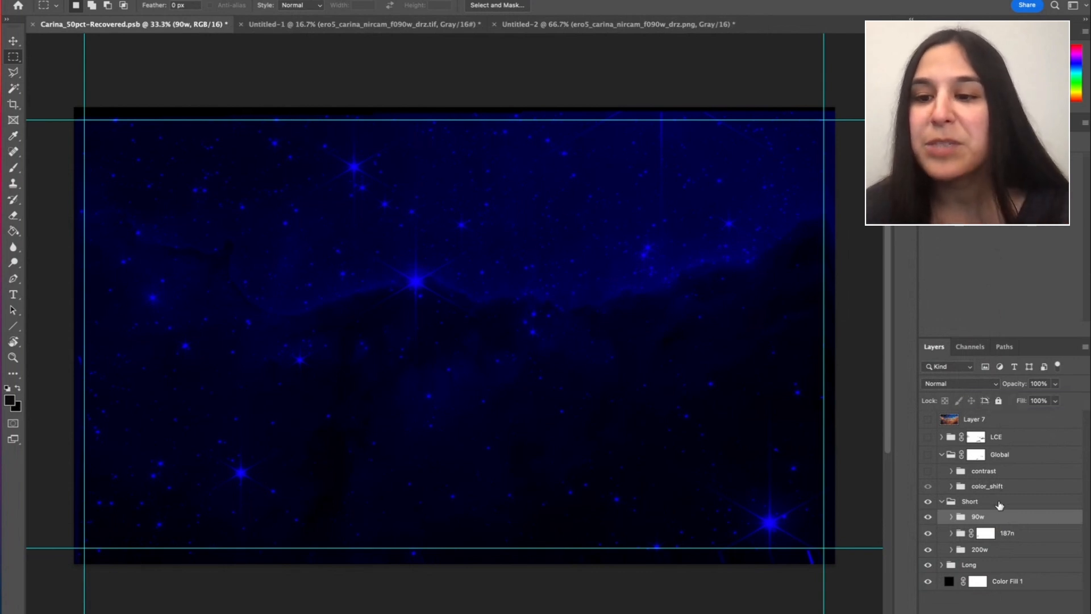
{"action": "left_click", "coordinate": [969, 501]}
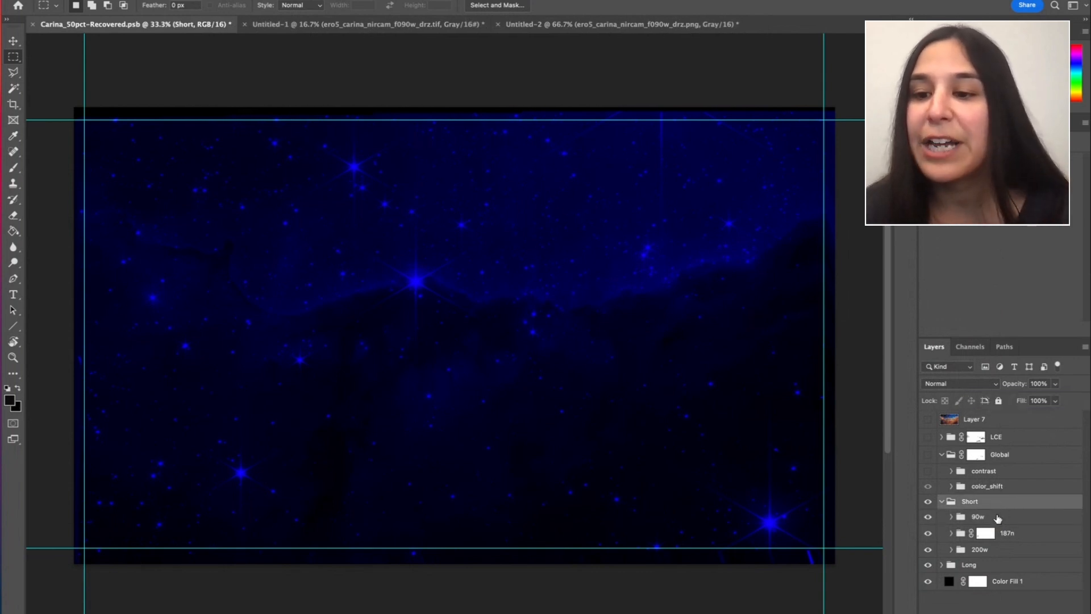
{"action": "left_click", "coordinate": [959, 384]}
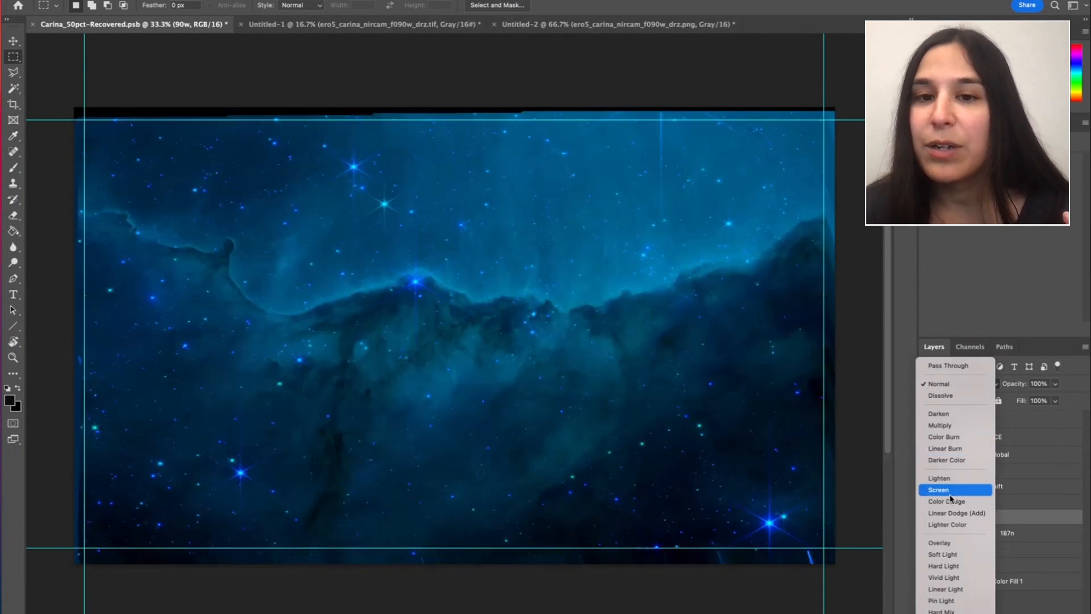
{"action": "left_click", "coordinate": [939, 489]}
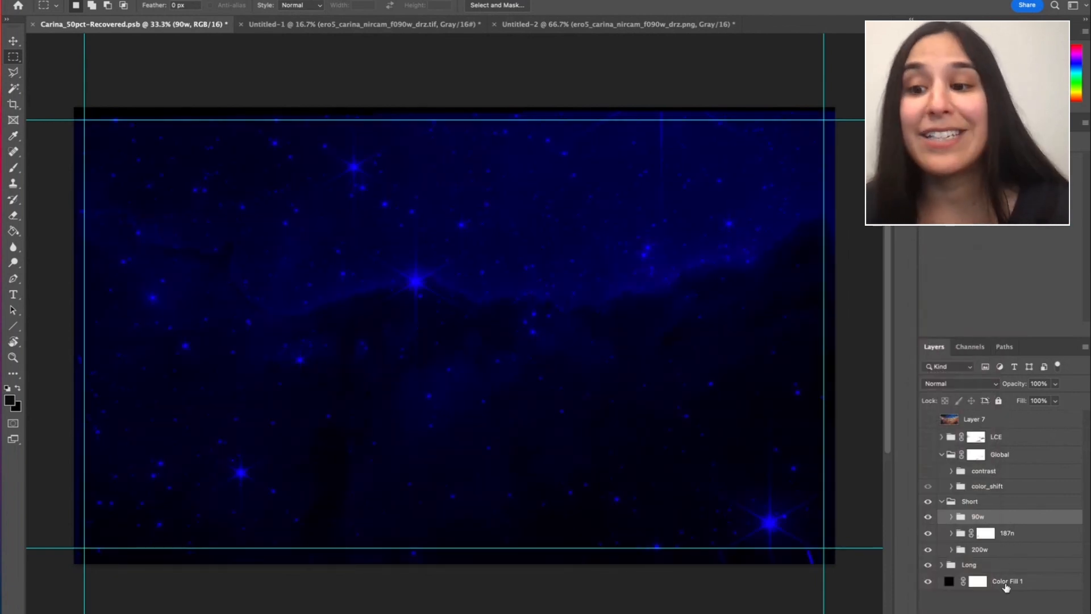
Step: Click through the Short group and its 187n, 200w and 90w layers
{"action": "left_click", "coordinate": [970, 501]}
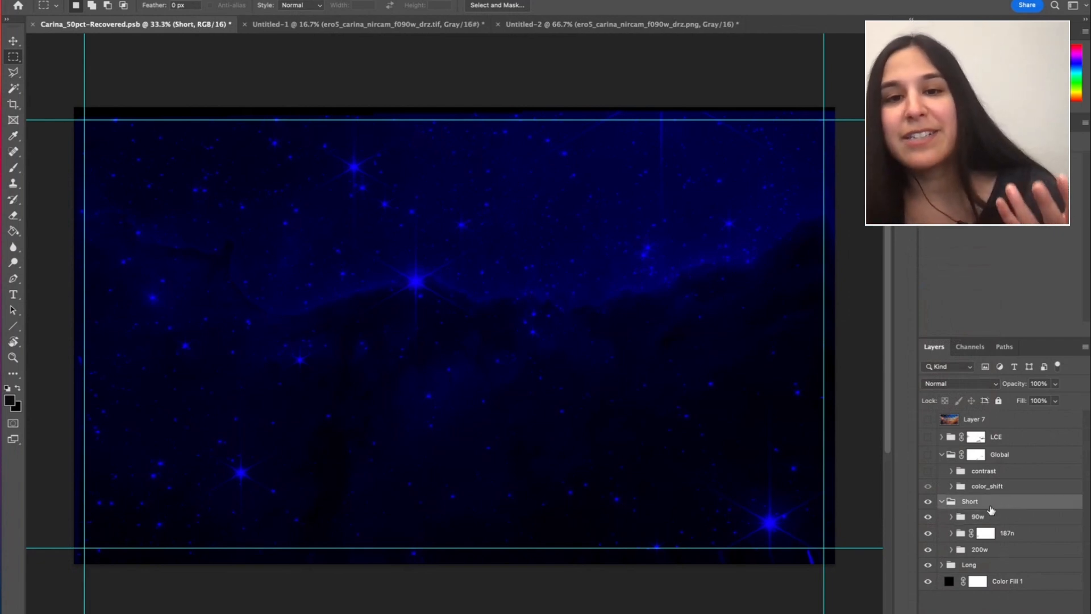
{"action": "left_click", "coordinate": [977, 517]}
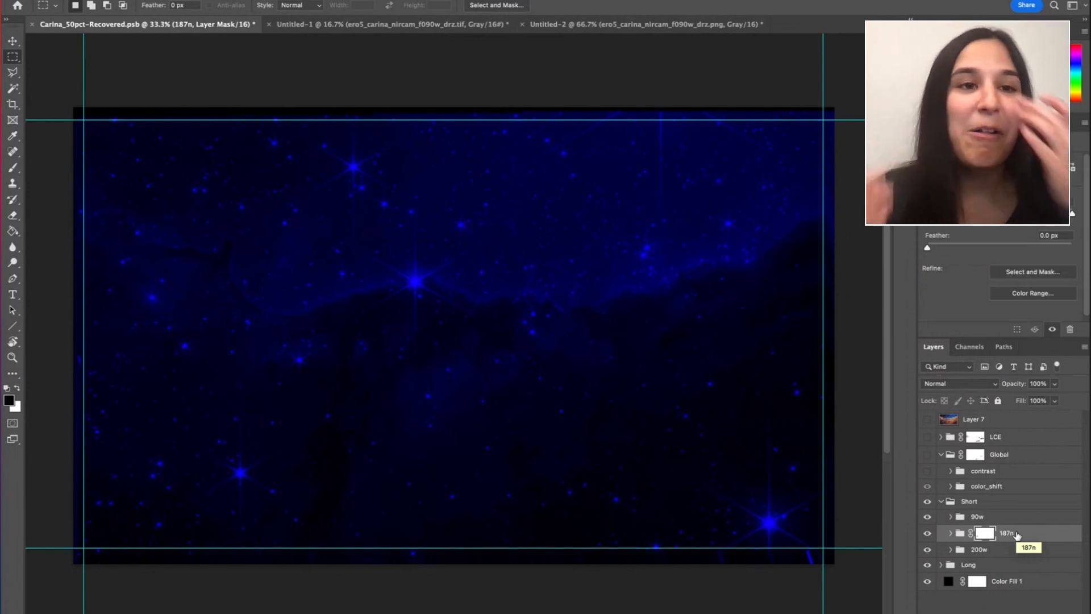
{"action": "left_click", "coordinate": [969, 502]}
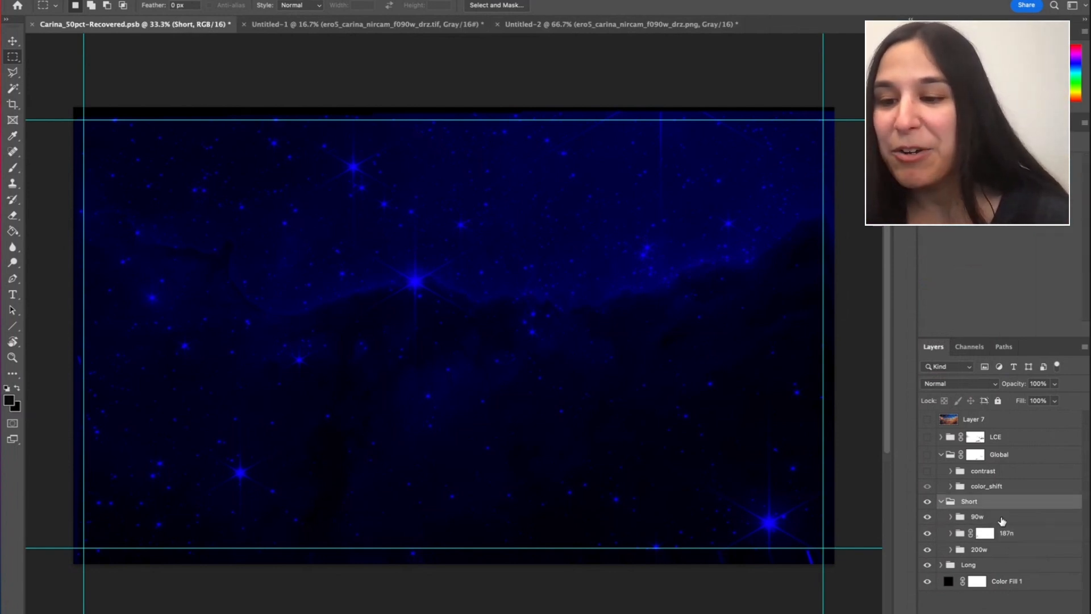
{"action": "left_click", "coordinate": [980, 549]}
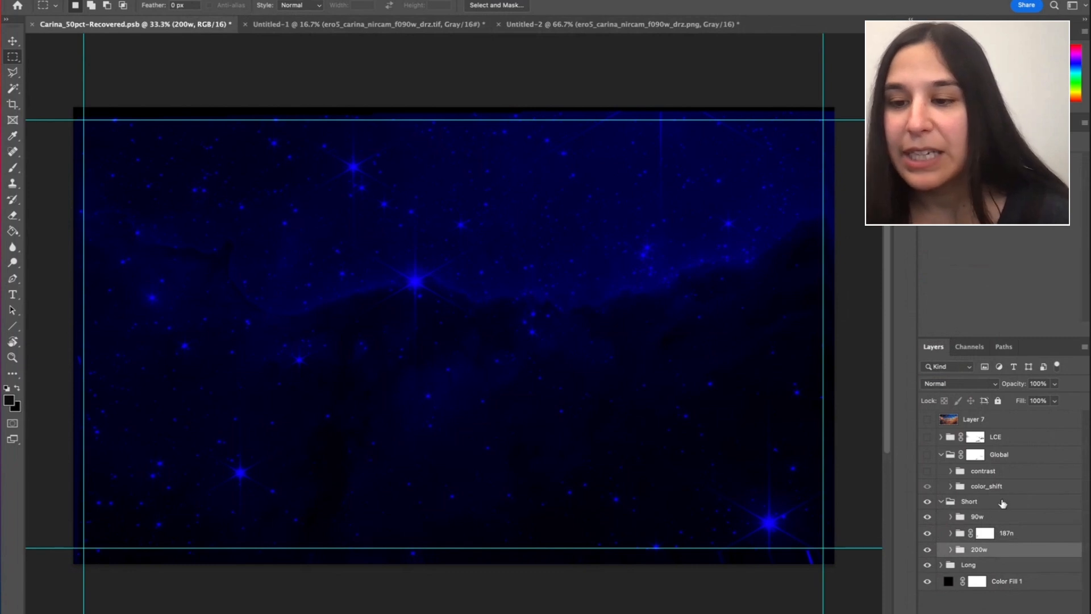
{"action": "left_click", "coordinate": [977, 517]}
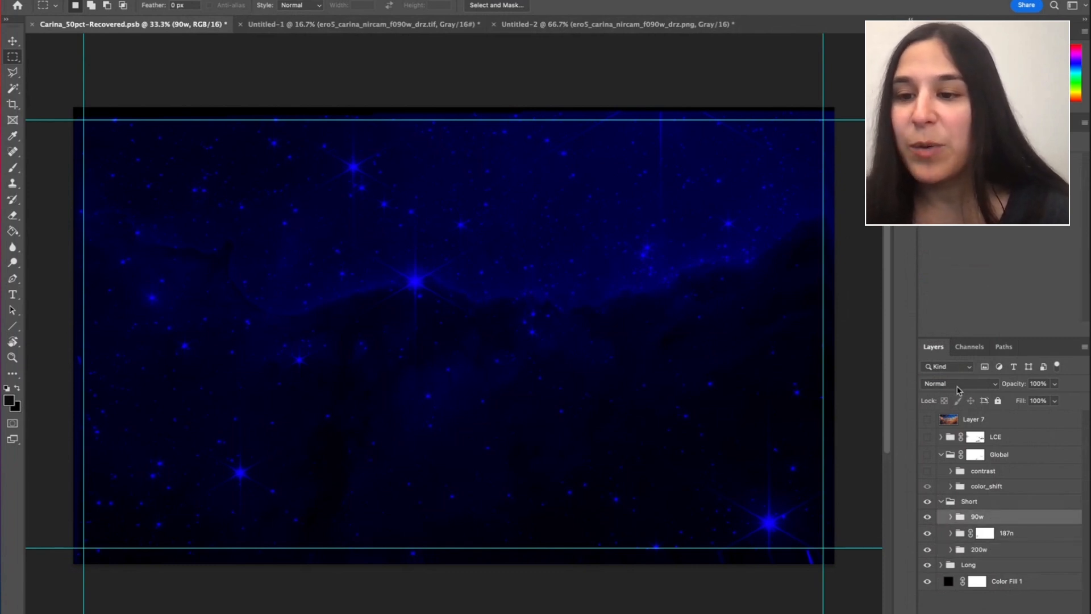
Step: Set the Short group's blend mode to Screen
{"action": "left_click", "coordinate": [961, 383]}
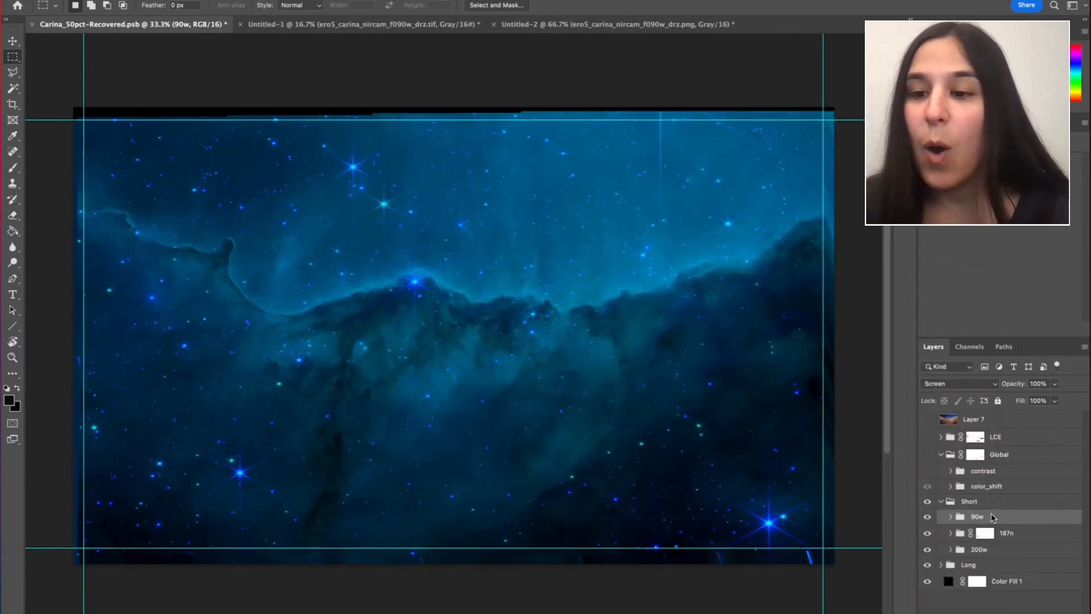
{"action": "left_click", "coordinate": [959, 384]}
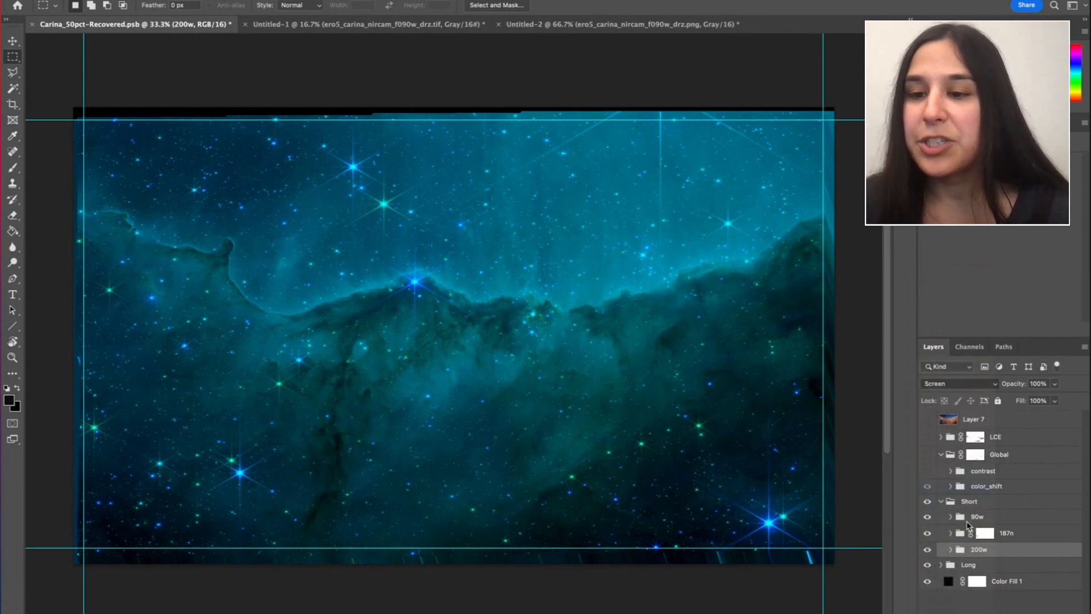
{"action": "left_click", "coordinate": [959, 383]}
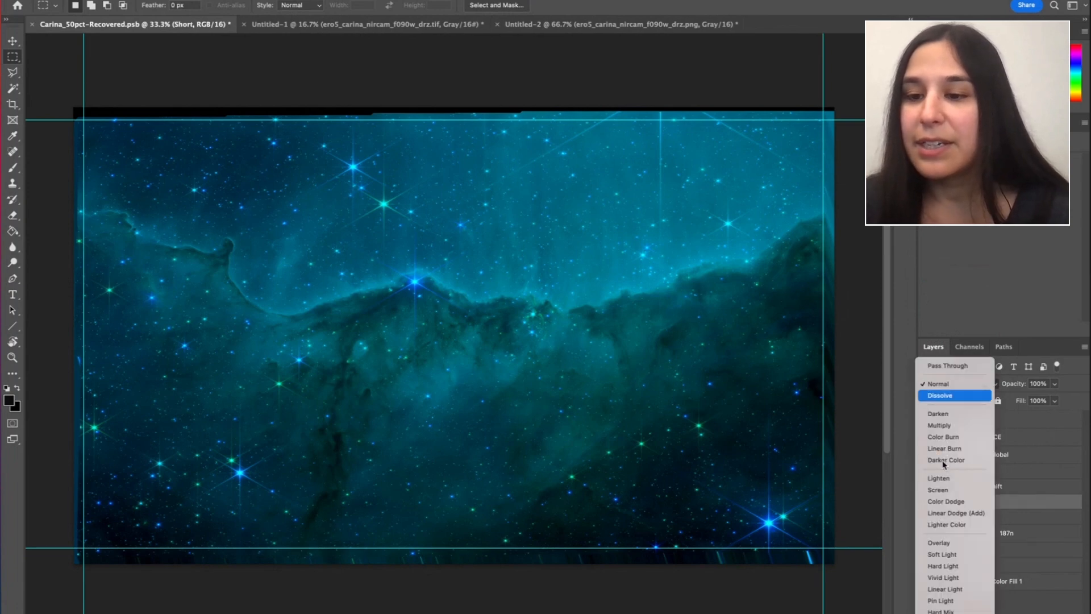
{"action": "left_click", "coordinate": [937, 490]}
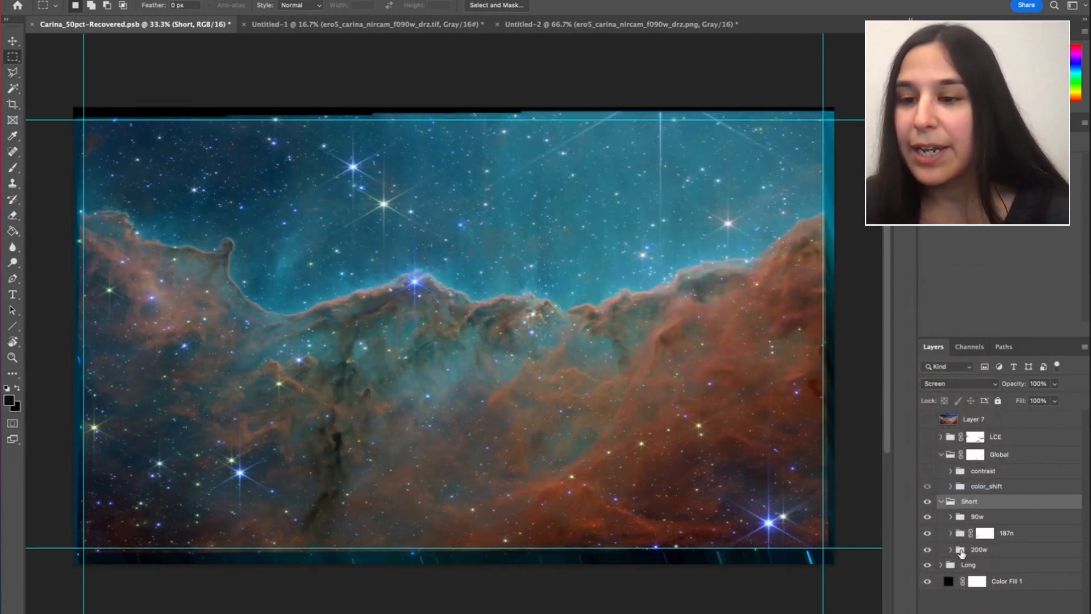
Step: Expand the Long group and screen-blend the 335m-PAH layer
{"action": "left_click", "coordinate": [941, 565]}
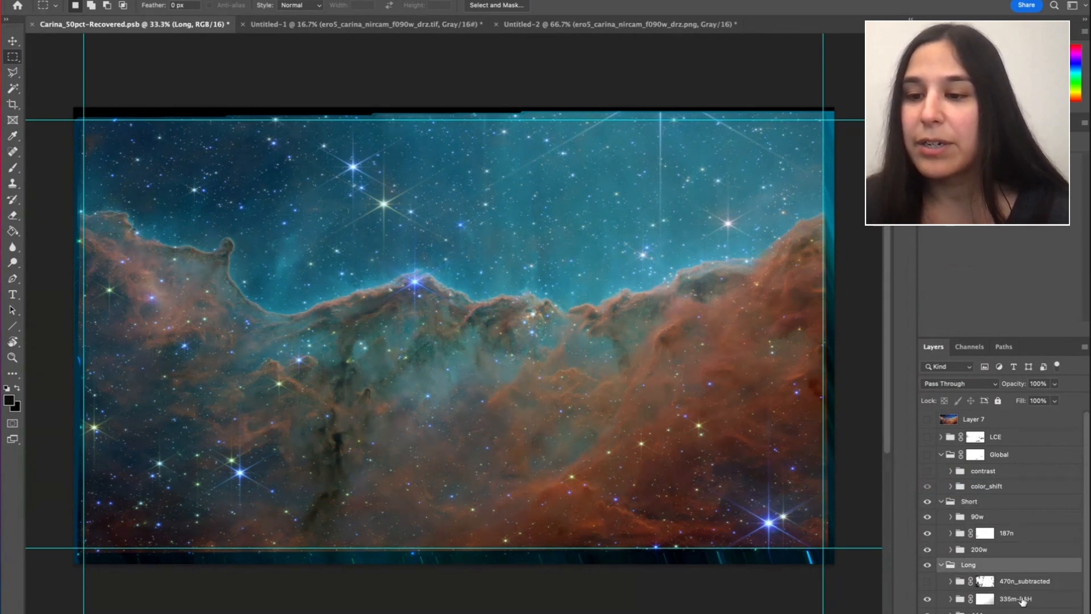
{"action": "left_click", "coordinate": [957, 384]}
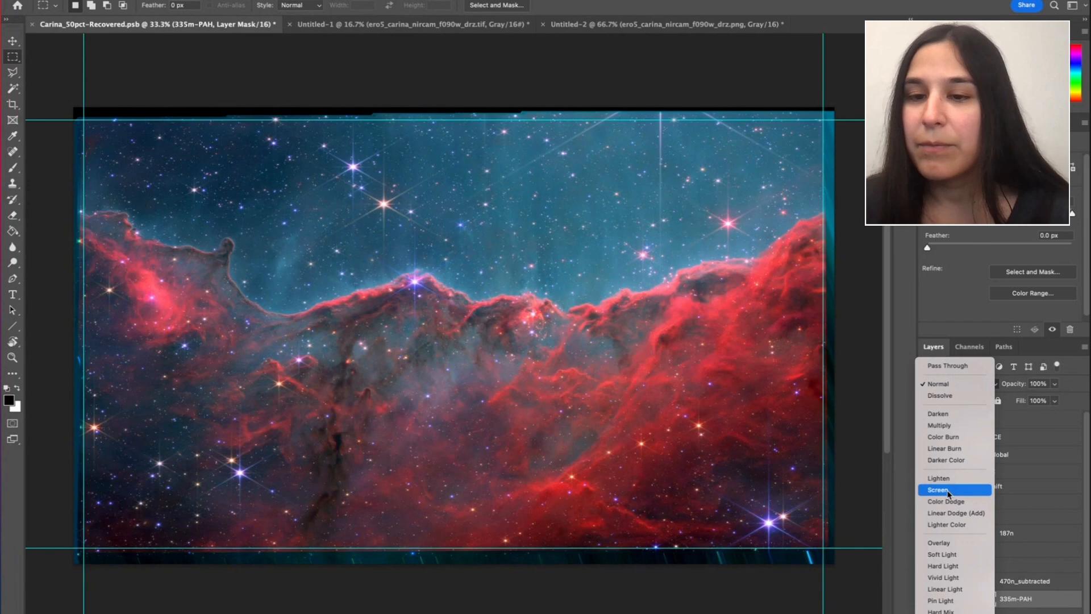
{"action": "left_click", "coordinate": [939, 489]}
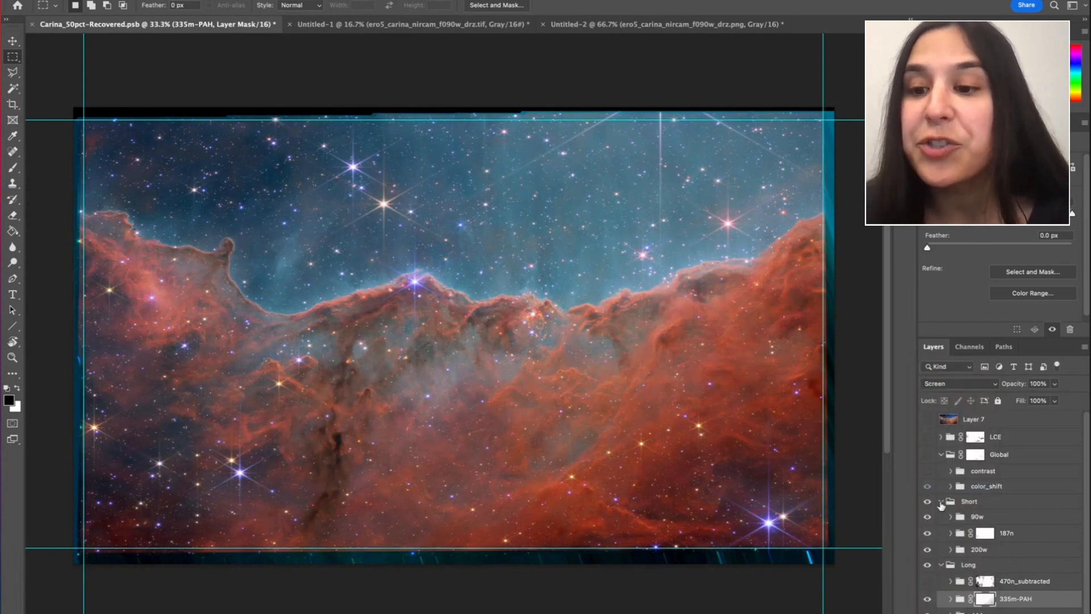
Step: Collapse the Short group and turn on the Global color-shift group for bluer sky
{"action": "left_click", "coordinate": [942, 502]}
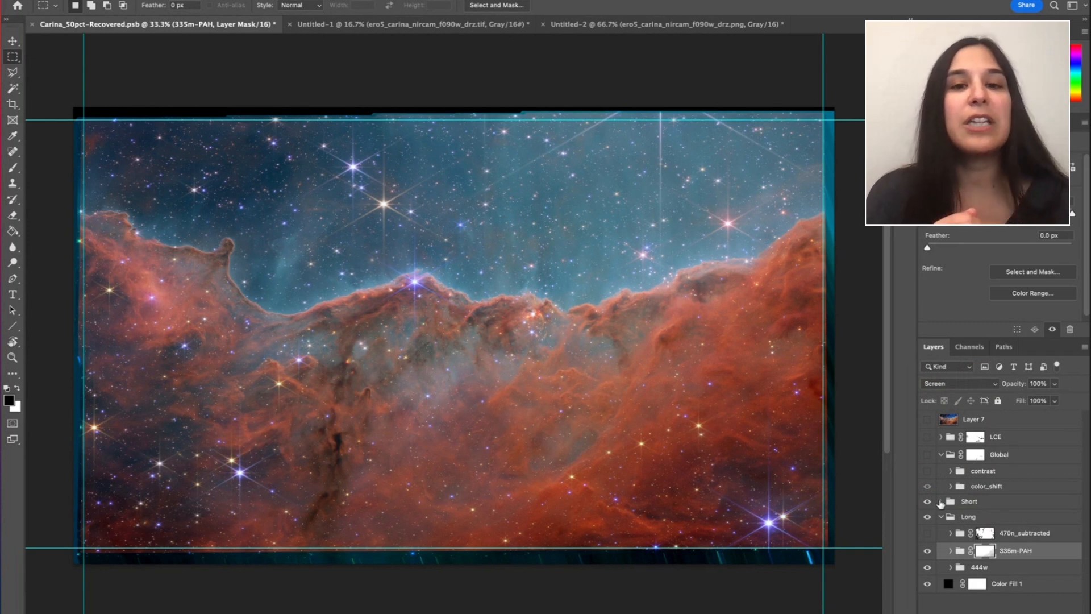
{"action": "left_click", "coordinate": [927, 486]}
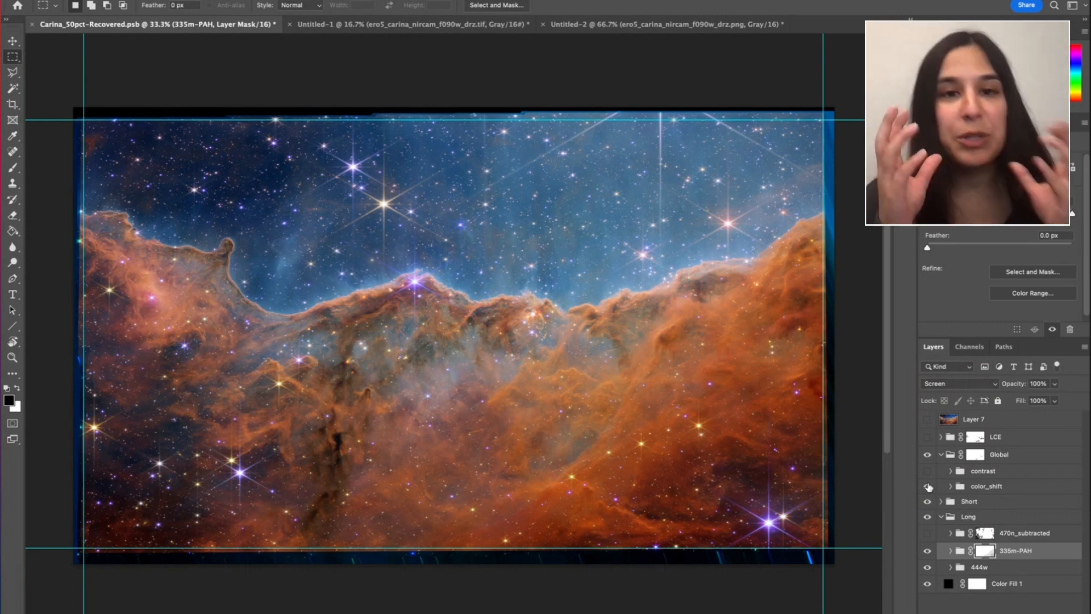
Step: Toggle color_shift on and off to compare, then show 444w's Lightness -50 colorize settings
{"action": "left_click", "coordinate": [942, 486]}
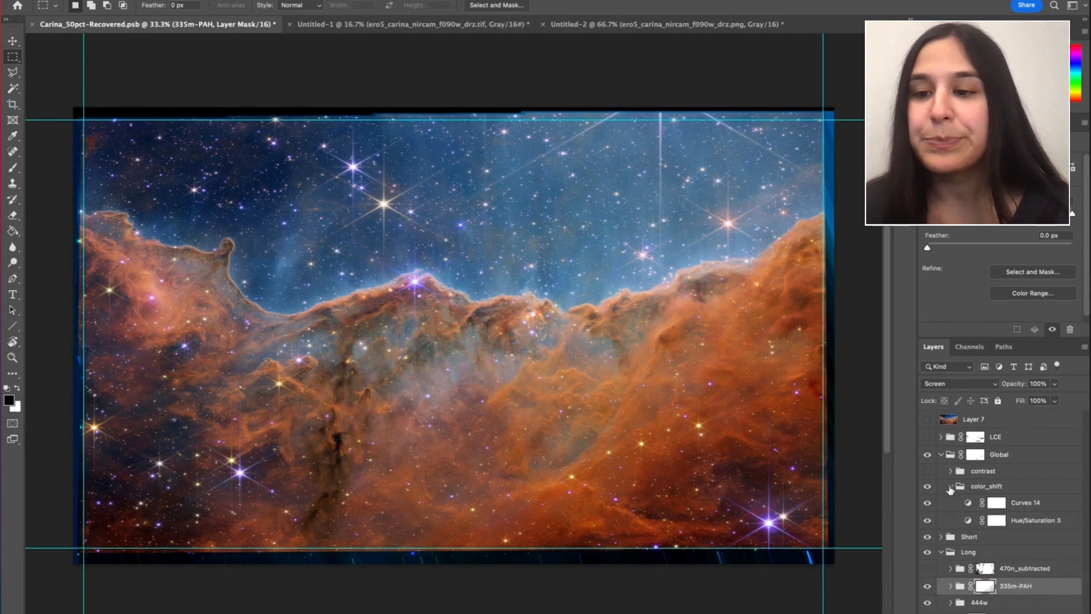
{"action": "left_click", "coordinate": [952, 486]}
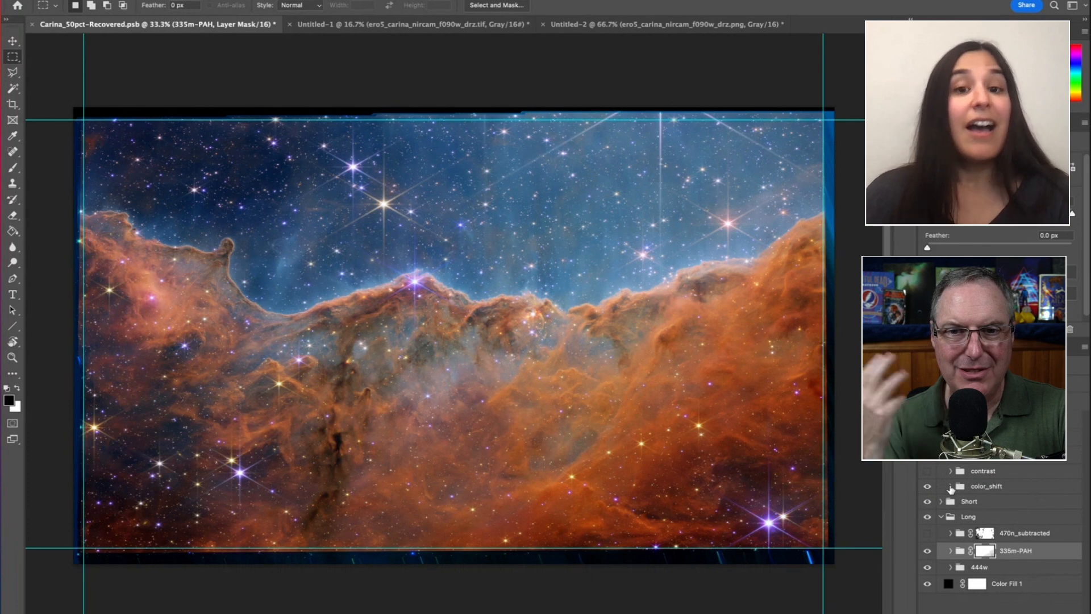
{"action": "left_click", "coordinate": [927, 486]}
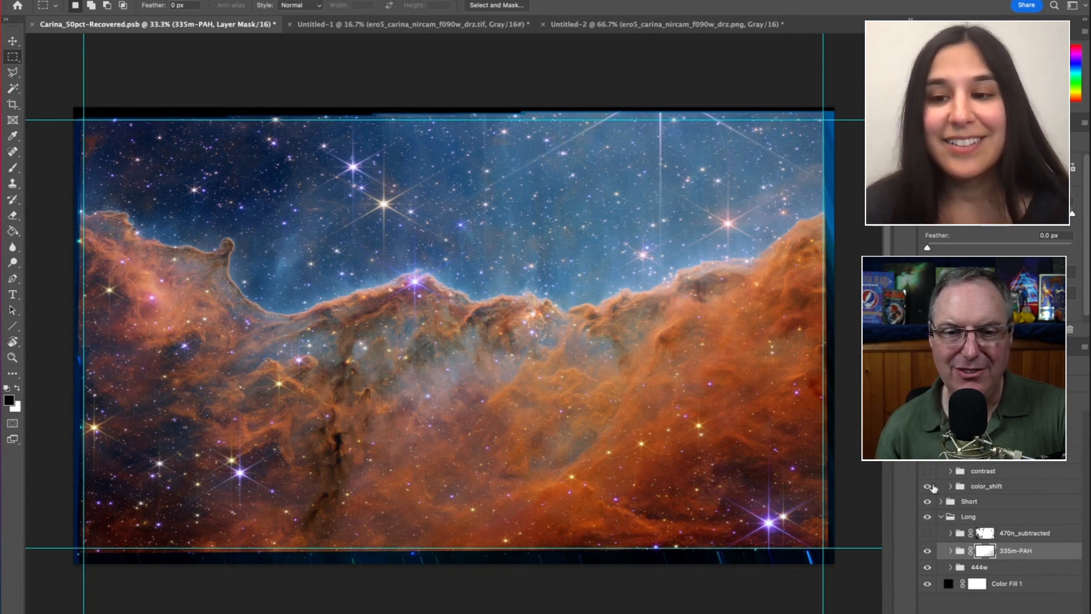
{"action": "left_click", "coordinate": [927, 486]}
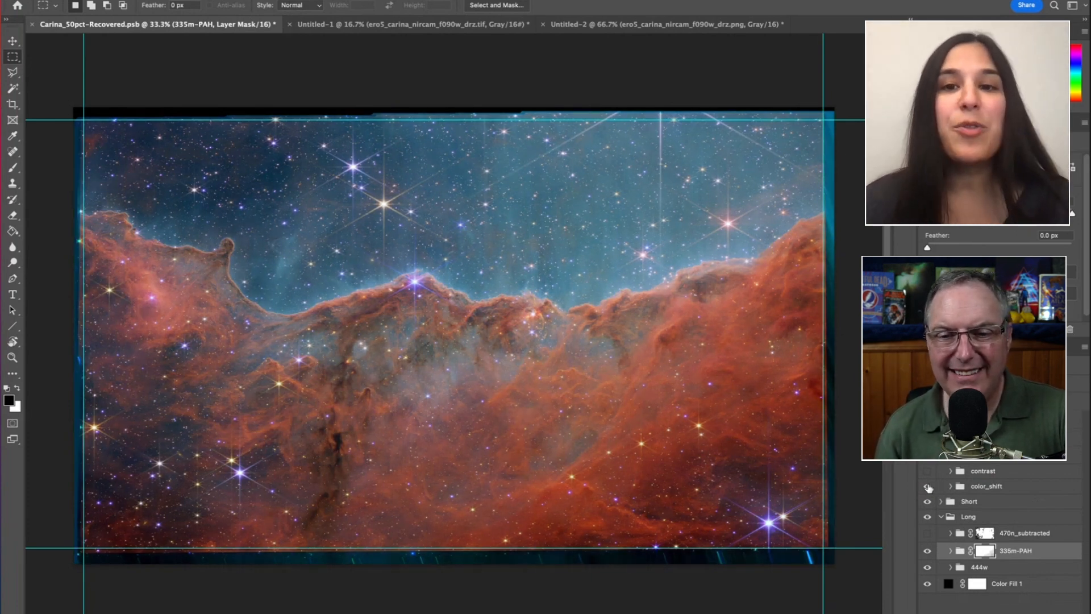
{"action": "left_click", "coordinate": [927, 486]}
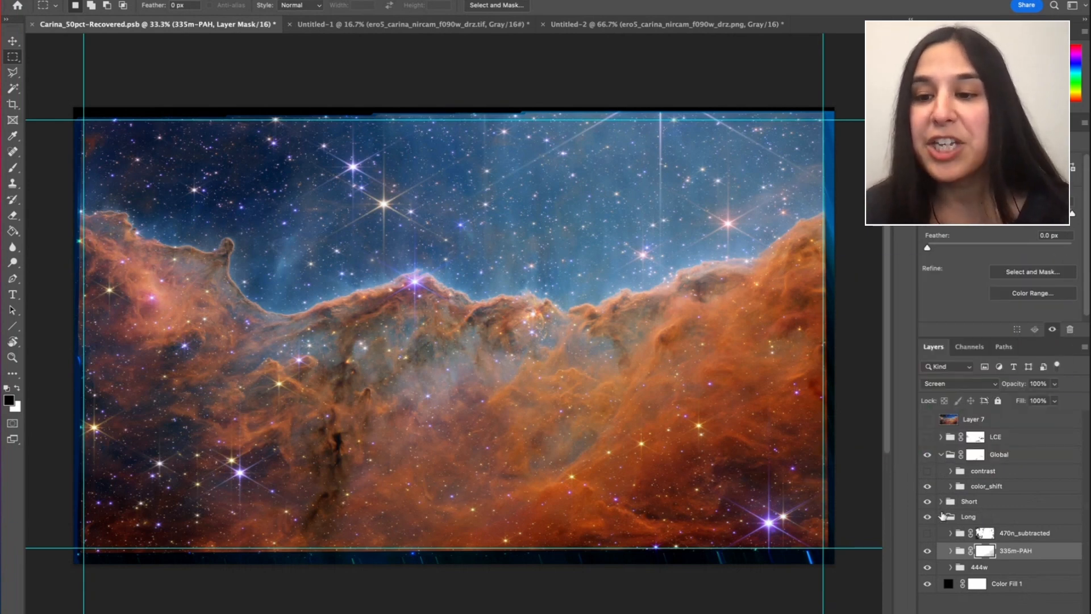
{"action": "left_click", "coordinate": [968, 517]}
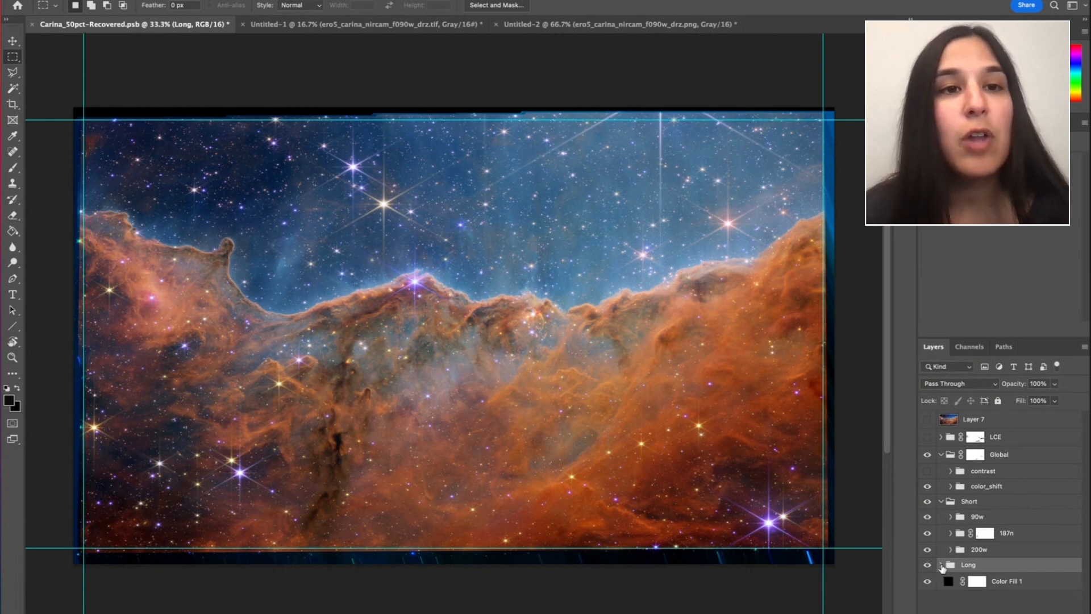
{"action": "left_click", "coordinate": [952, 564]}
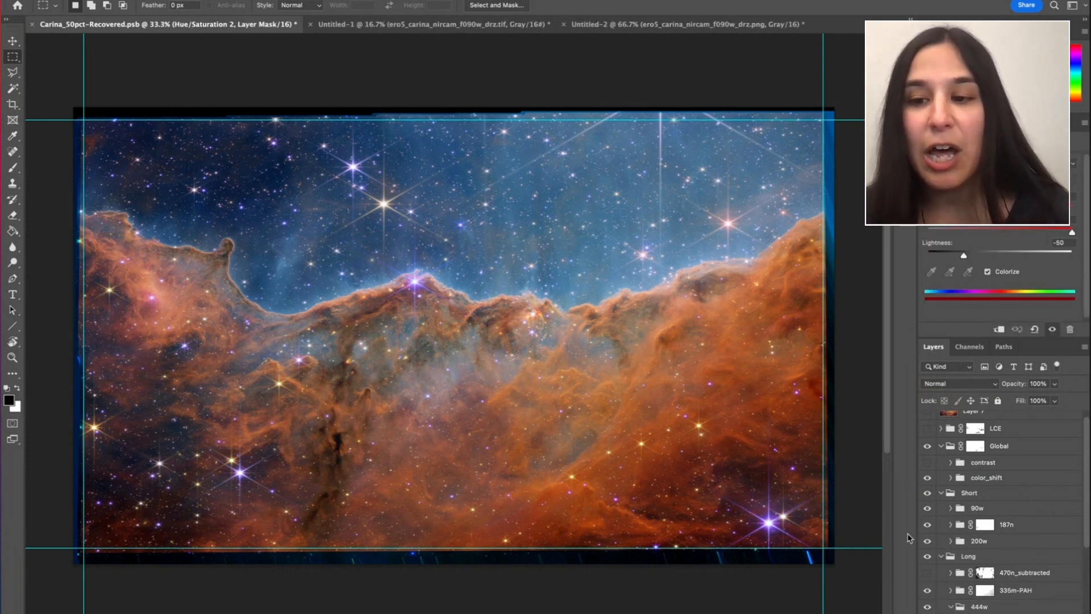
Step: Collapse Long and check color_shift's Hue/Saturation 3 (+9 hue) before folding it away
{"action": "left_click", "coordinate": [968, 564]}
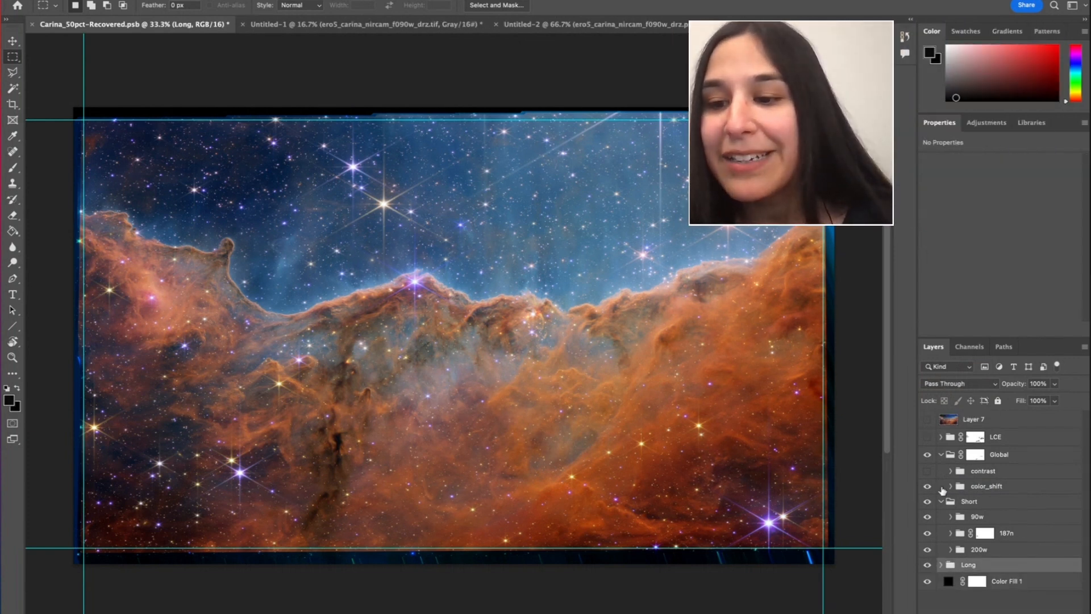
{"action": "left_click", "coordinate": [942, 486]}
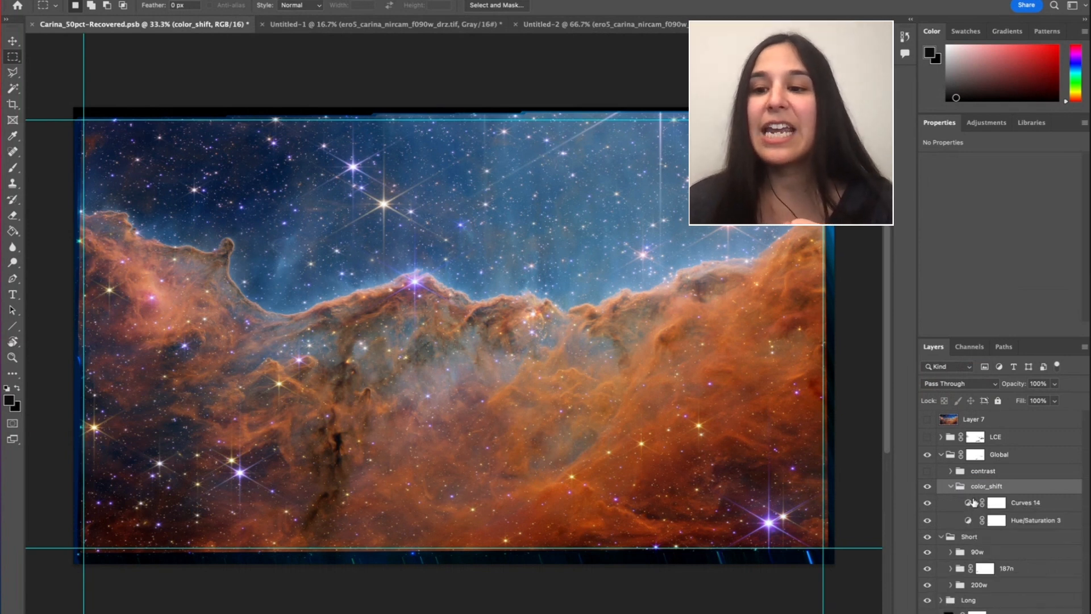
{"action": "left_click", "coordinate": [1036, 521]}
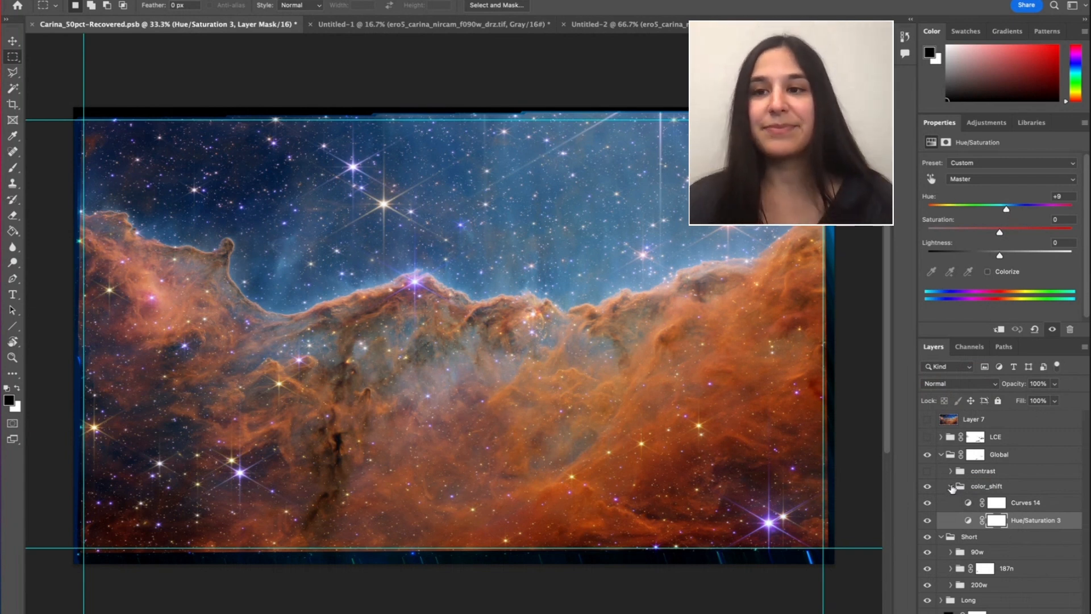
{"action": "left_click", "coordinate": [951, 486]}
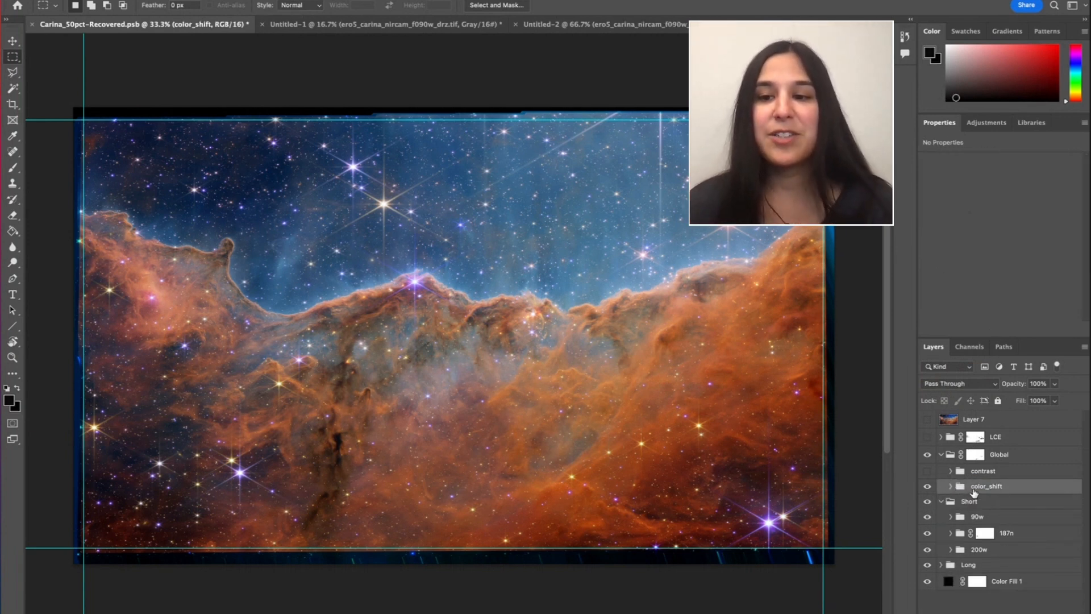
{"action": "left_click", "coordinate": [927, 471]}
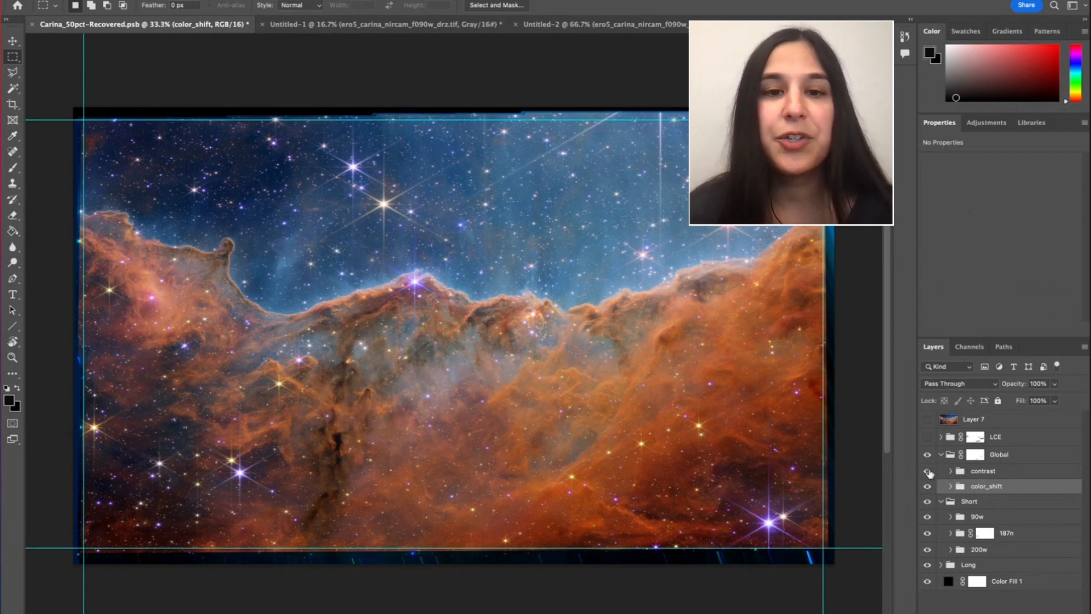
Step: Turn on the contrast group inside Global for a deeper blue sky and stronger contrast
{"action": "left_click", "coordinate": [928, 470]}
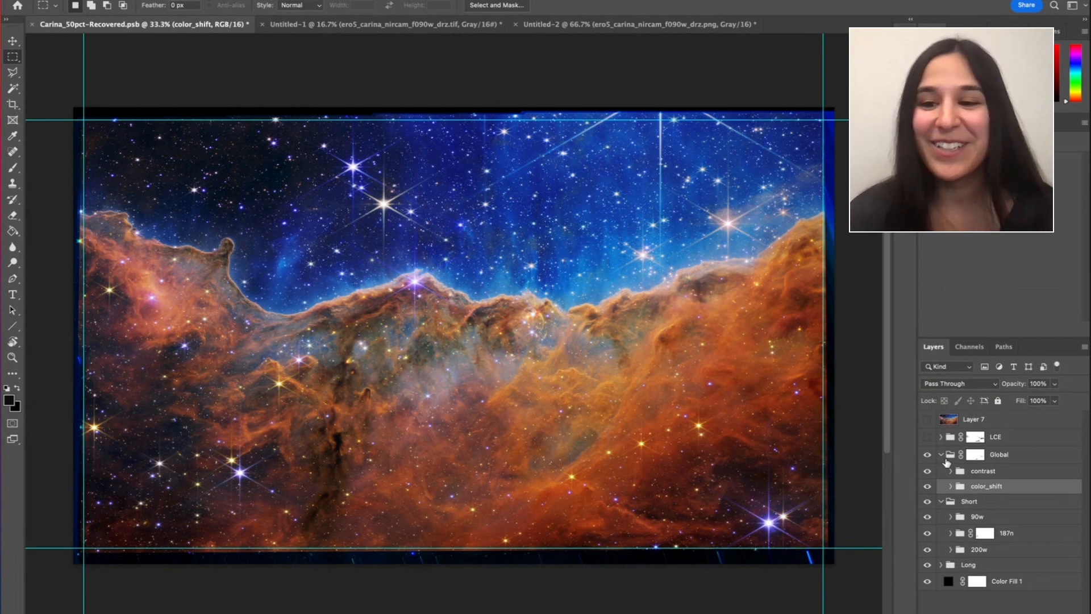
{"action": "left_click", "coordinate": [928, 441]}
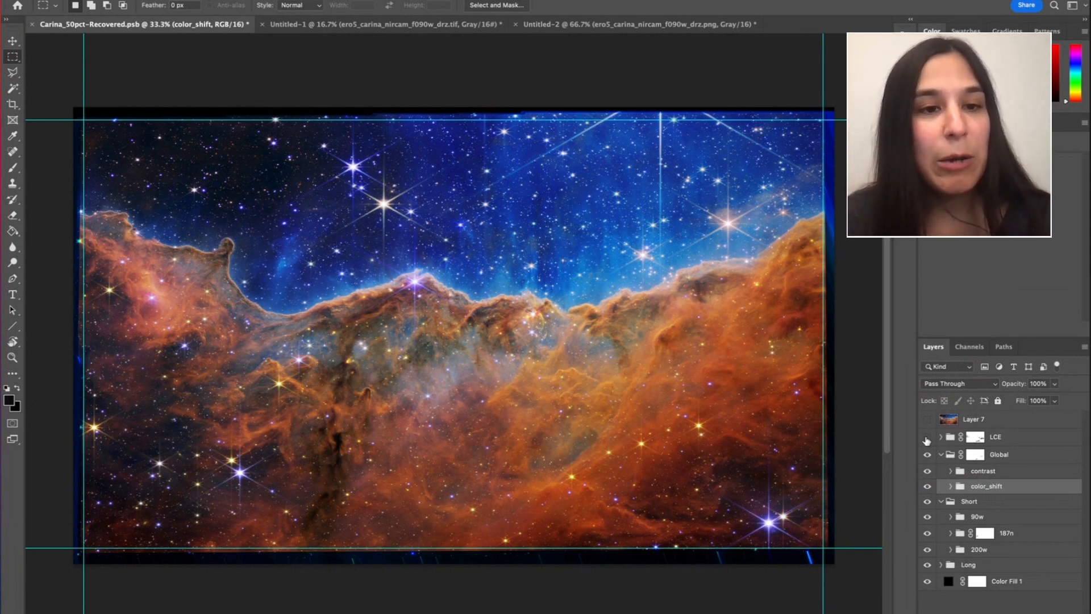
Step: Toggle the LCE local-contrast group on for crisper orange dust ridges
{"action": "left_click", "coordinate": [927, 437]}
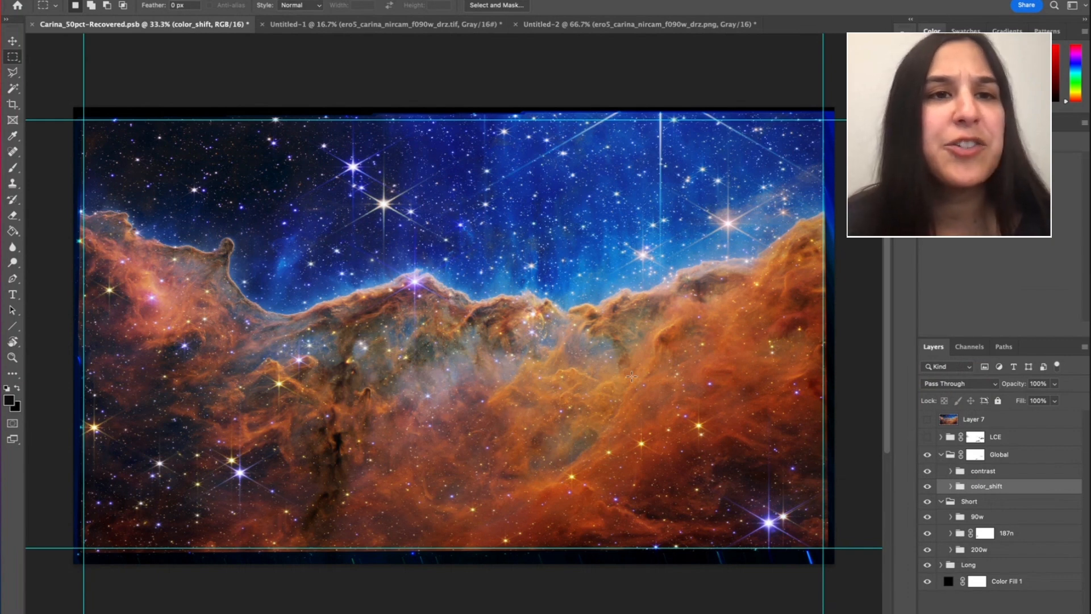
{"action": "mouse_move", "coordinate": [828, 407]}
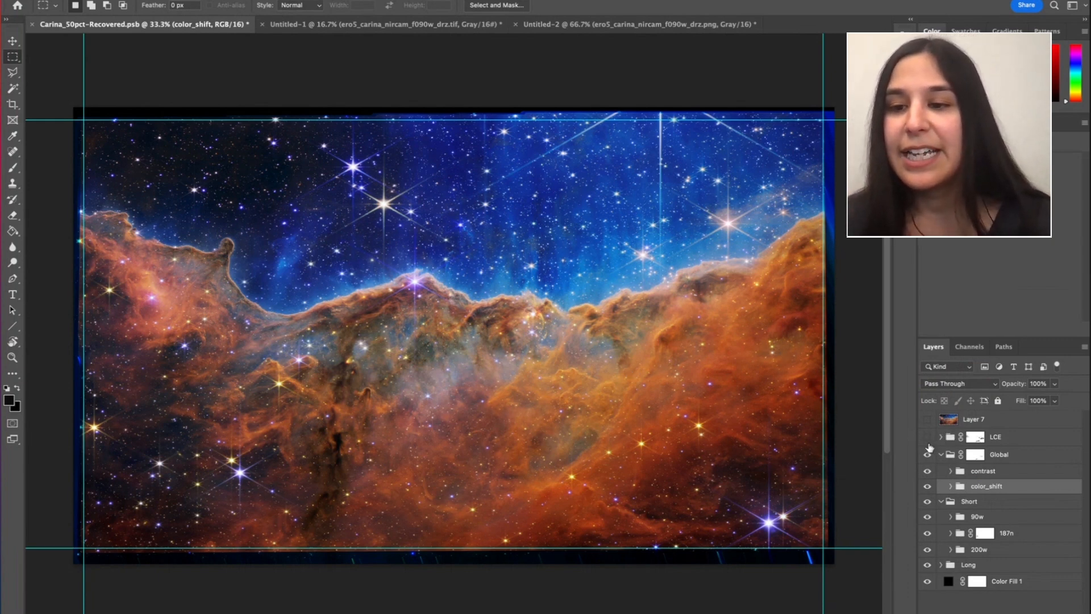
{"action": "left_click", "coordinate": [927, 437]}
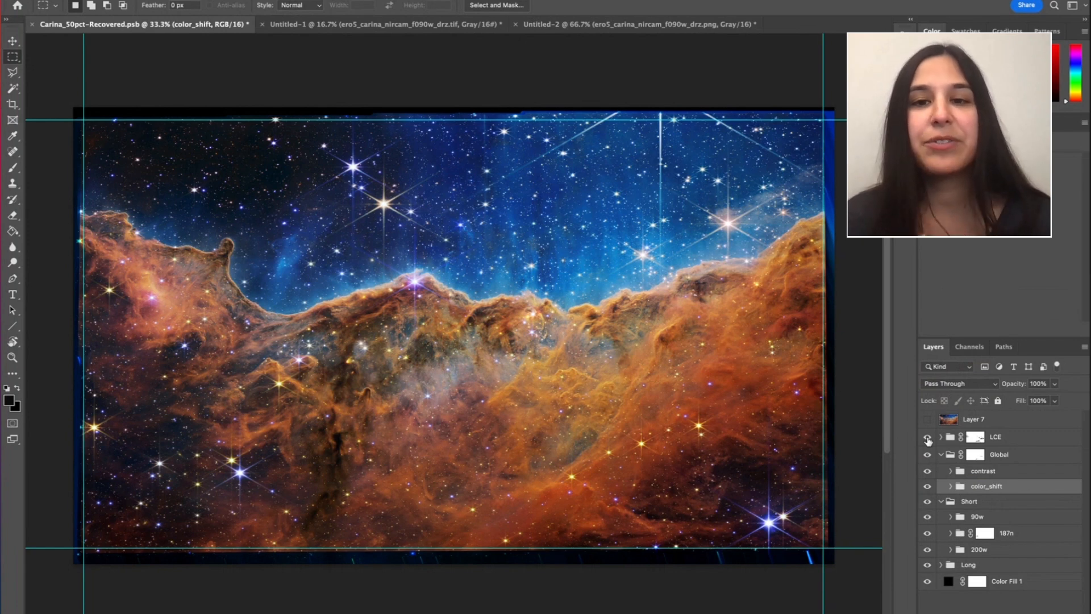
{"action": "left_click", "coordinate": [928, 437]}
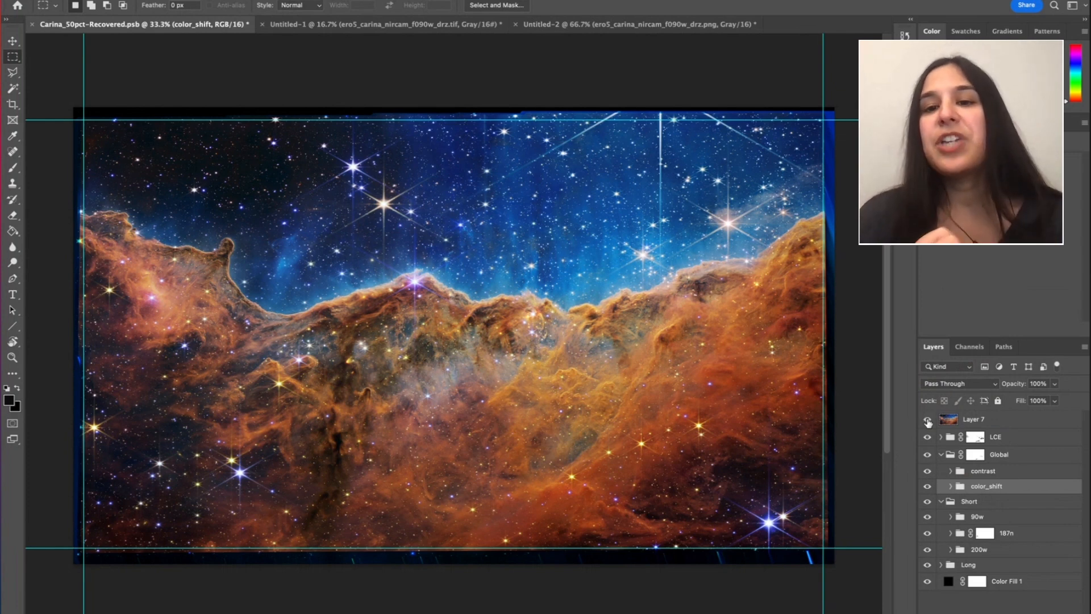
Step: Switch on Layer 7 at the top to compare its slightly more golden nebula
{"action": "left_click", "coordinate": [927, 419]}
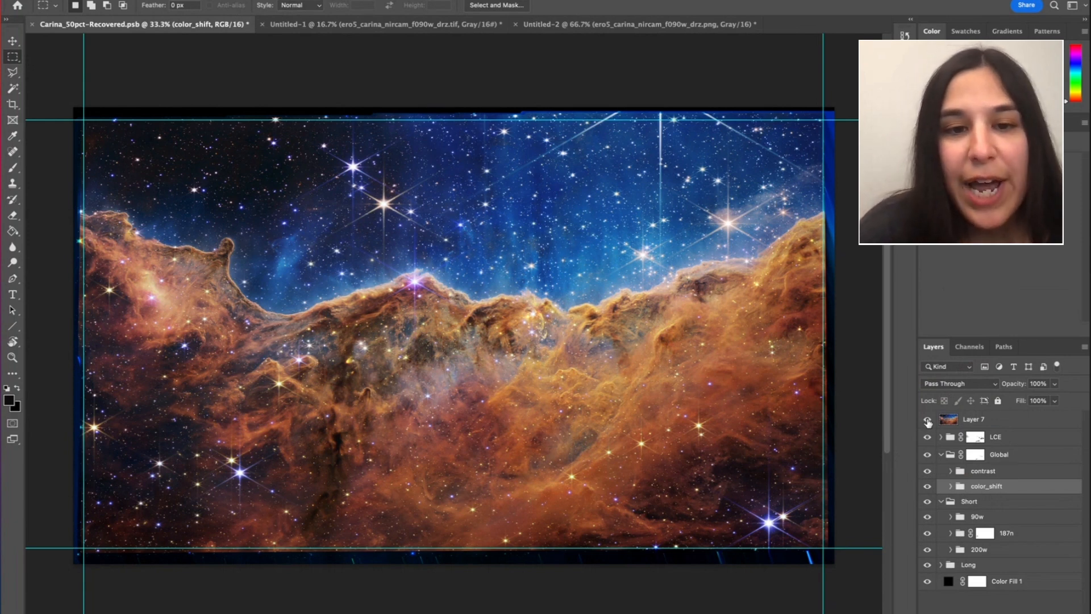